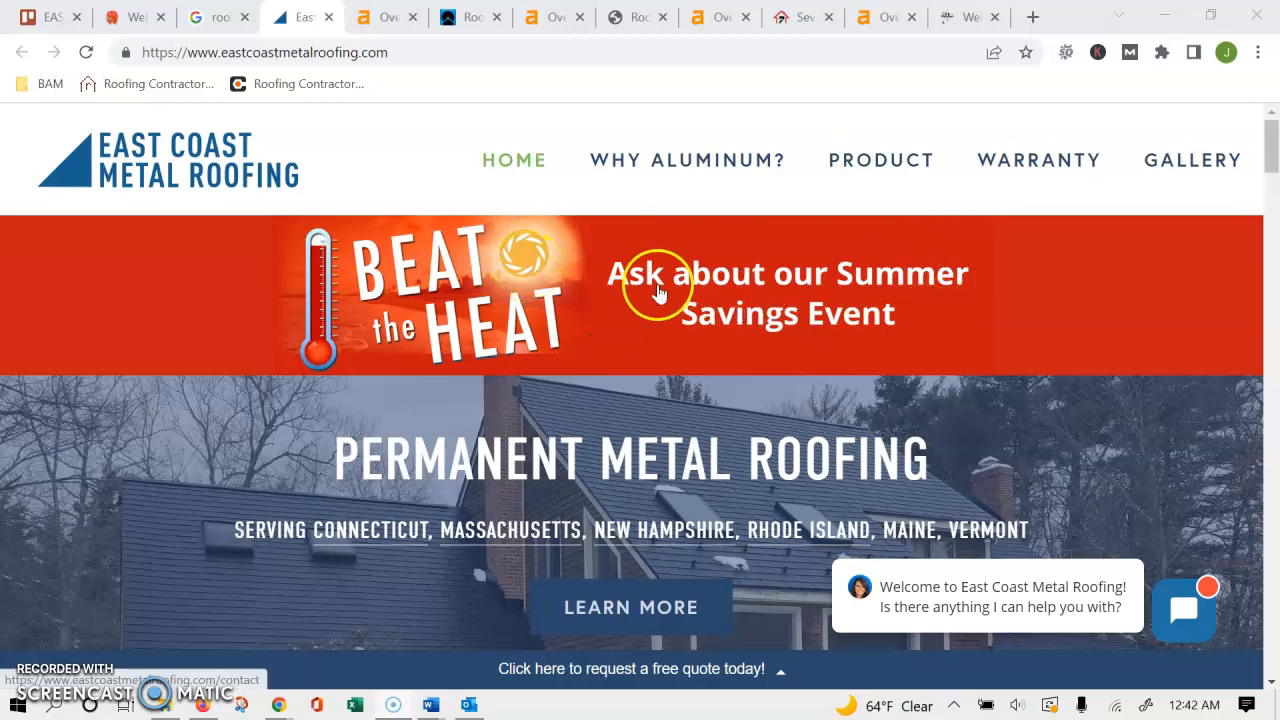
pyautogui.moveTo(640, 213)
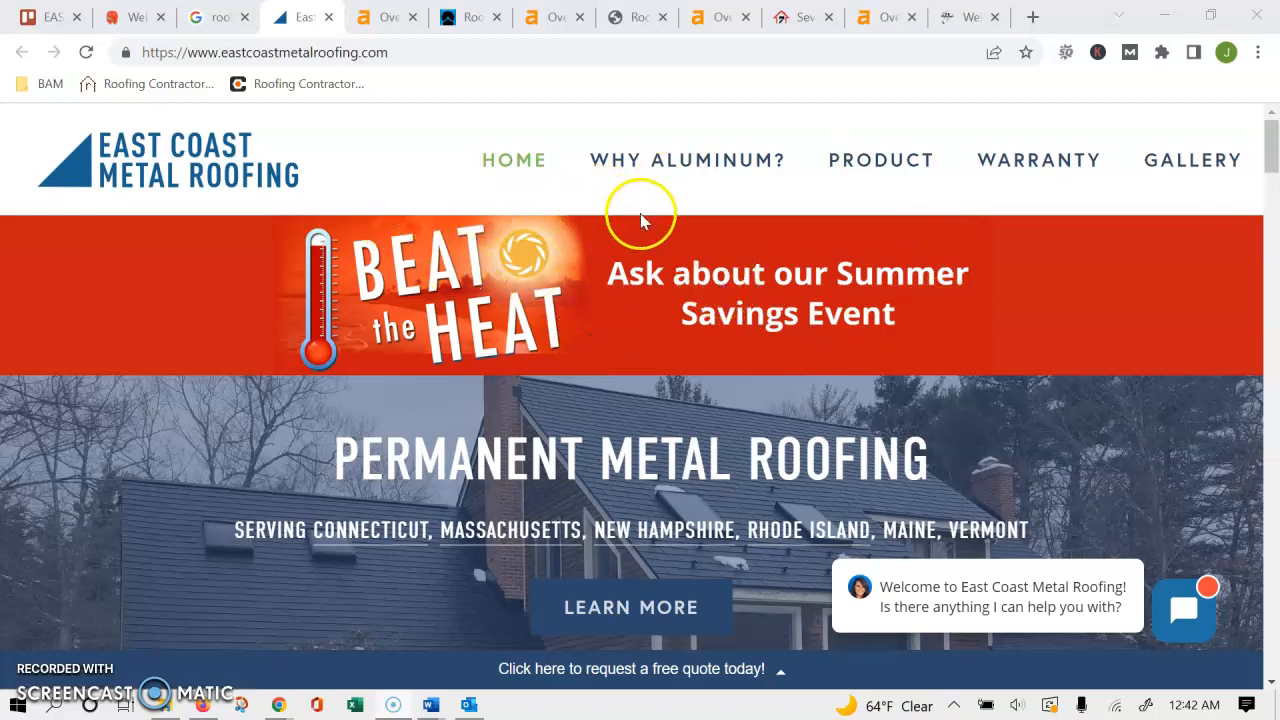
pyautogui.moveTo(875, 17)
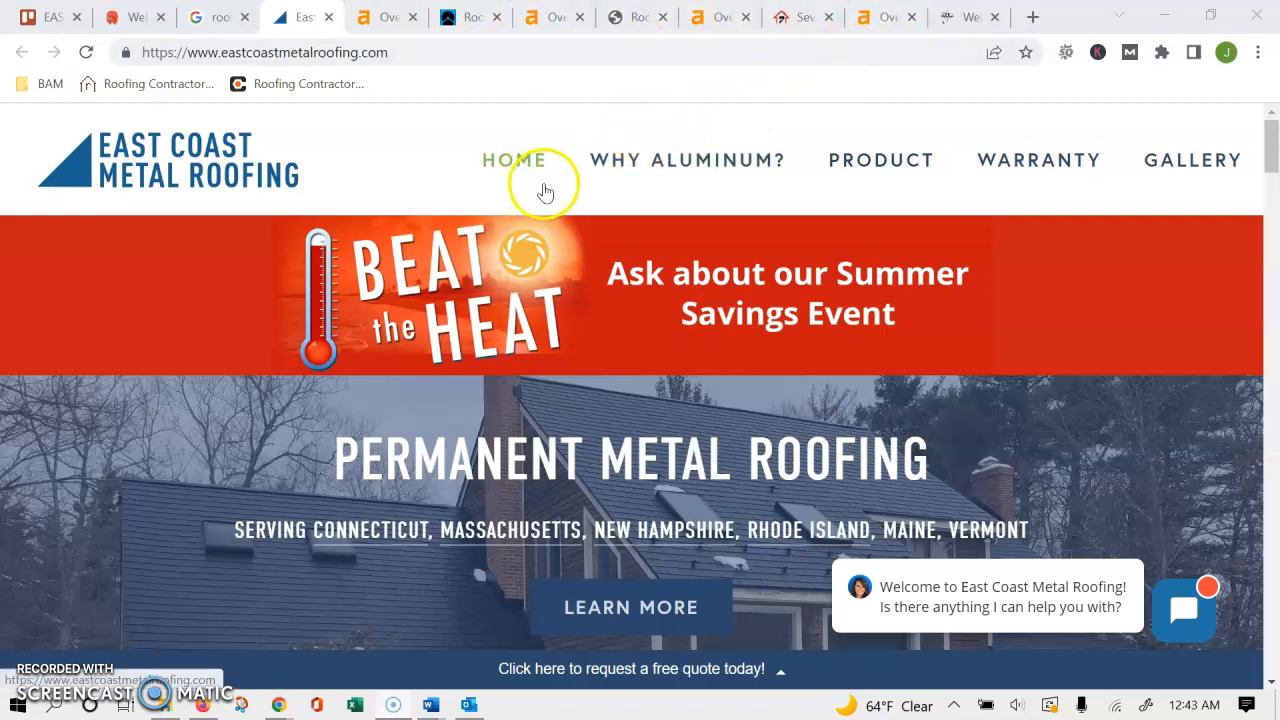
pyautogui.moveTo(469, 195)
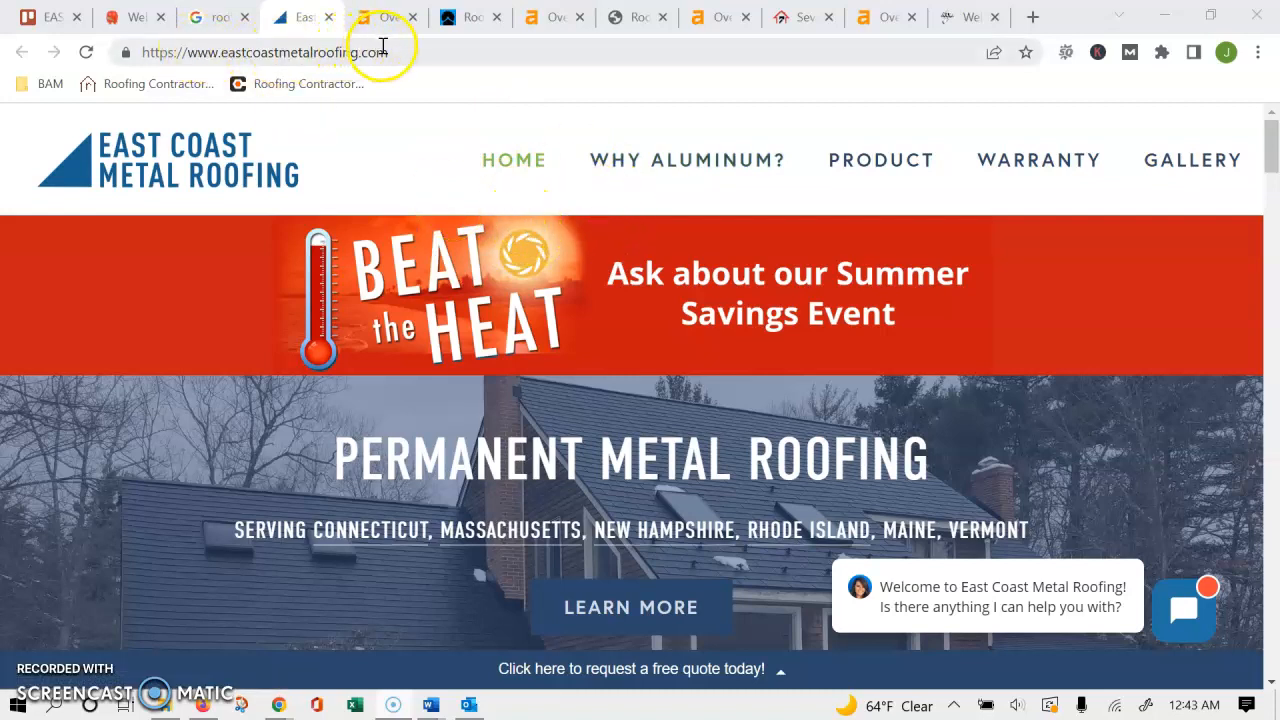
pyautogui.moveTo(580, 165)
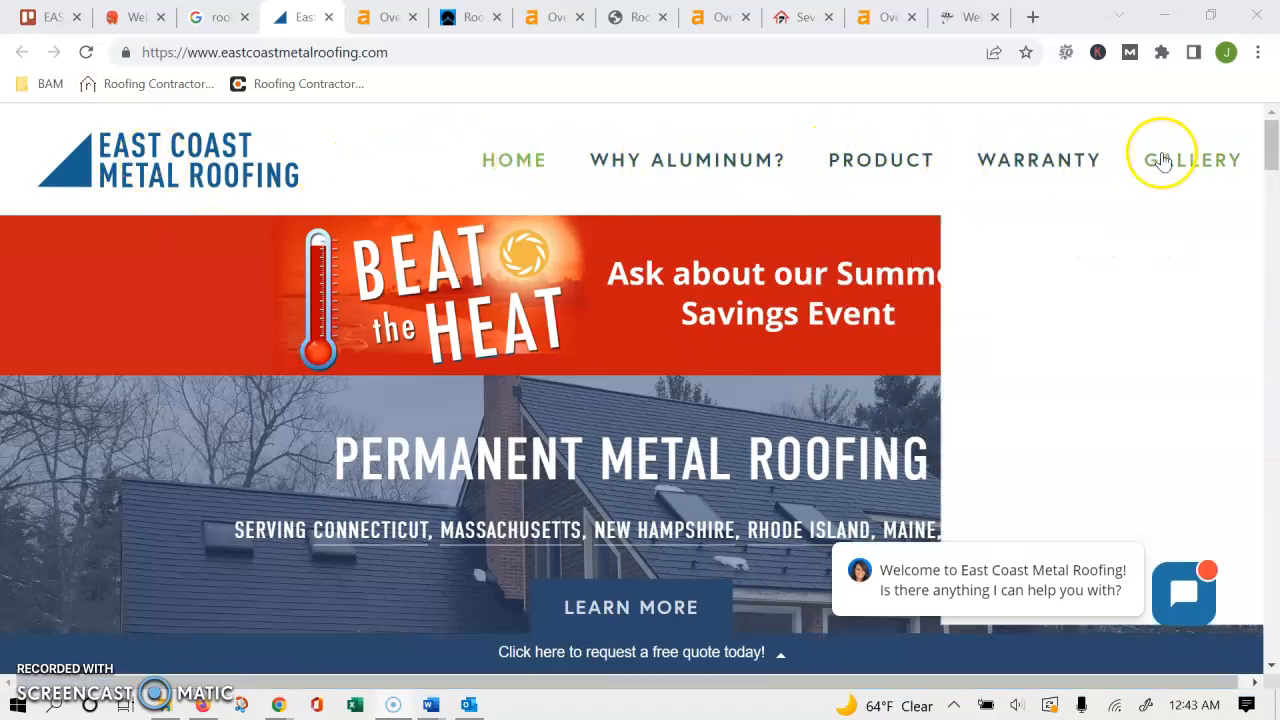
# Step: Scroll through the East Coast Metal Roofing homepage's PermaLock shingle features and back up
pyautogui.scroll(-3)
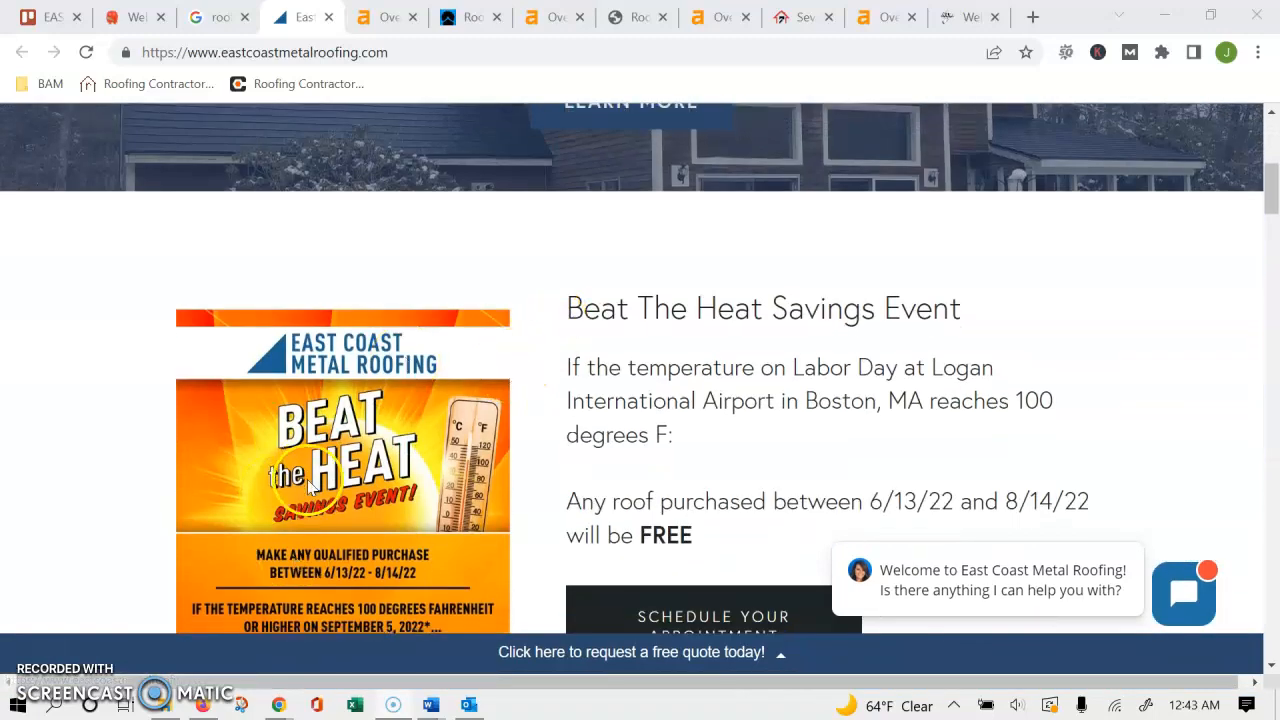
pyautogui.scroll(-3)
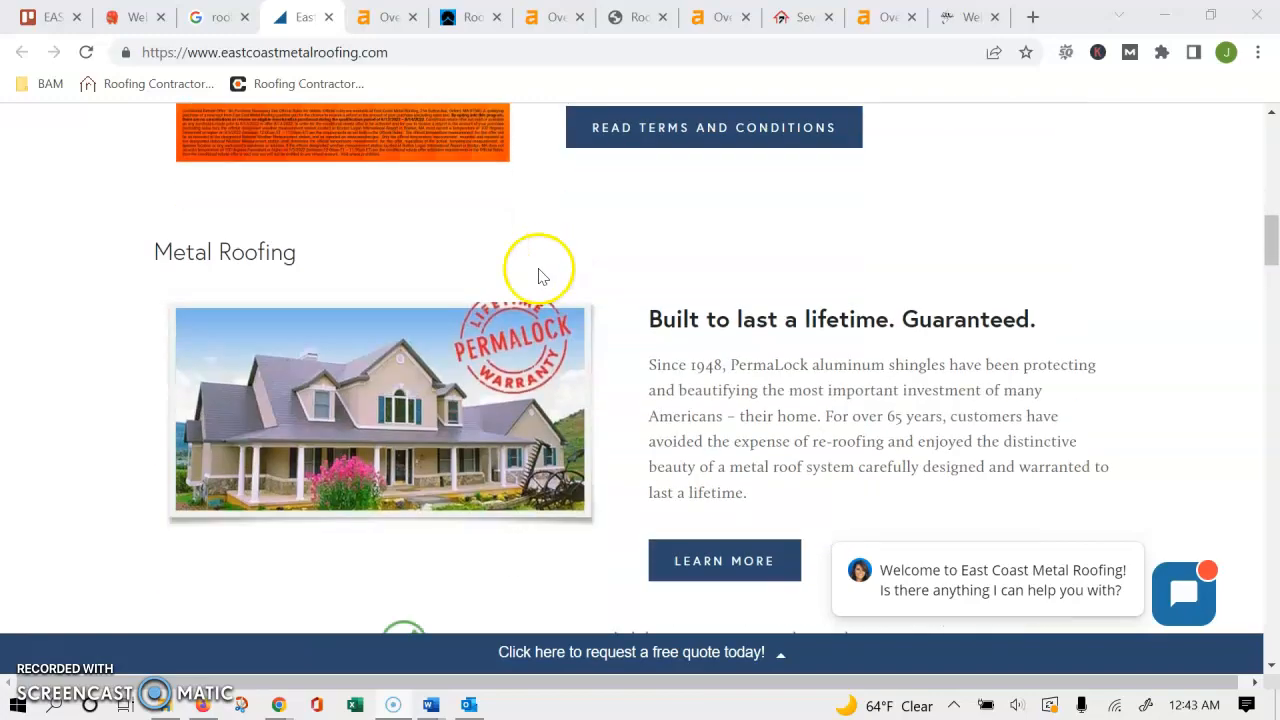
pyautogui.scroll(3)
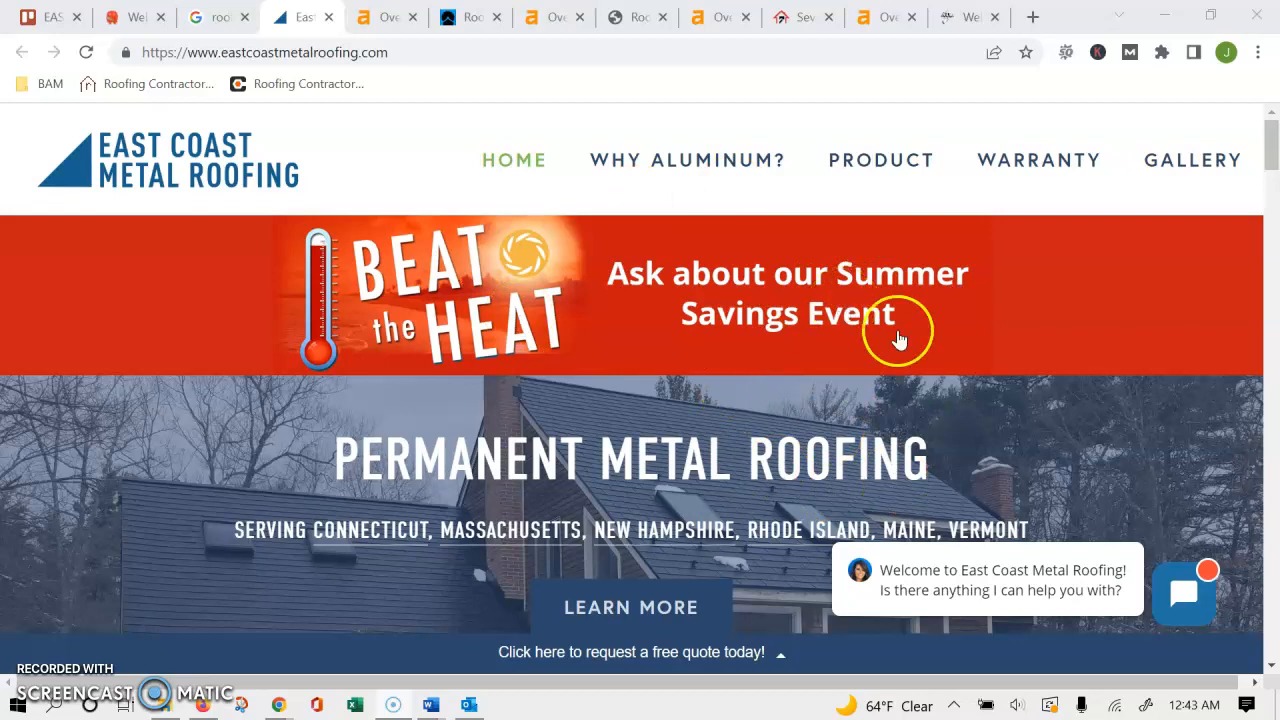
pyautogui.moveTo(480, 360)
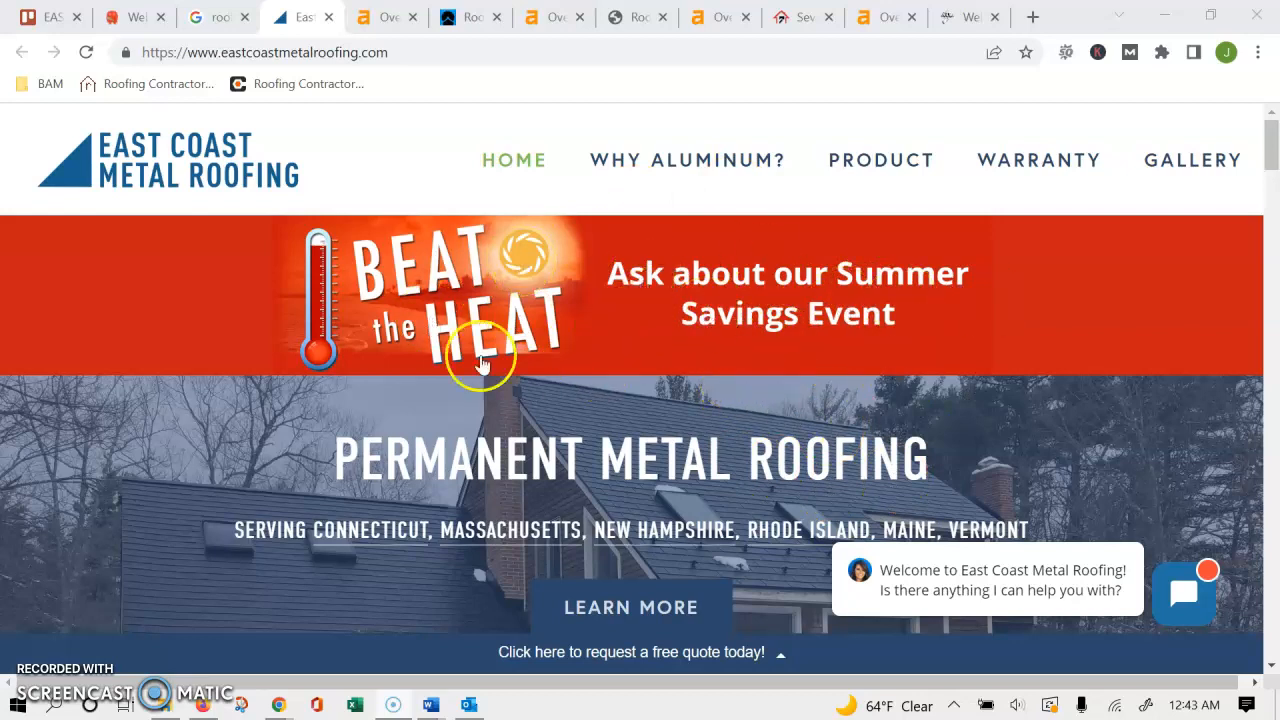
pyautogui.moveTo(555, 170)
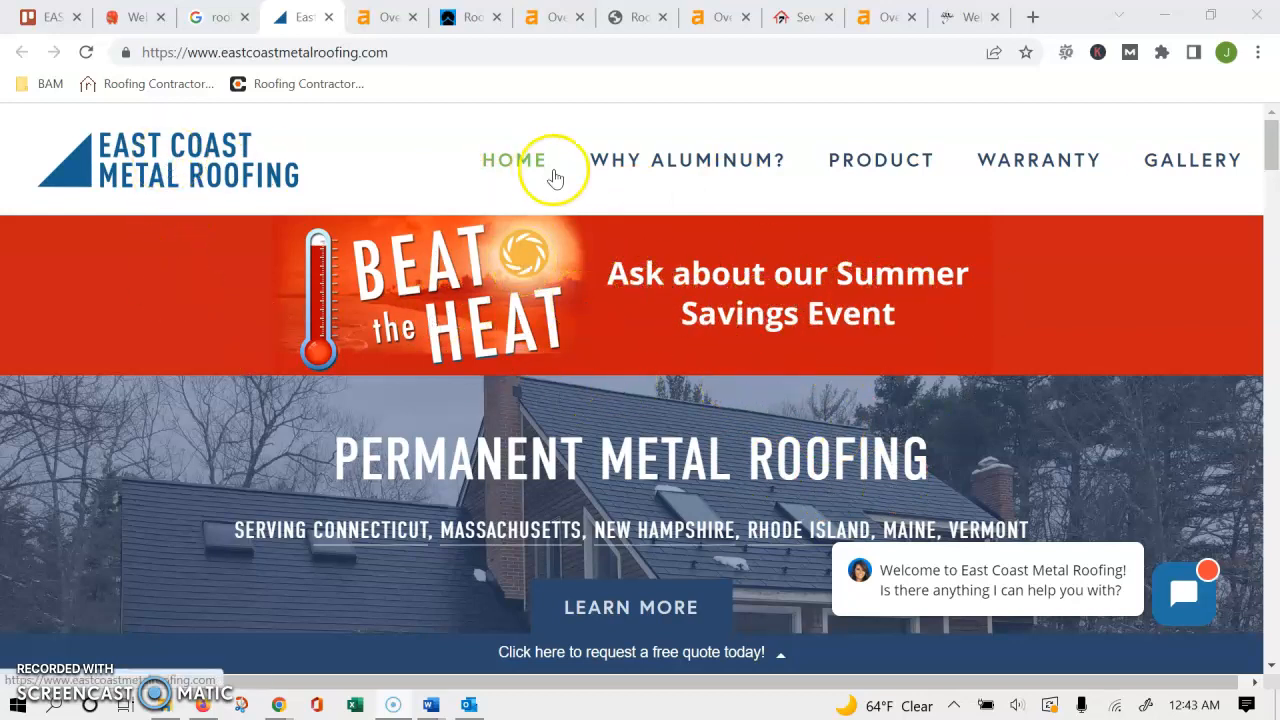
pyautogui.scroll(-3)
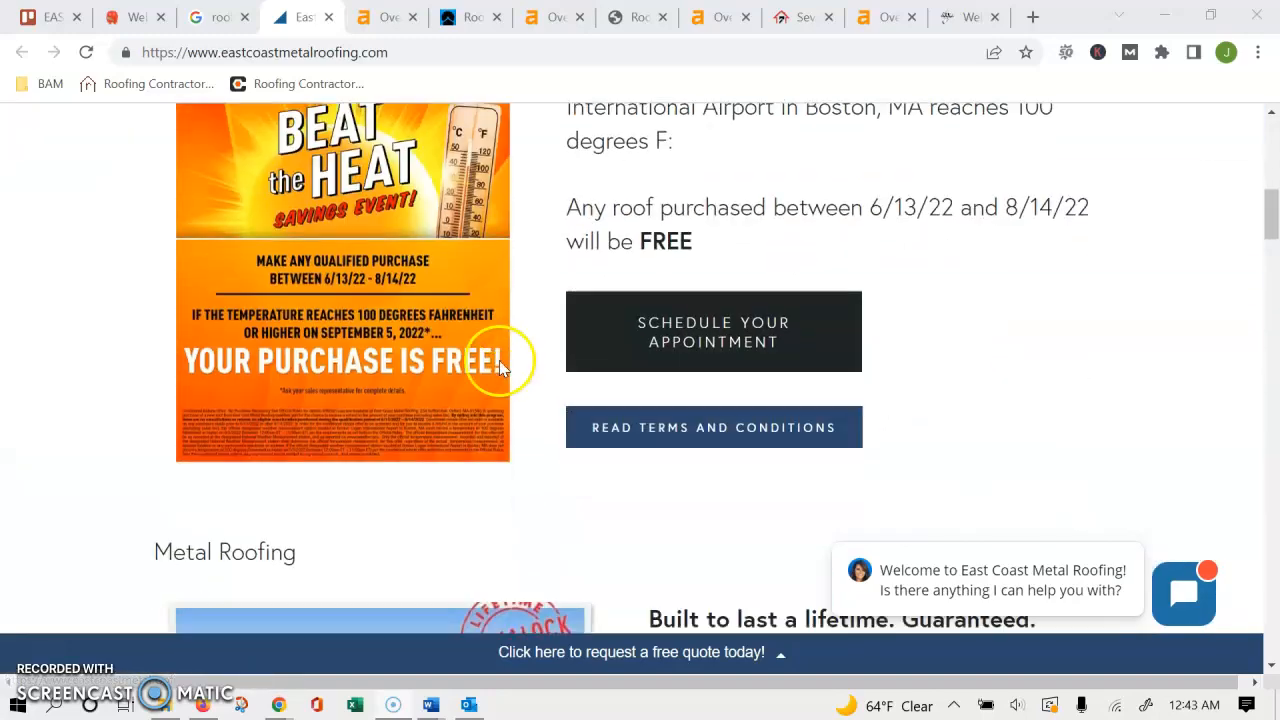
pyautogui.scroll(-3)
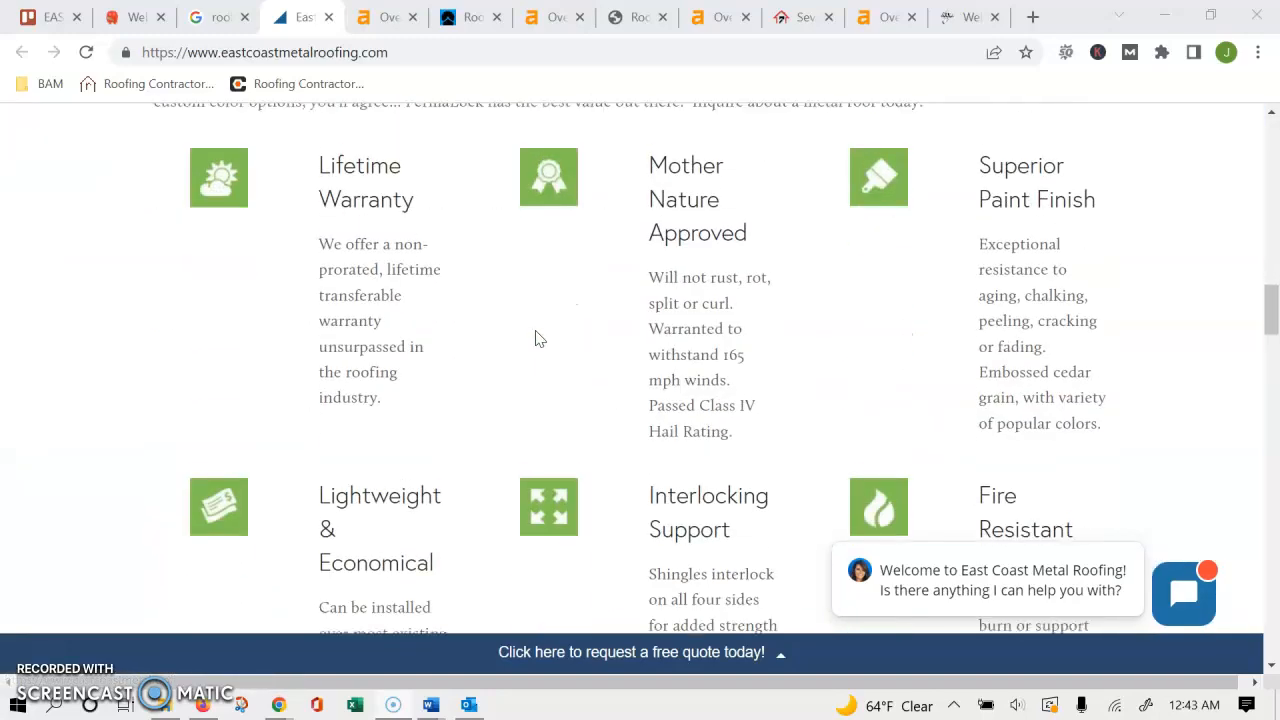
pyautogui.scroll(-3)
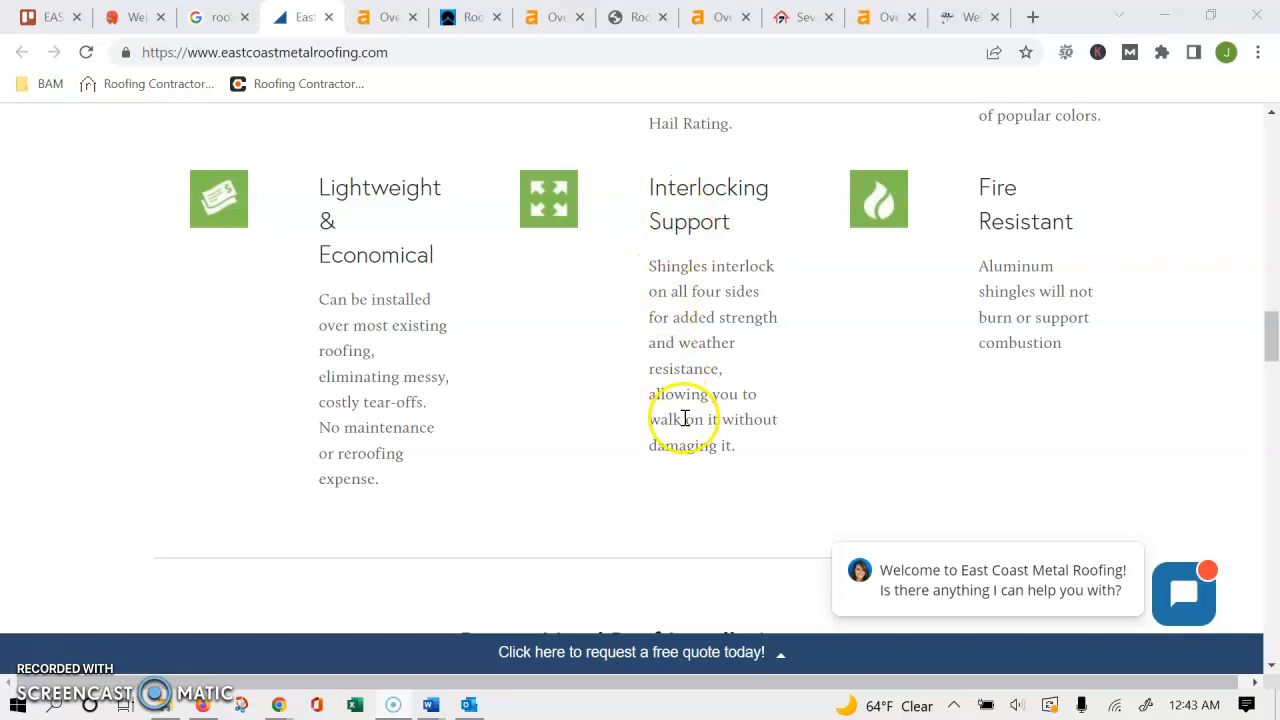
pyautogui.scroll(-3)
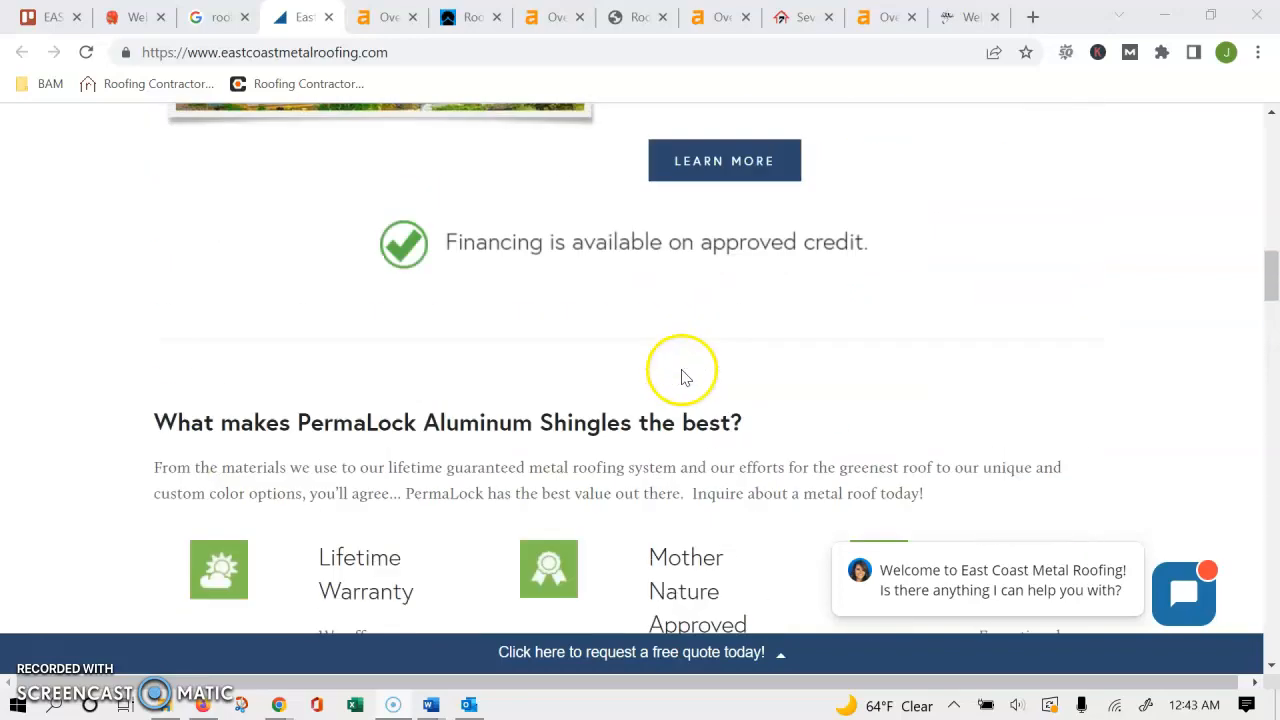
pyautogui.scroll(3)
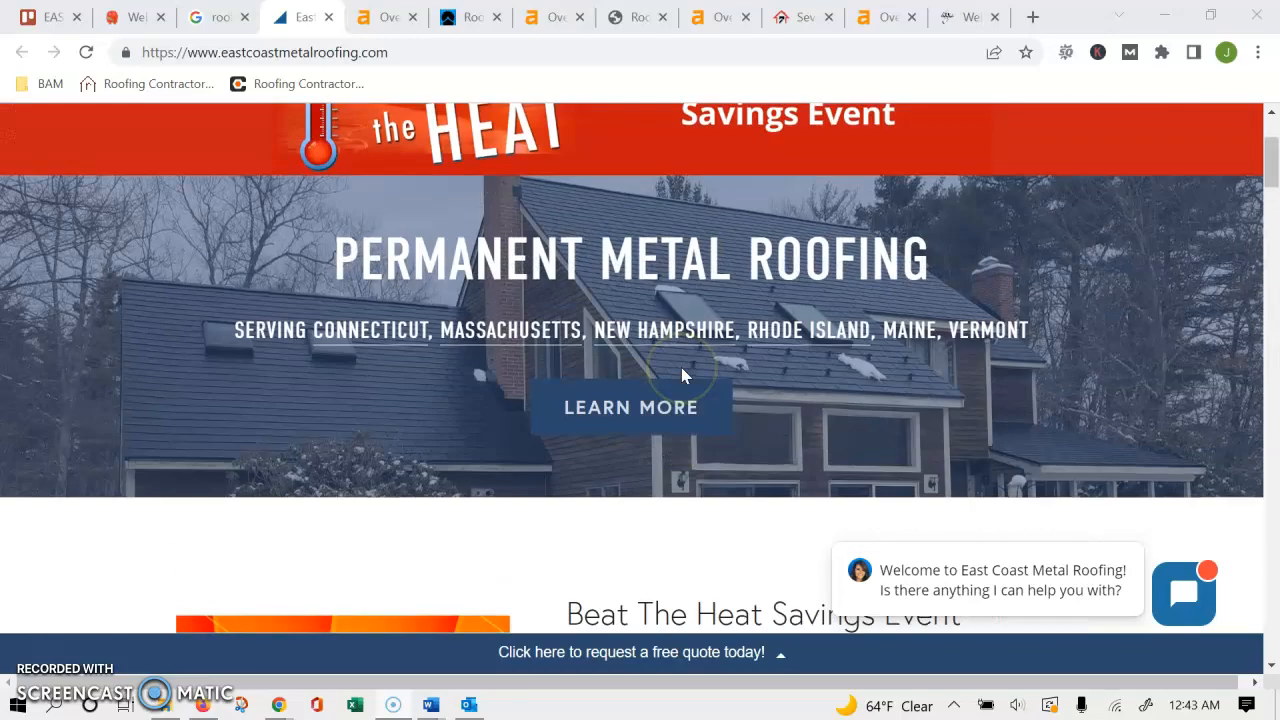
pyautogui.scroll(3)
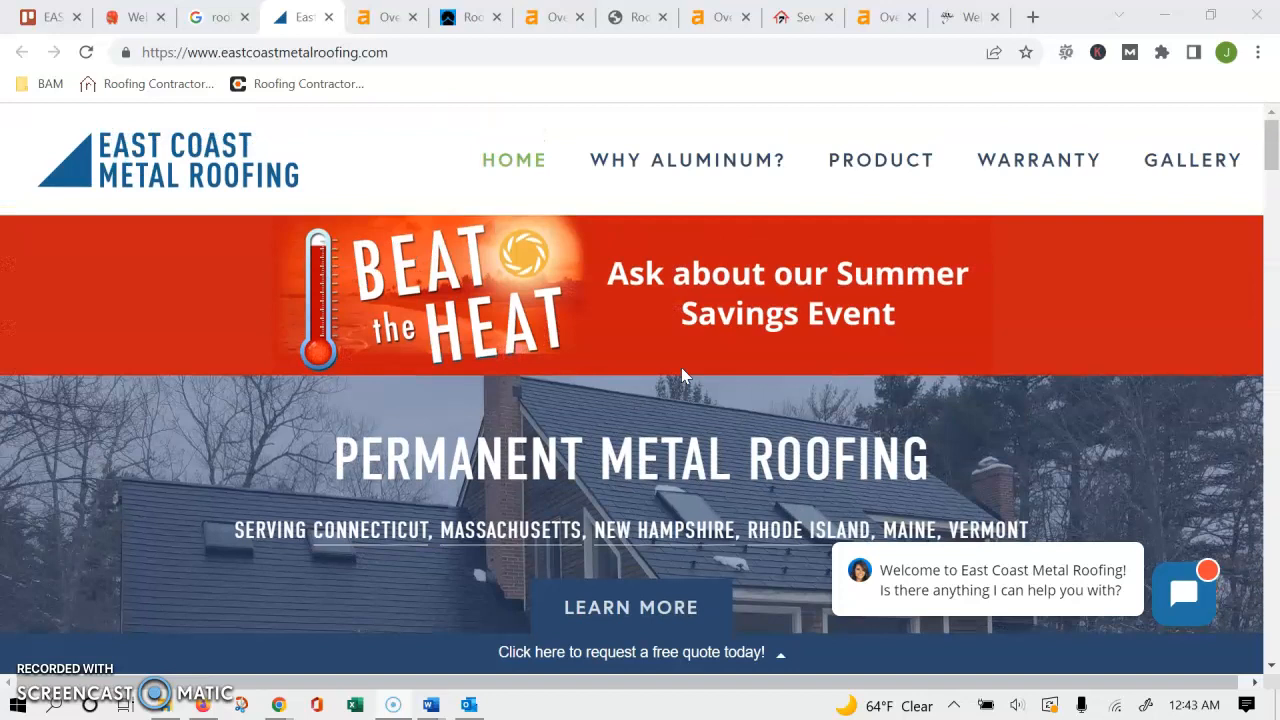
# Step: Check the homepage word count results, then return and review the homepage down to the Gallery menu
pyautogui.click(125, 17)
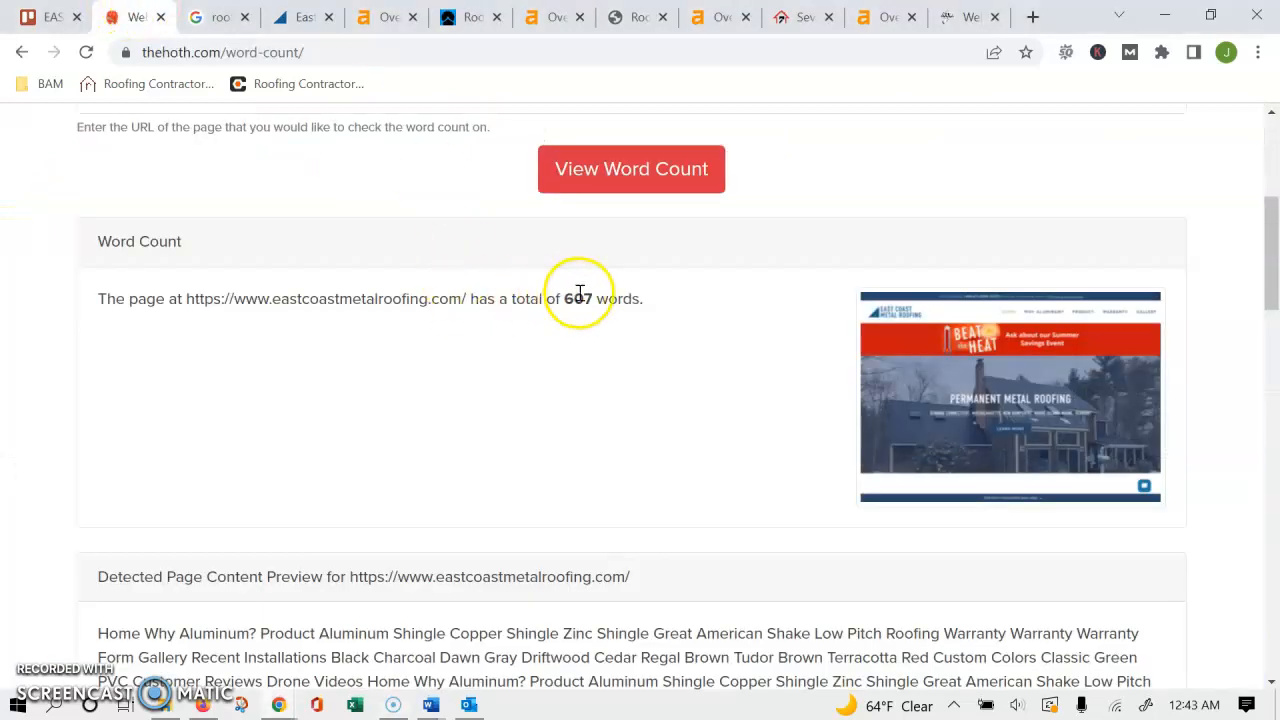
pyautogui.click(290, 17)
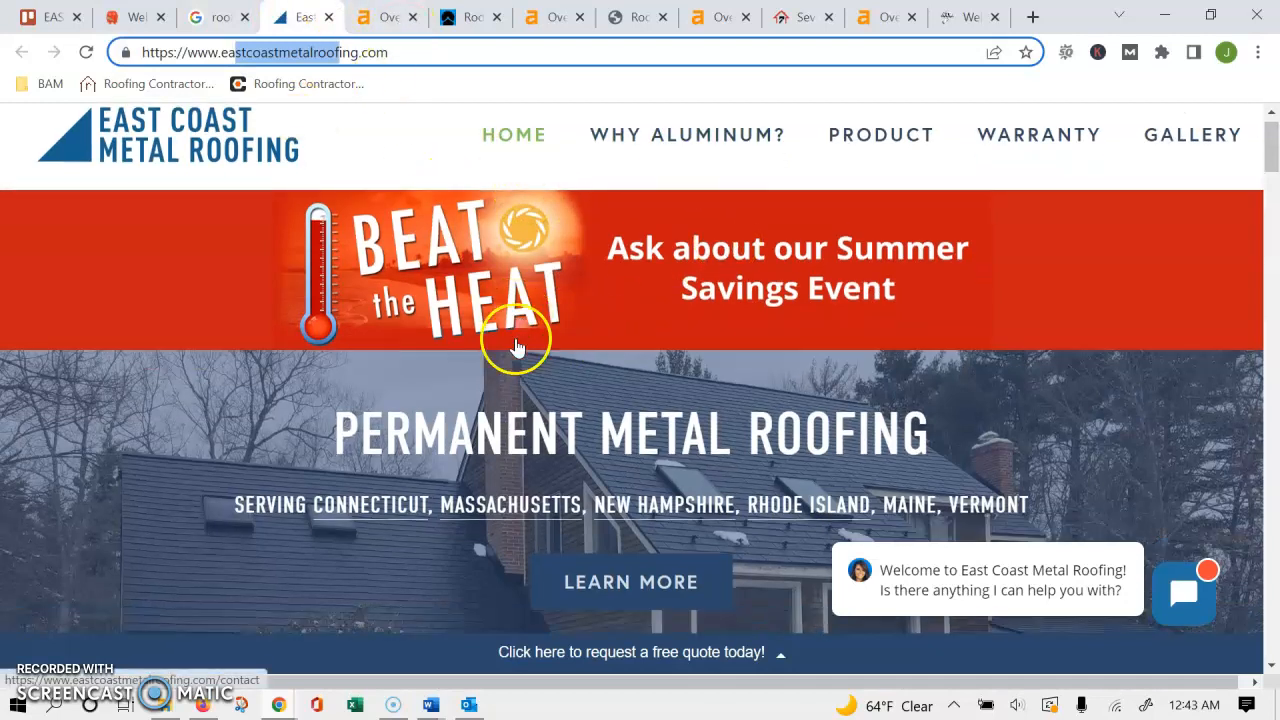
pyautogui.scroll(-3)
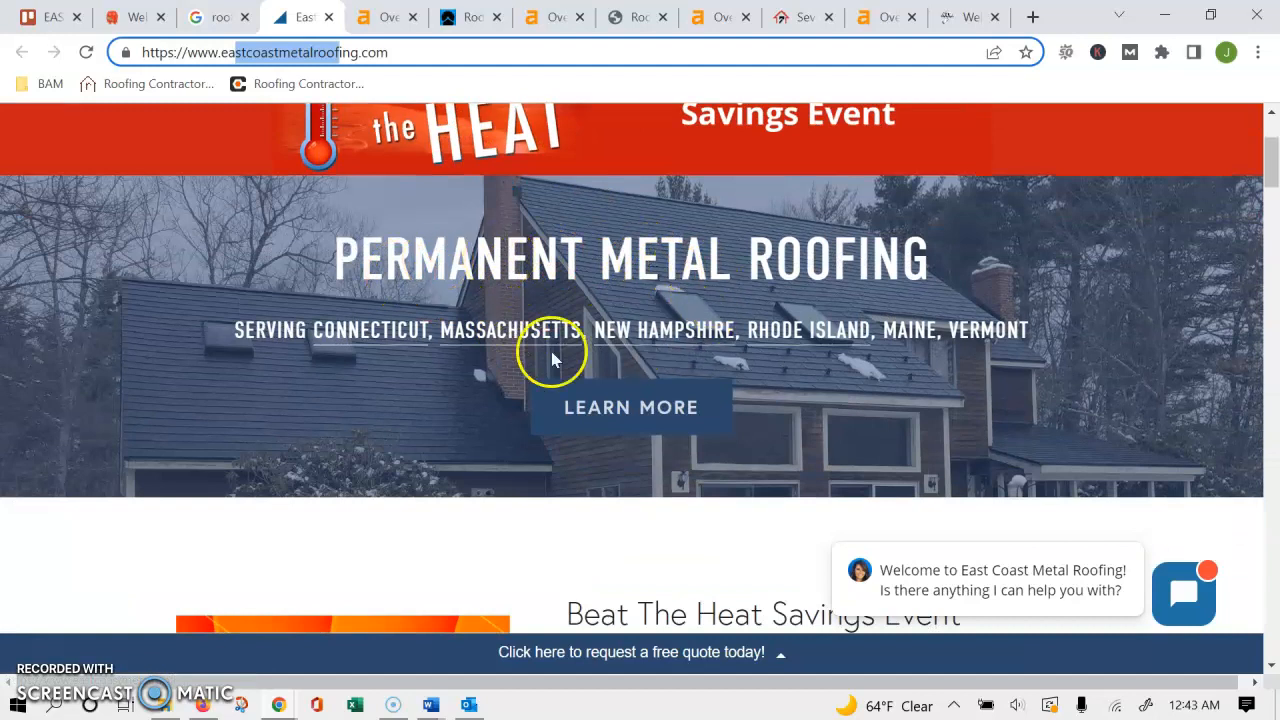
pyautogui.moveTo(348, 330)
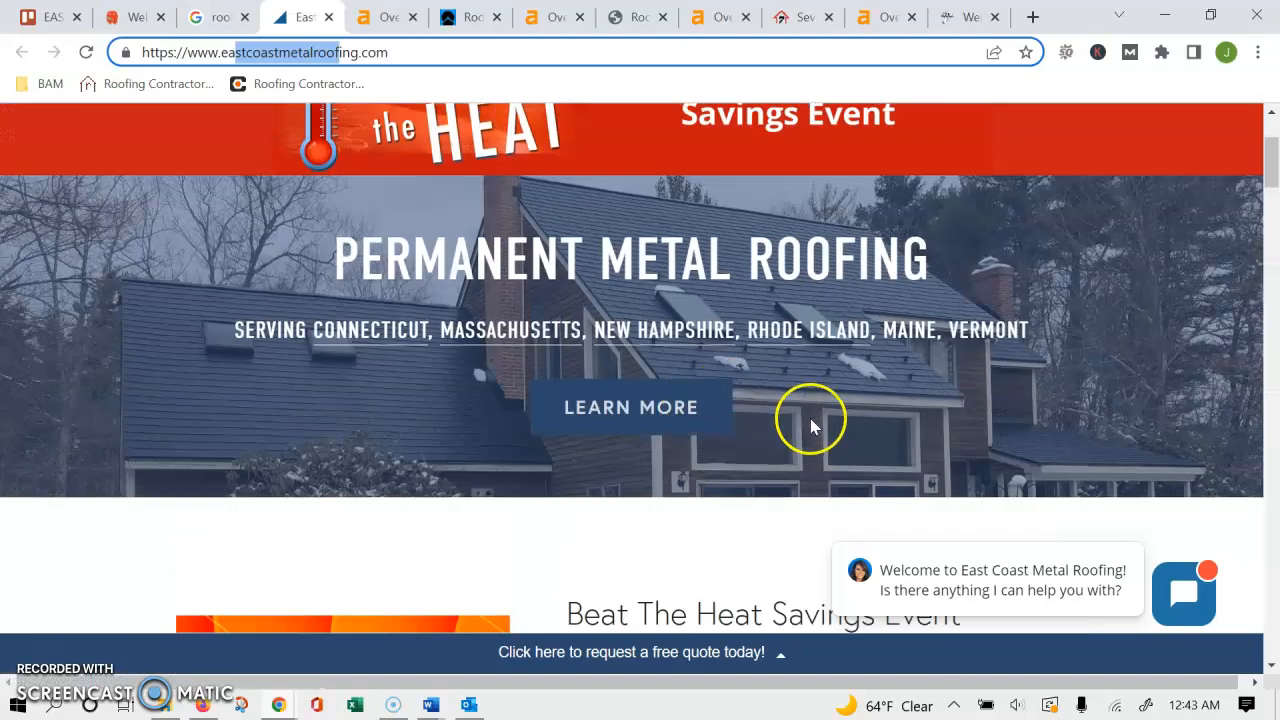
pyautogui.scroll(3)
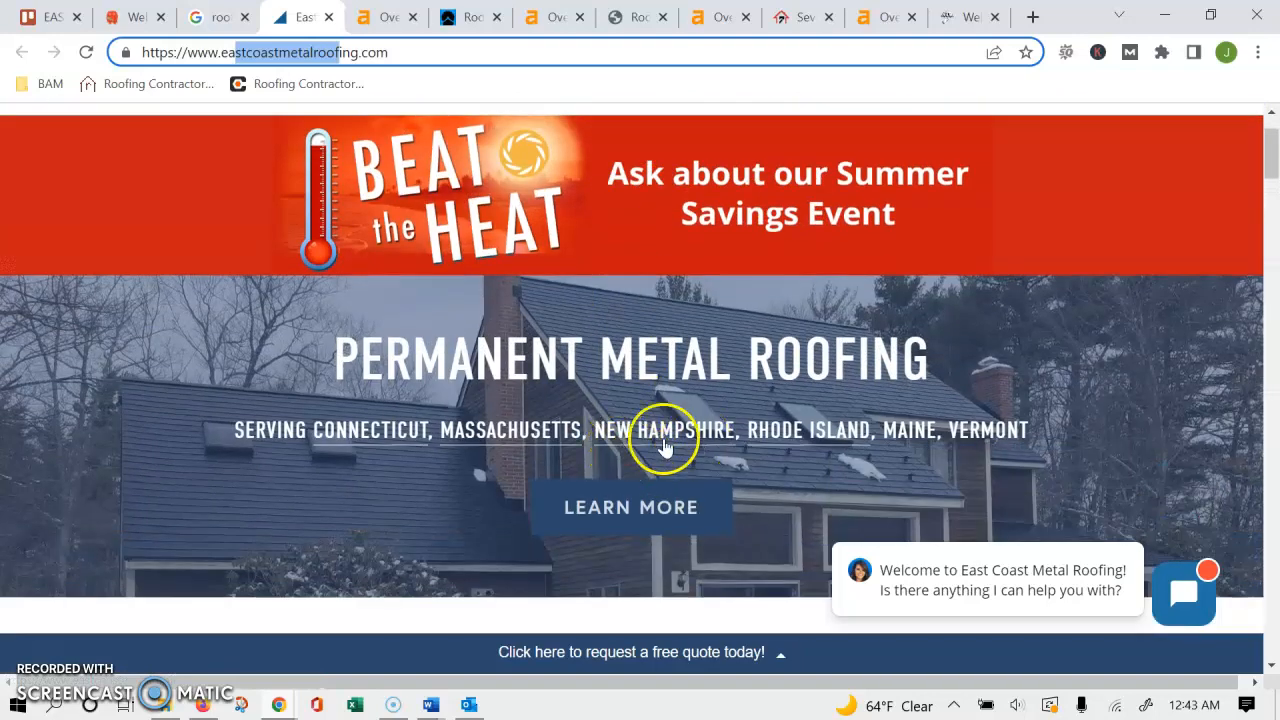
pyautogui.scroll(-3)
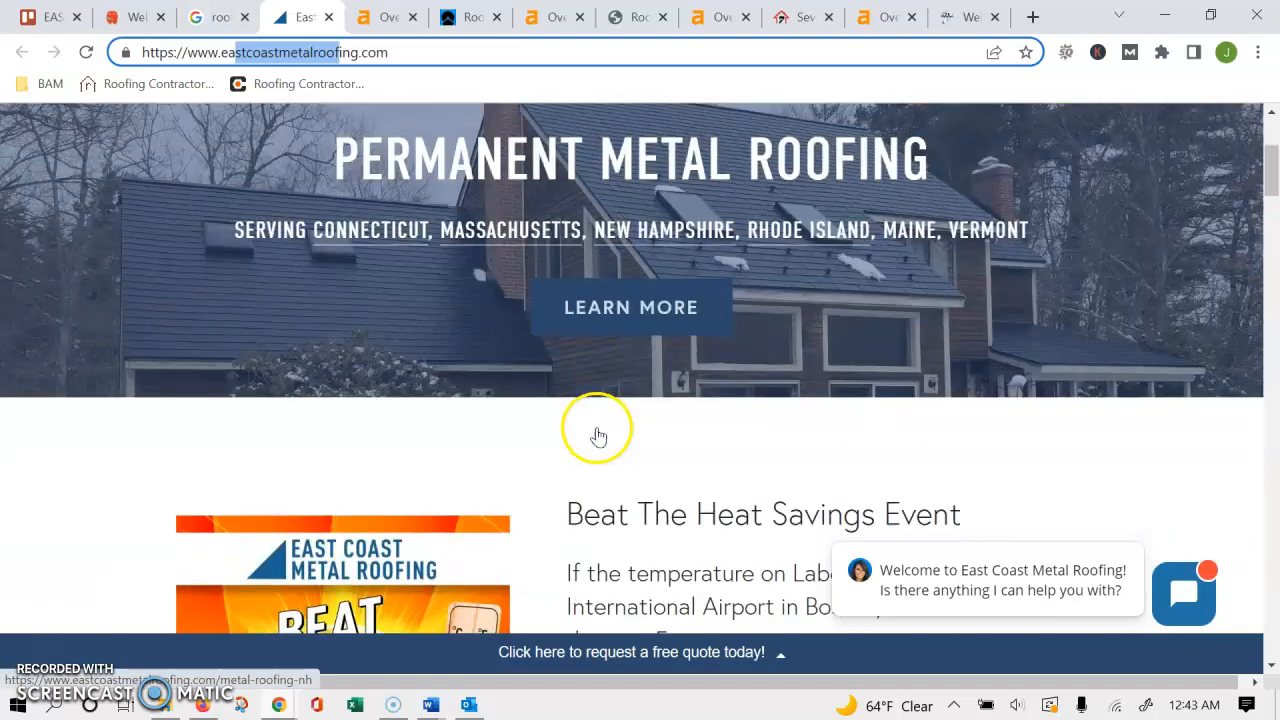
pyautogui.scroll(-3)
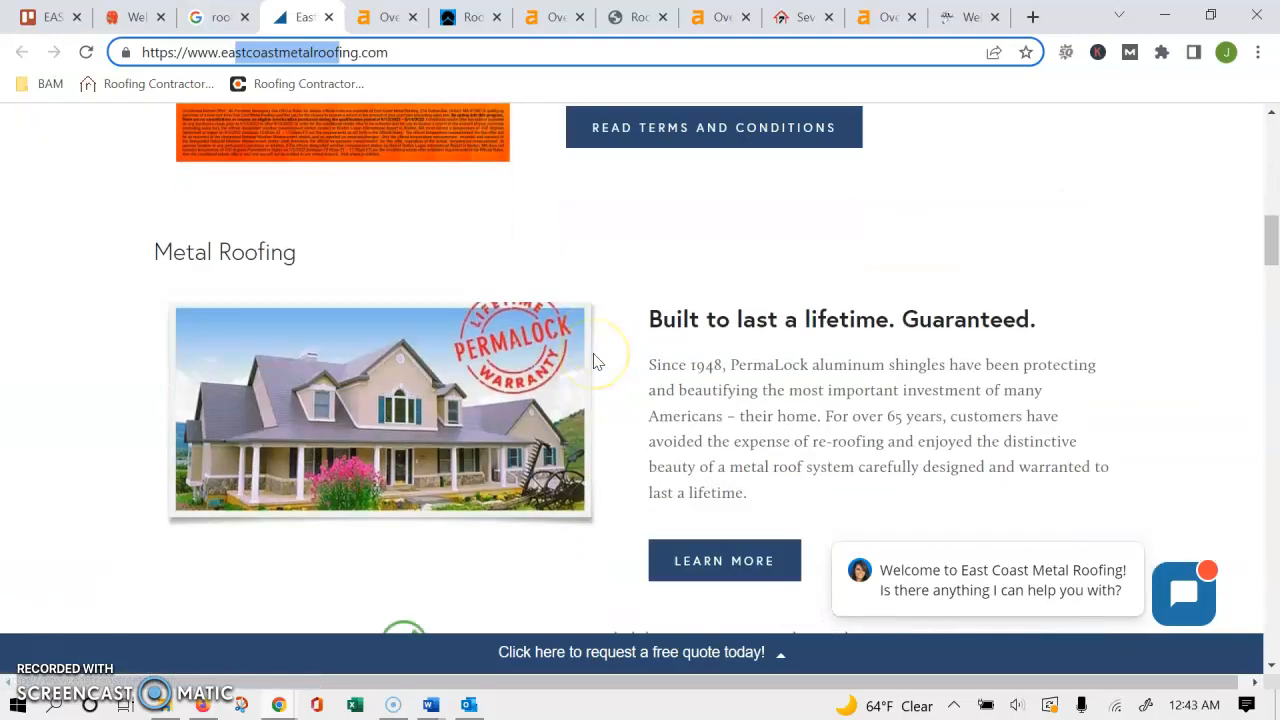
pyautogui.scroll(-3)
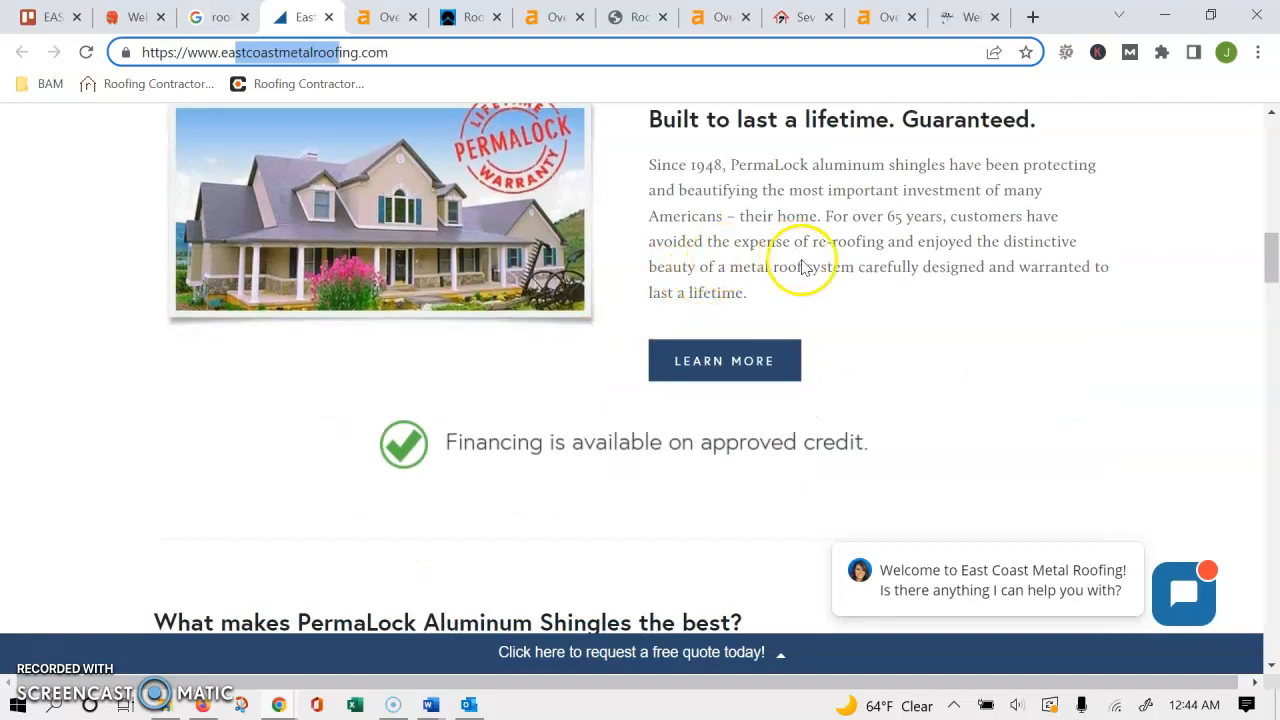
pyautogui.scroll(-3)
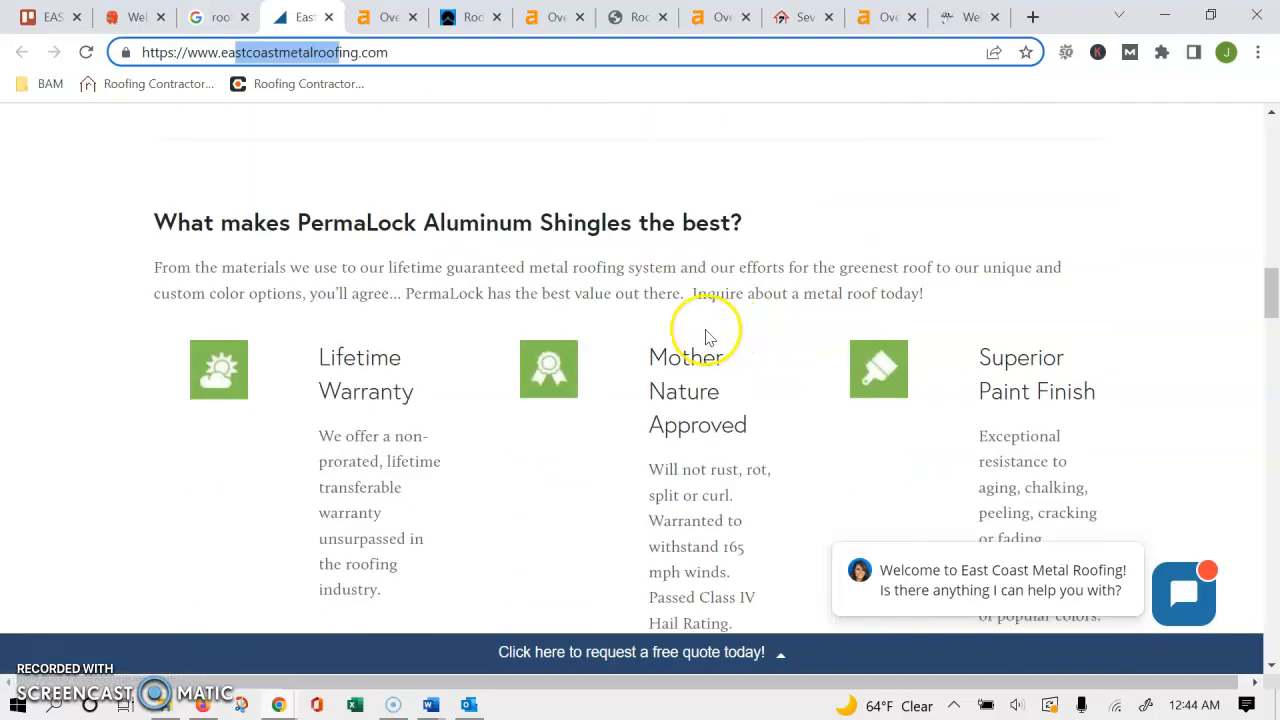
pyautogui.moveTo(705, 335)
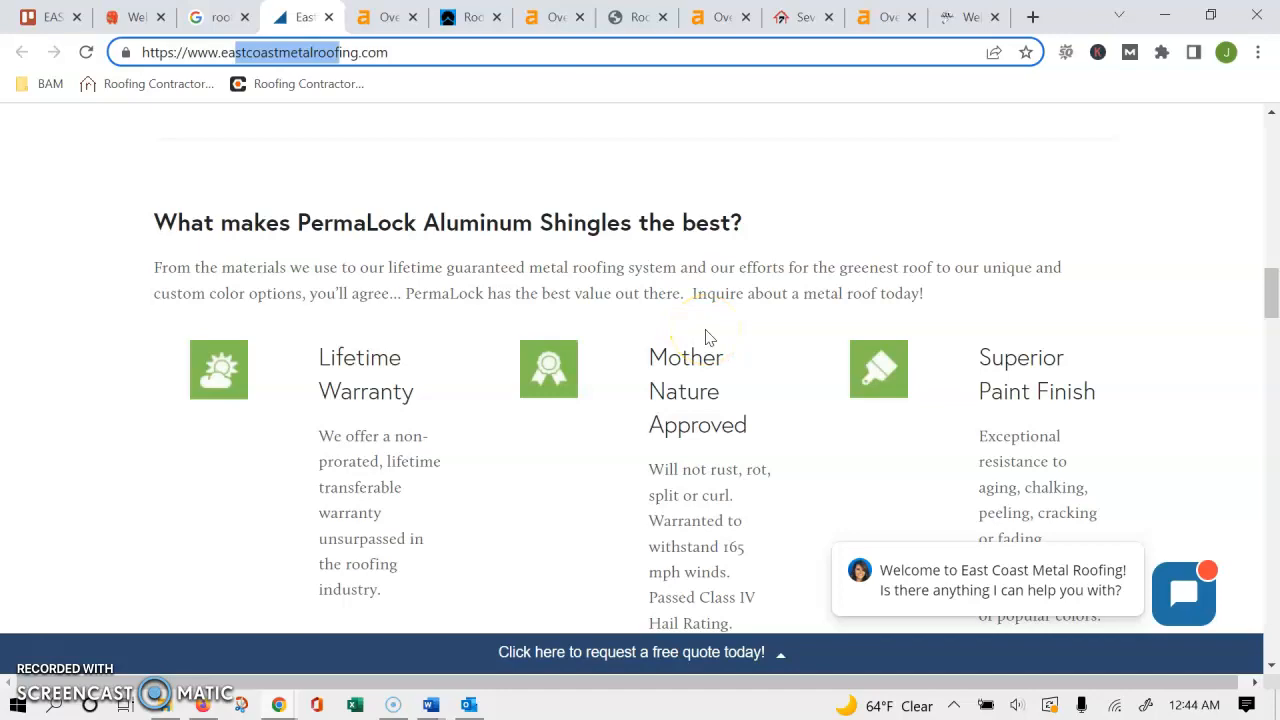
pyautogui.scroll(-3)
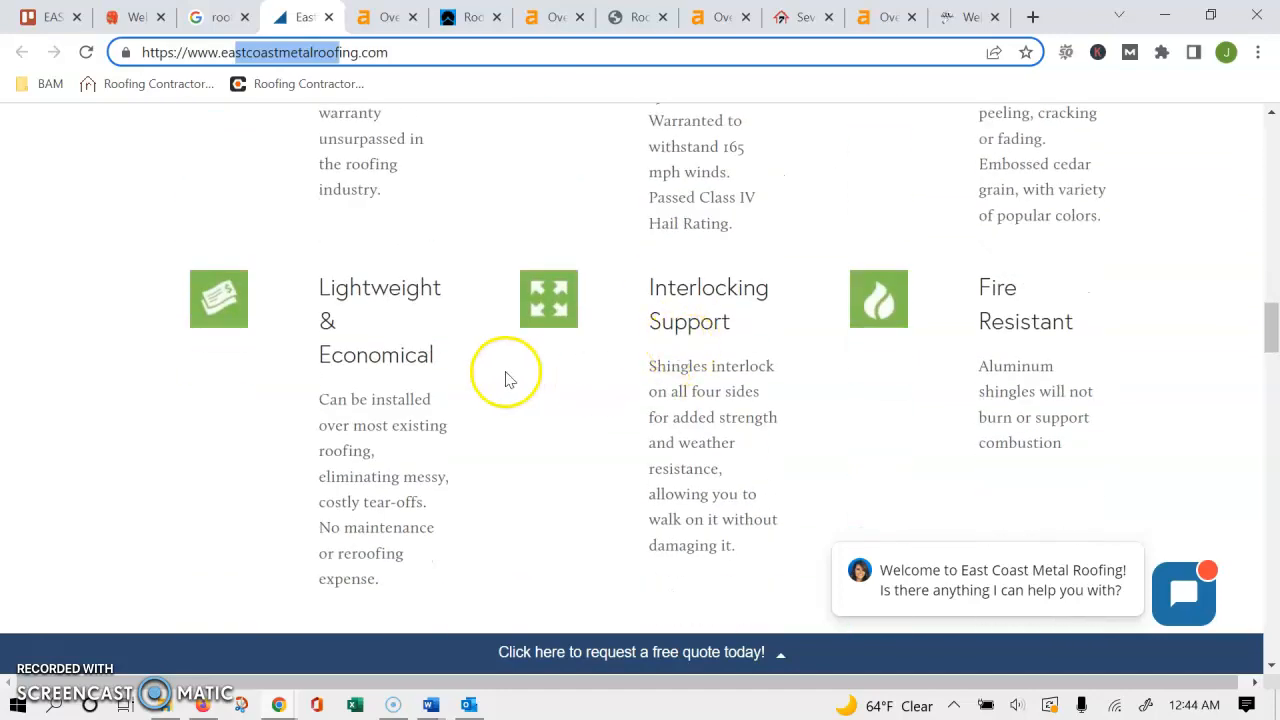
pyautogui.scroll(3)
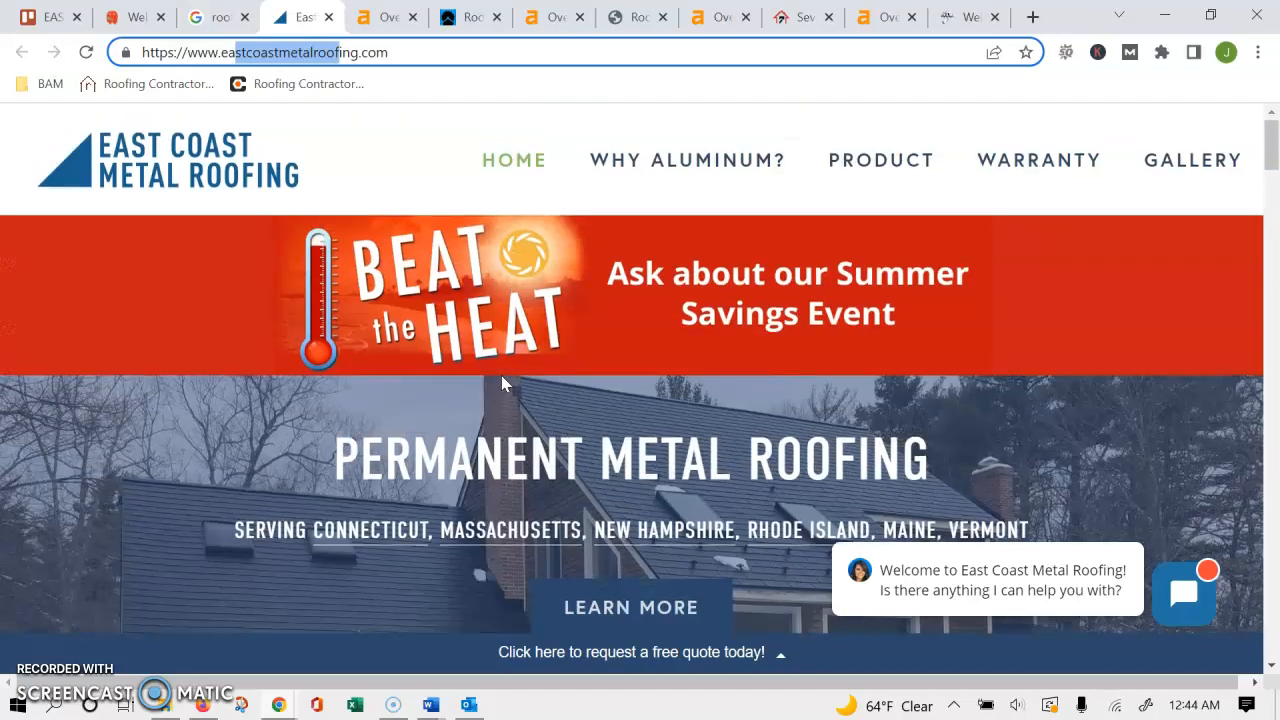
pyautogui.moveTo(218, 538)
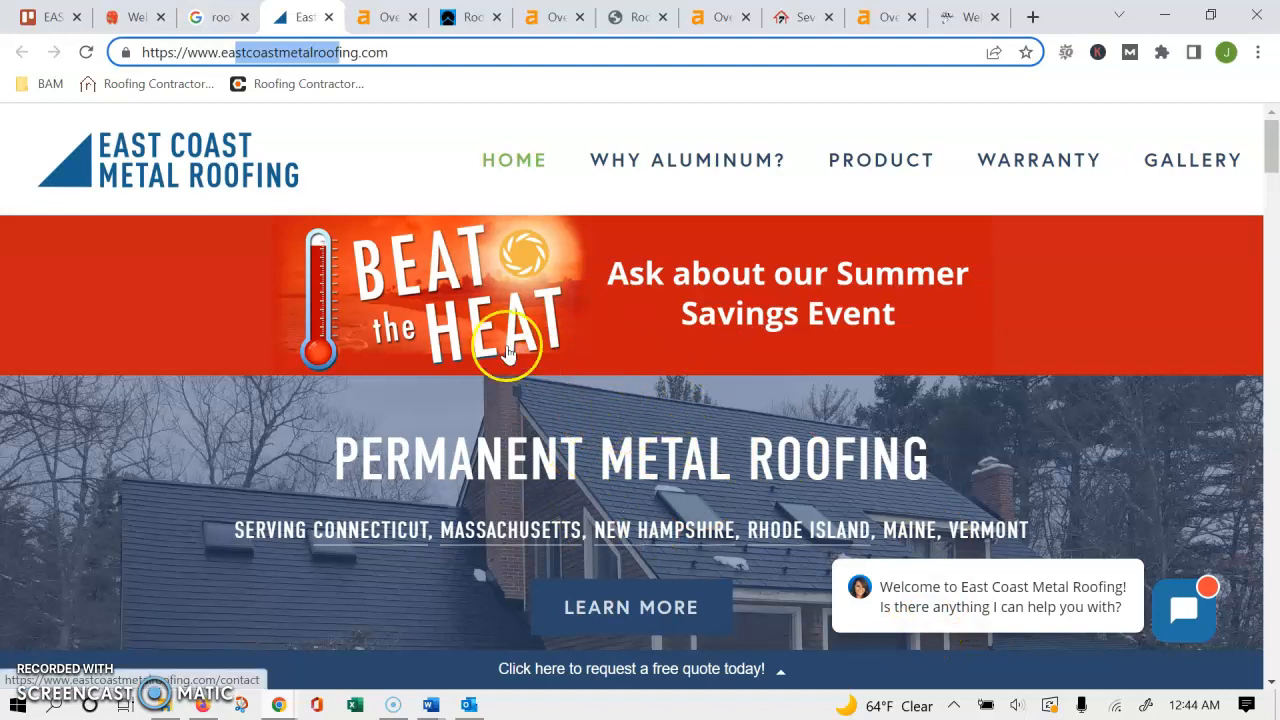
pyautogui.moveTo(452, 187)
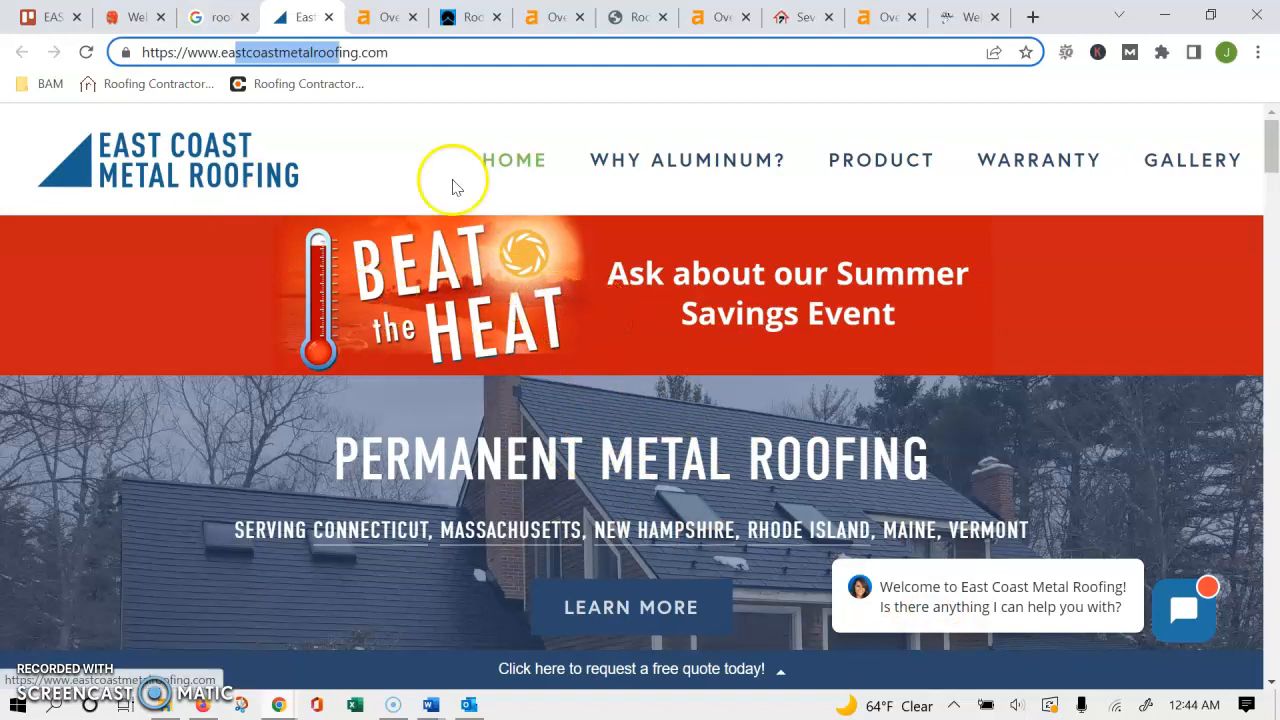
pyautogui.moveTo(640, 433)
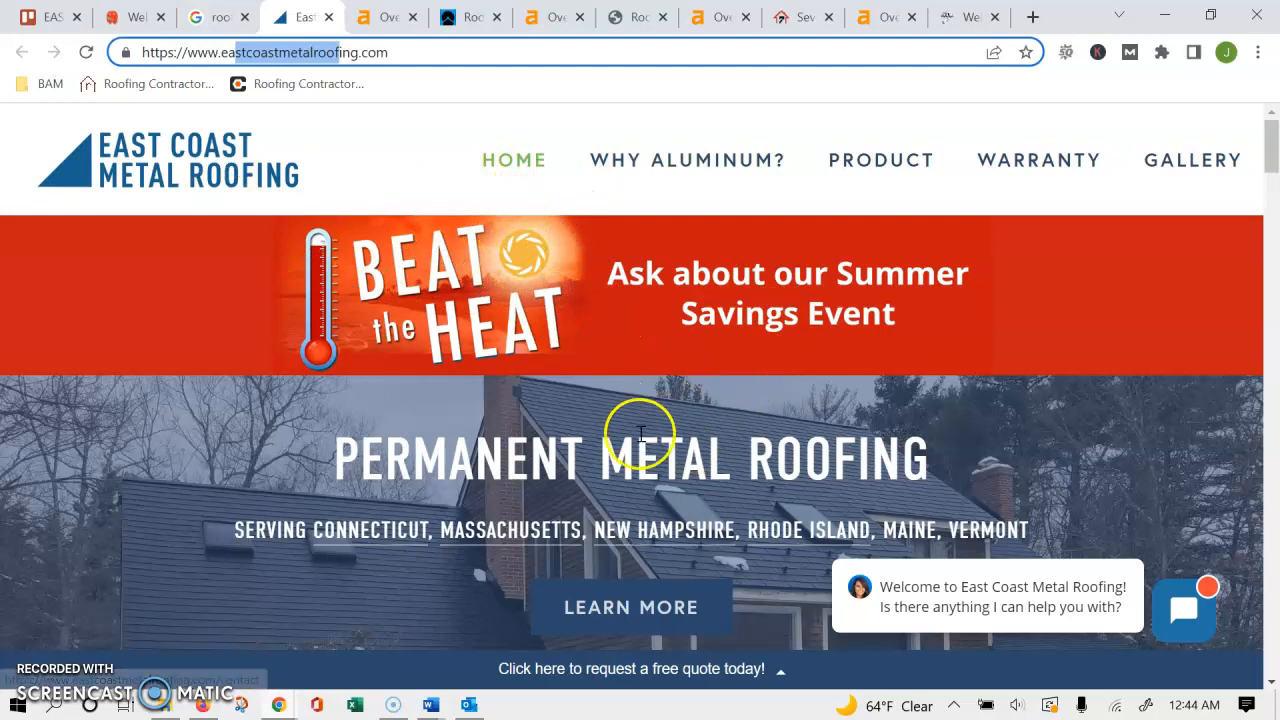
pyautogui.scroll(-3)
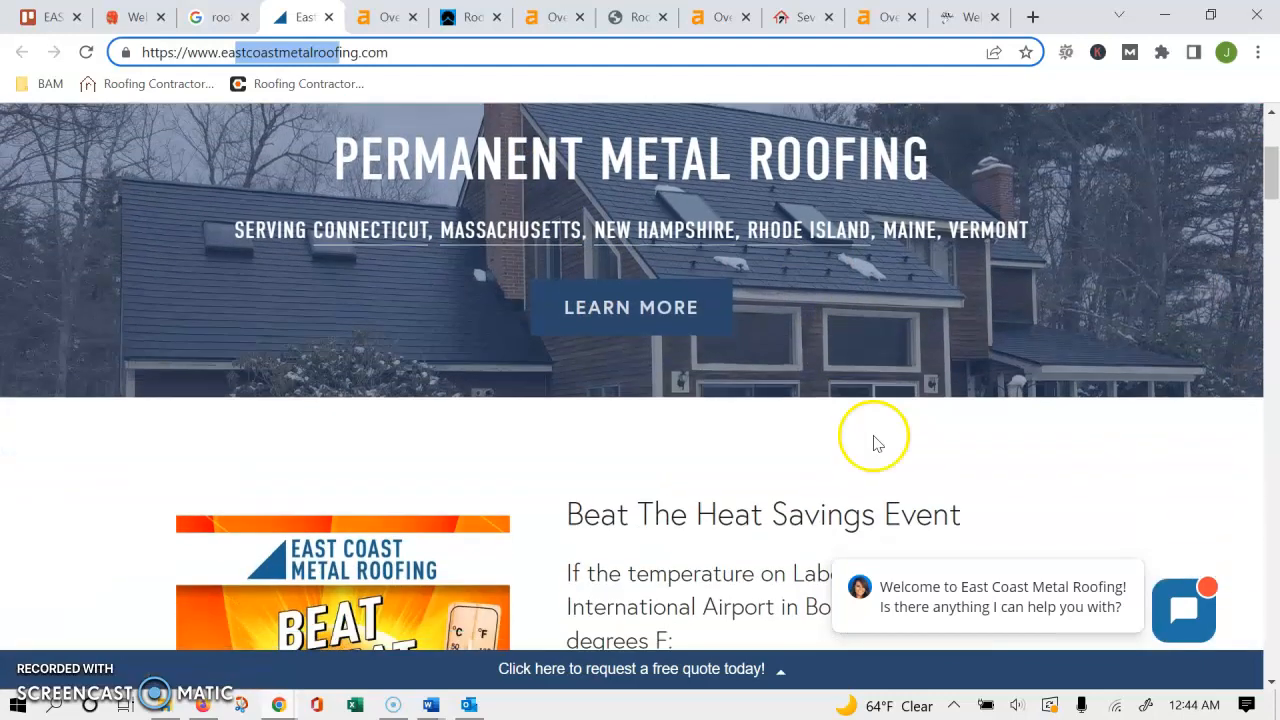
pyautogui.scroll(3)
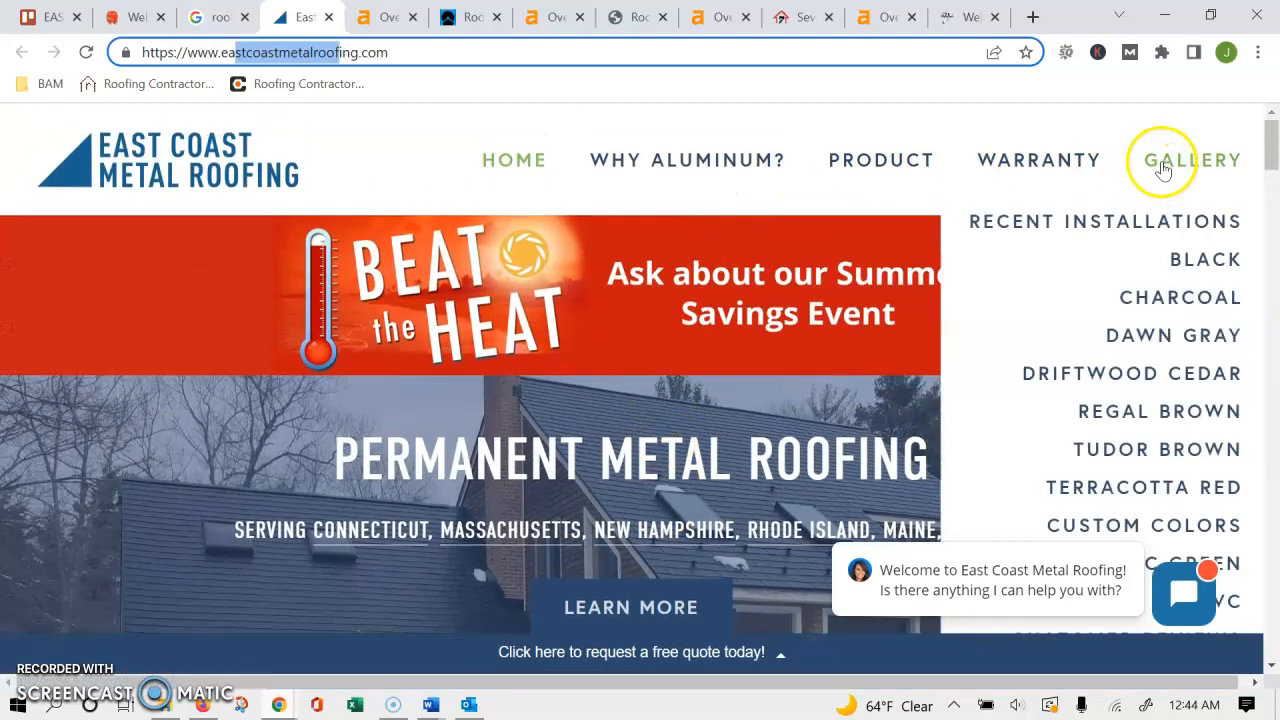
# Step: Browse the Recent Installations gallery's Black, Charcoal, Dawn Gray and Driftwood Cedar roofs, then return to the roofing worcester ma search
pyautogui.click(1105, 221)
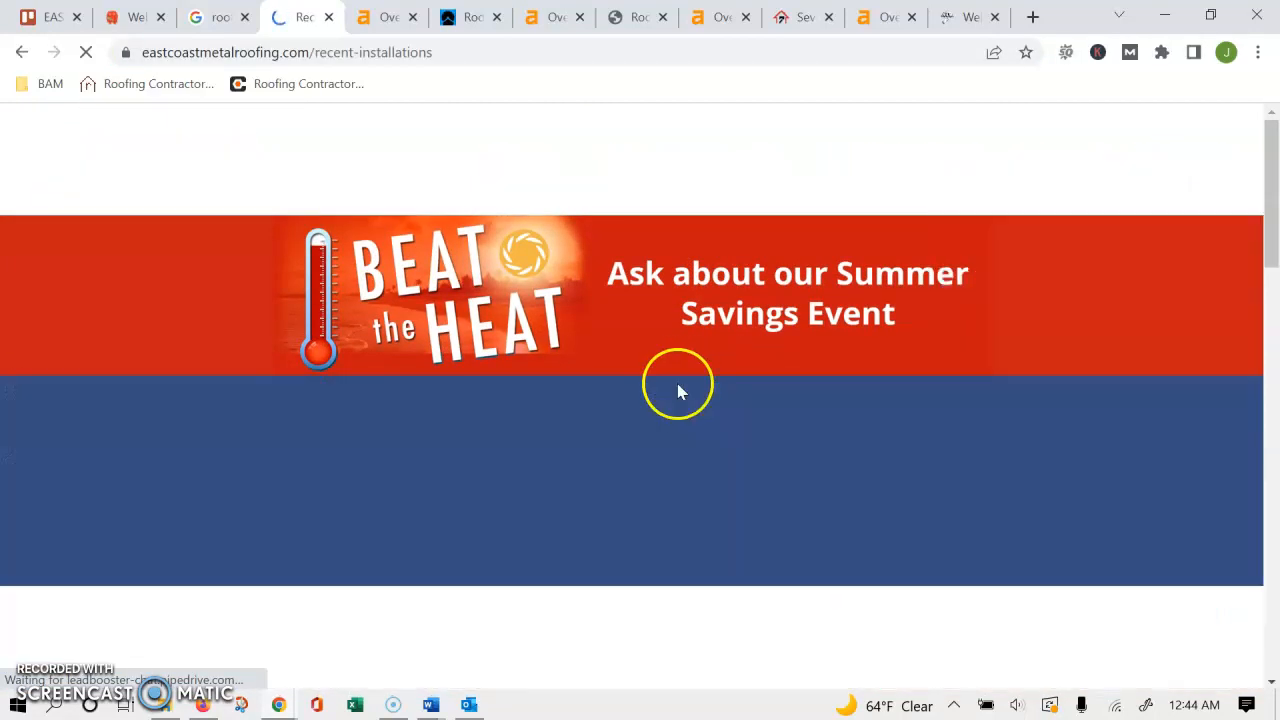
pyautogui.scroll(-3)
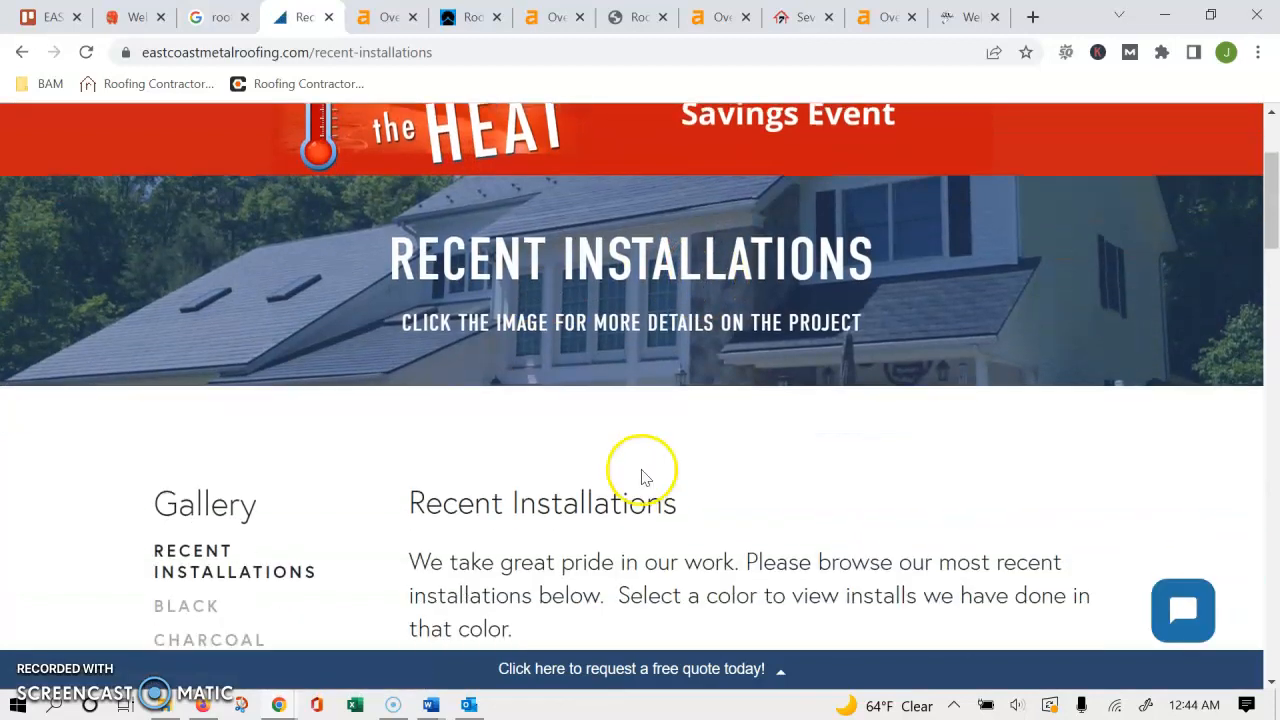
pyautogui.scroll(-3)
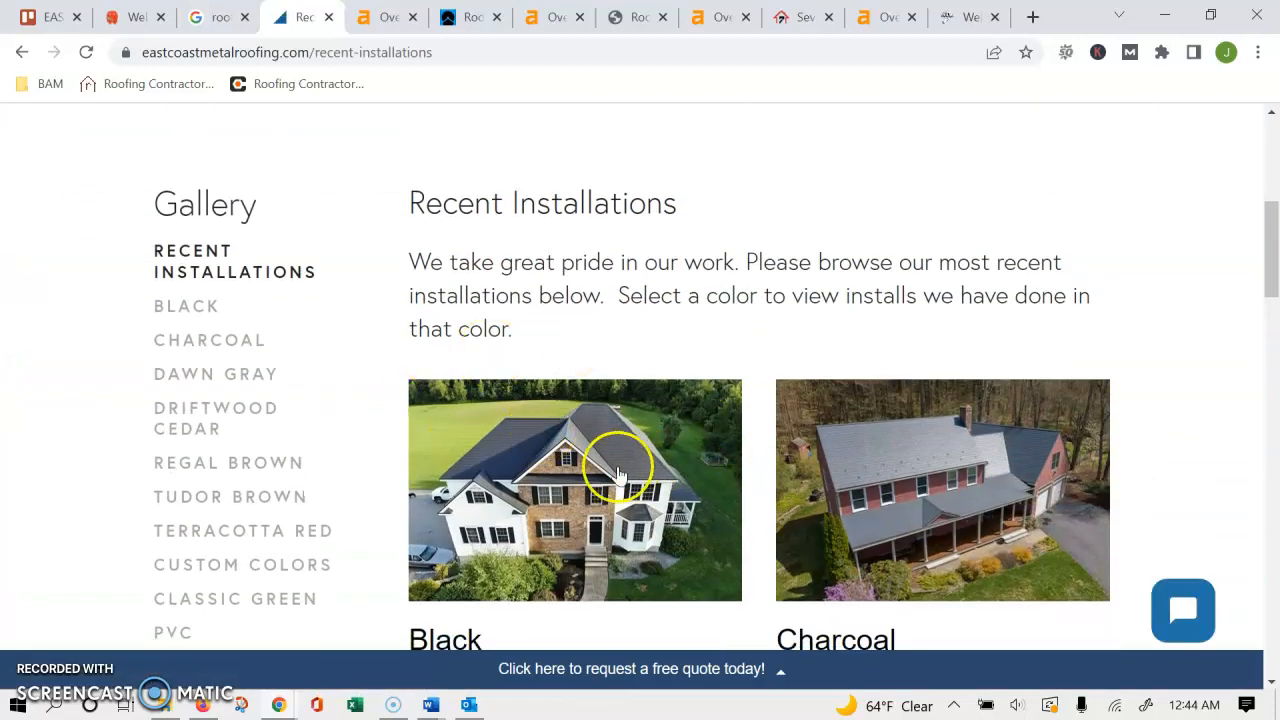
pyautogui.scroll(-3)
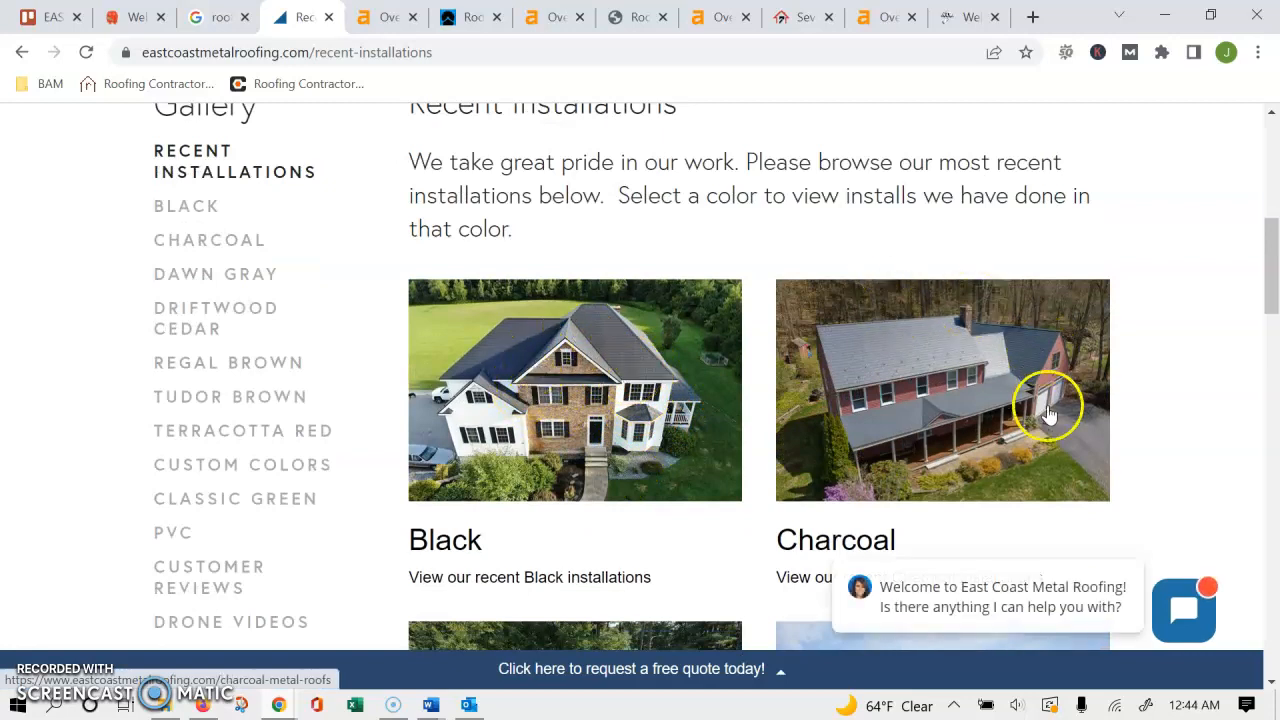
pyautogui.scroll(-3)
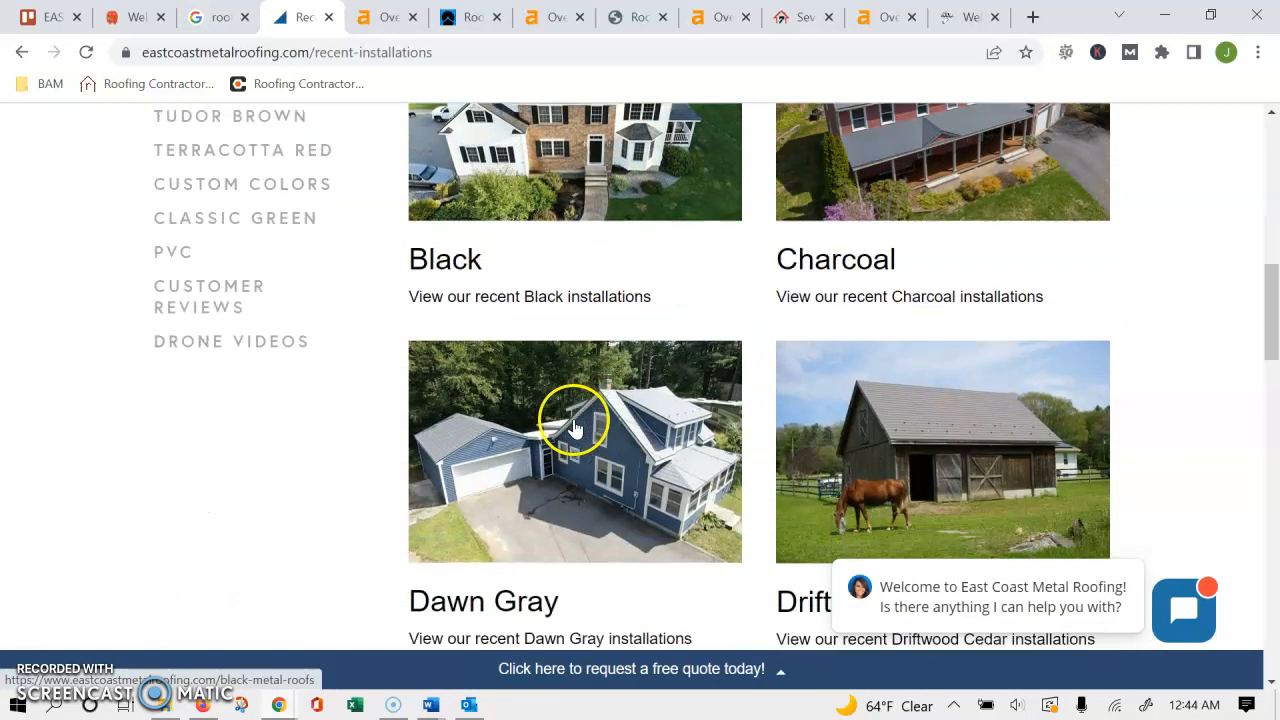
pyautogui.scroll(-3)
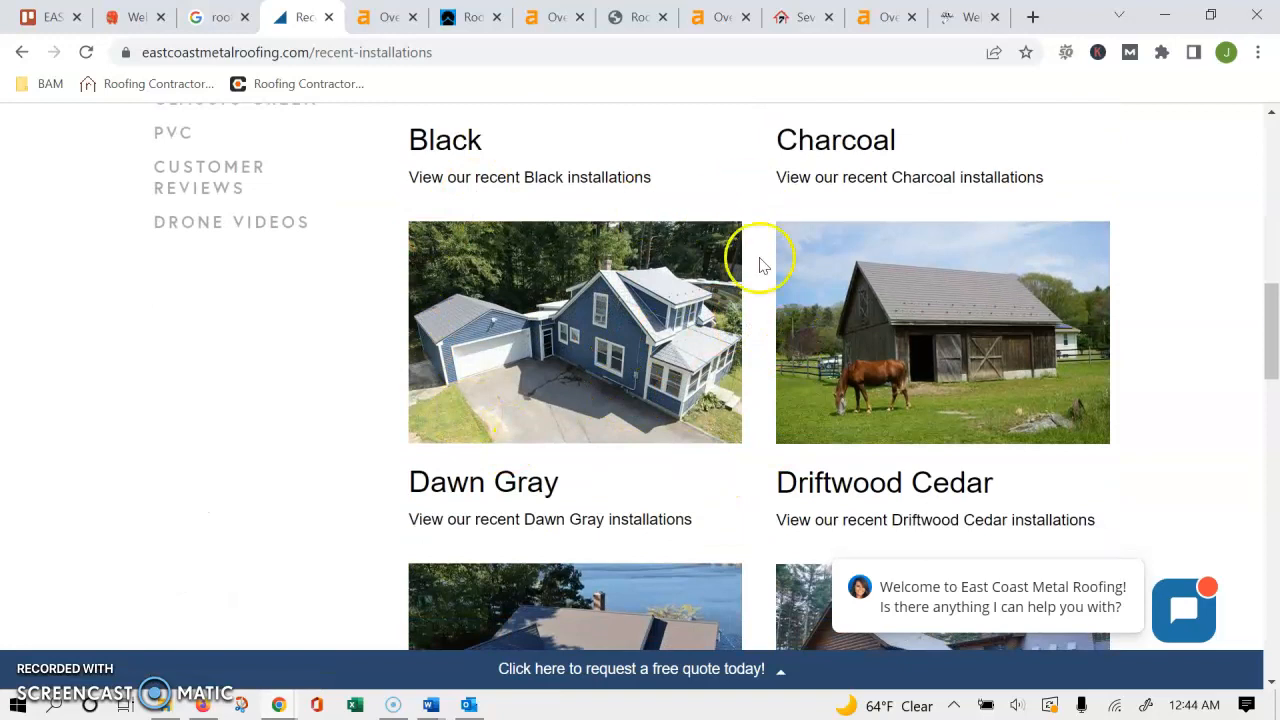
pyautogui.moveTo(762, 258)
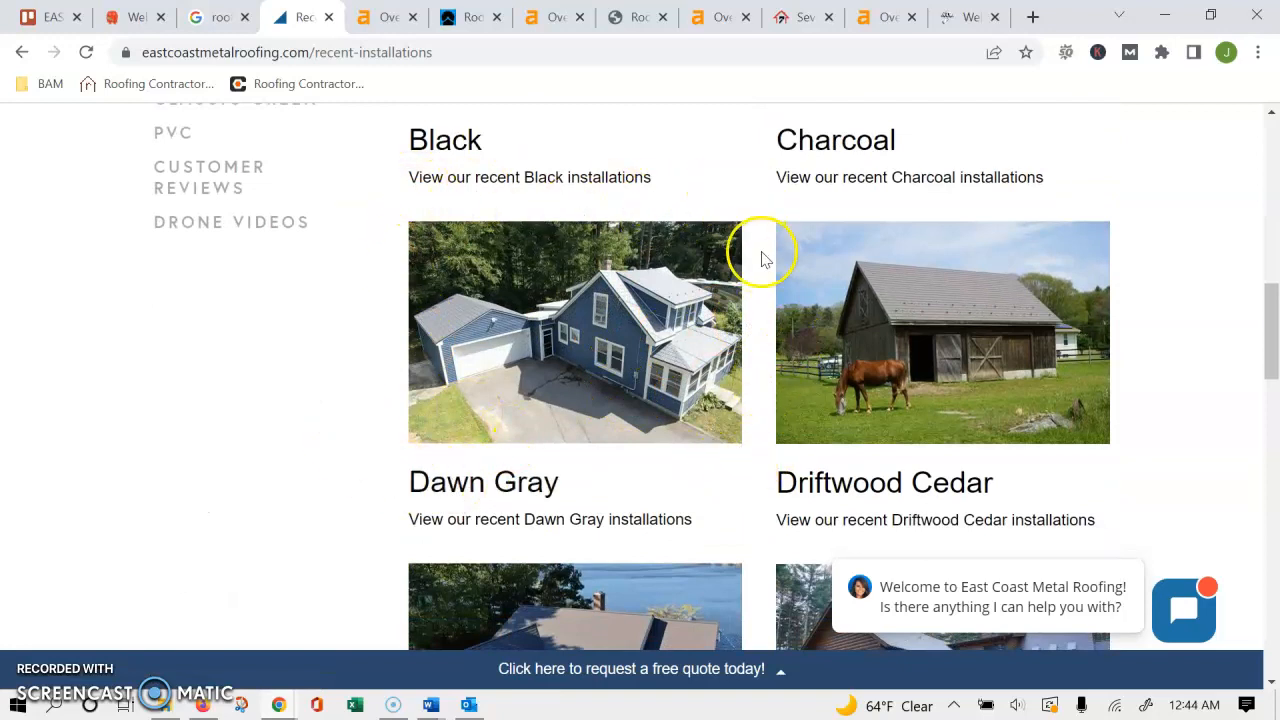
pyautogui.moveTo(620, 337)
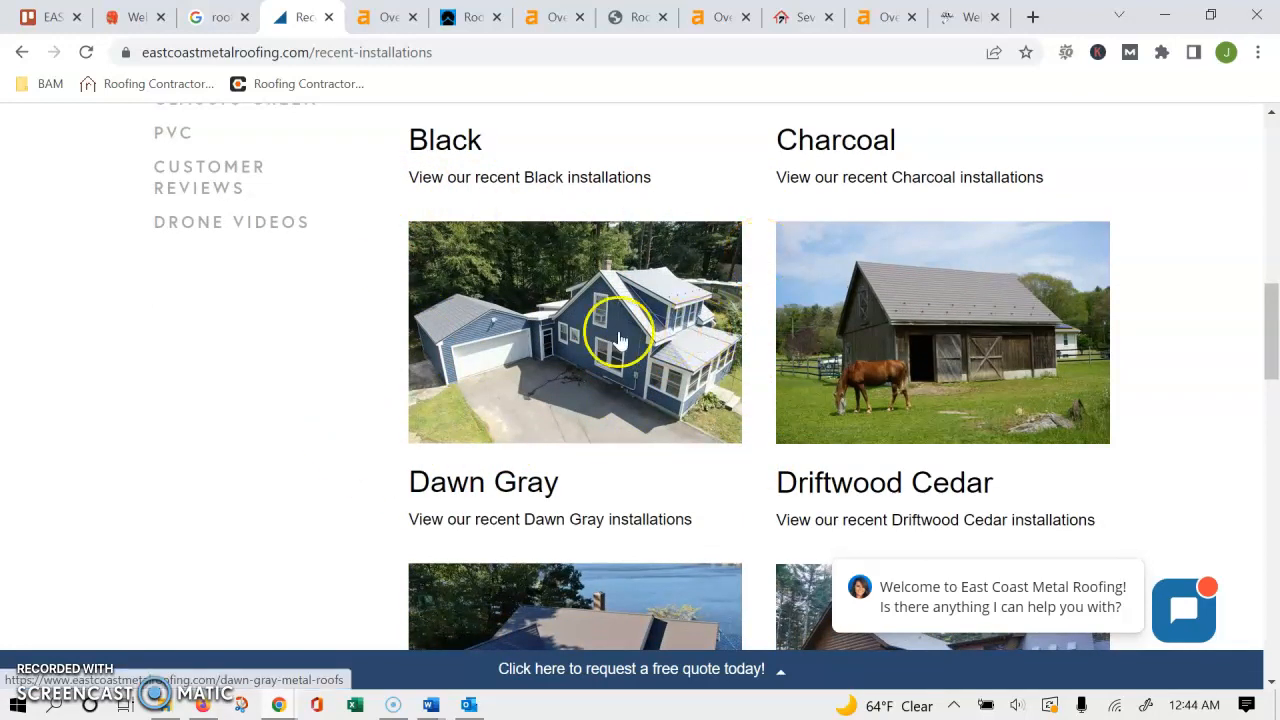
pyautogui.click(218, 17)
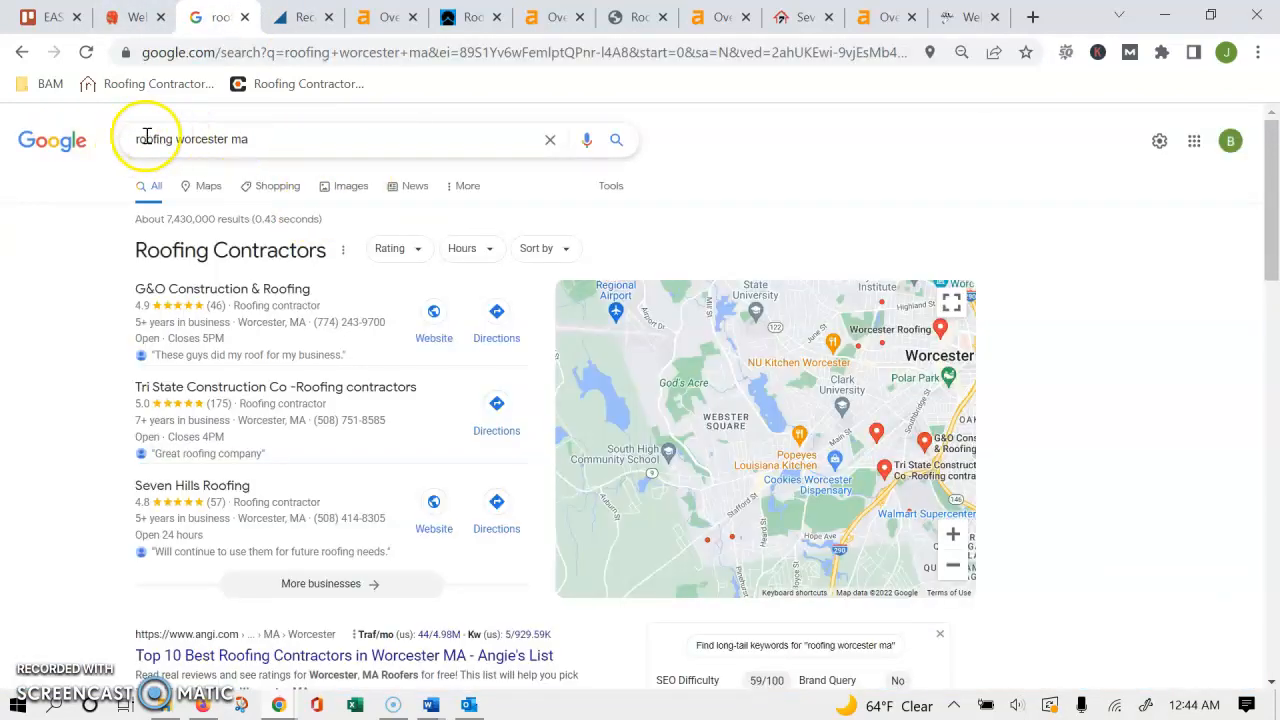
pyautogui.scroll(-3)
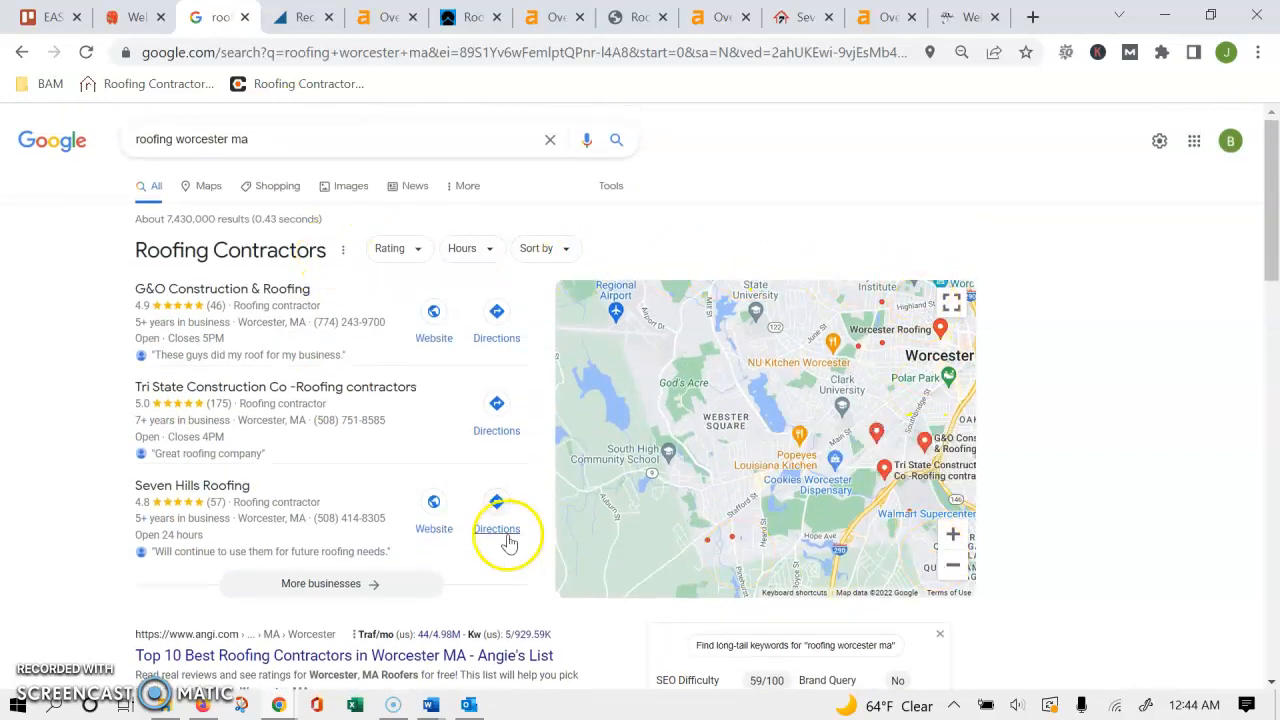
pyautogui.moveTo(710, 432)
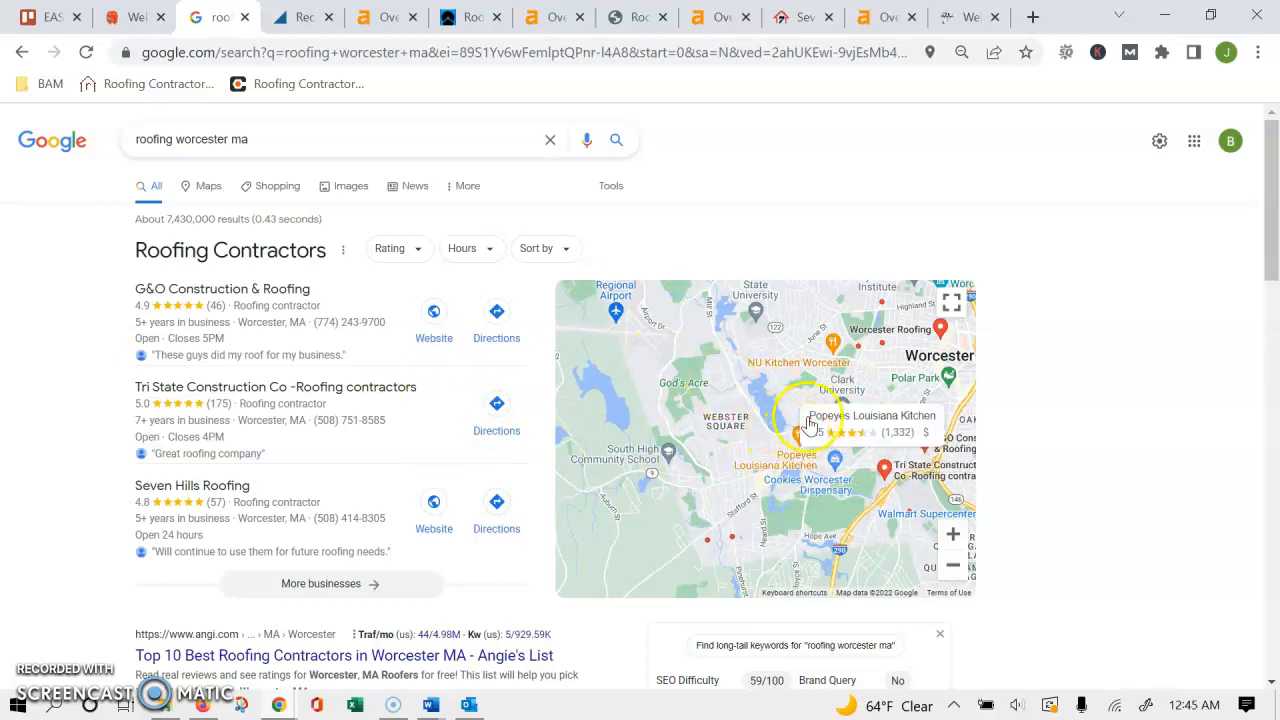
pyautogui.scroll(-3)
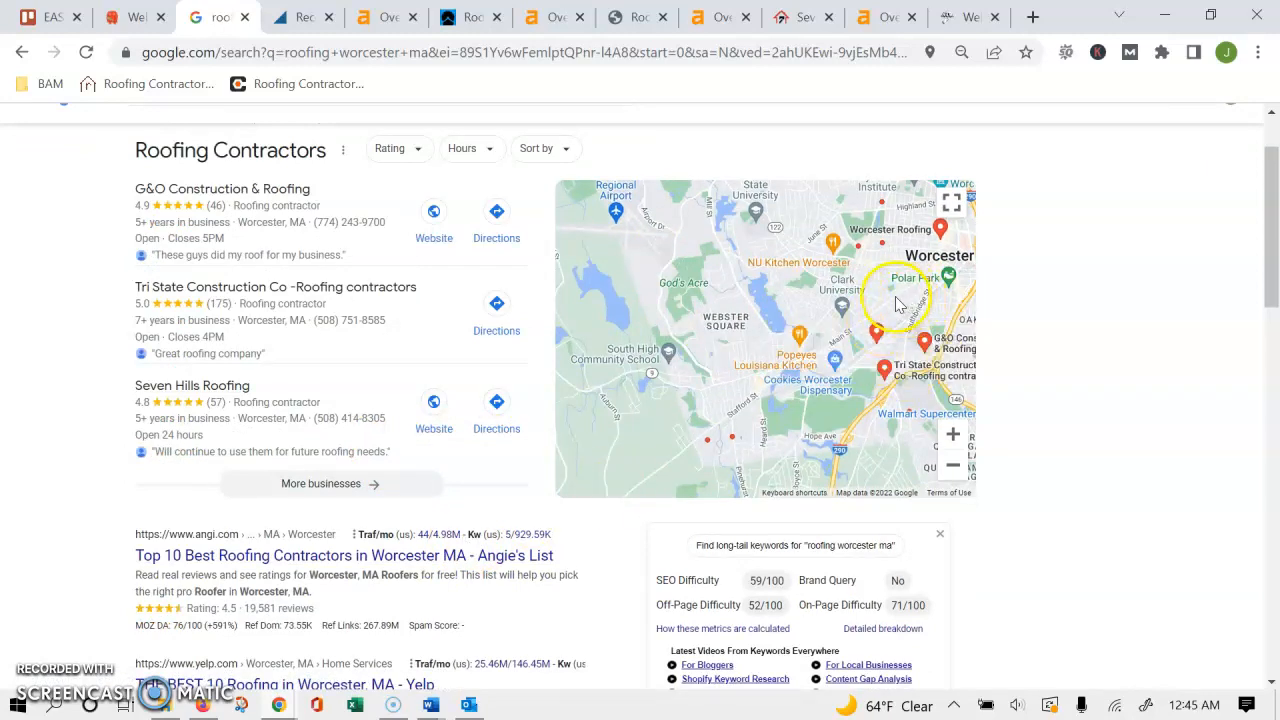
pyautogui.moveTo(875, 305)
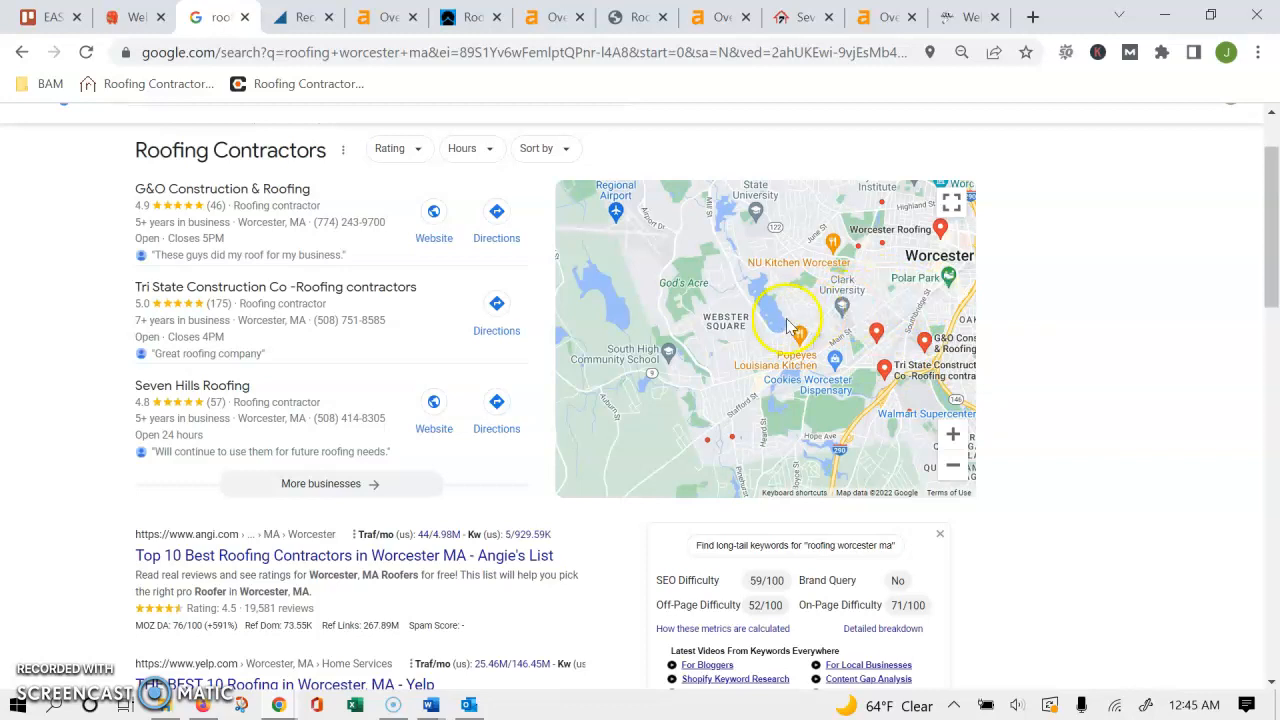
pyautogui.moveTo(336, 273)
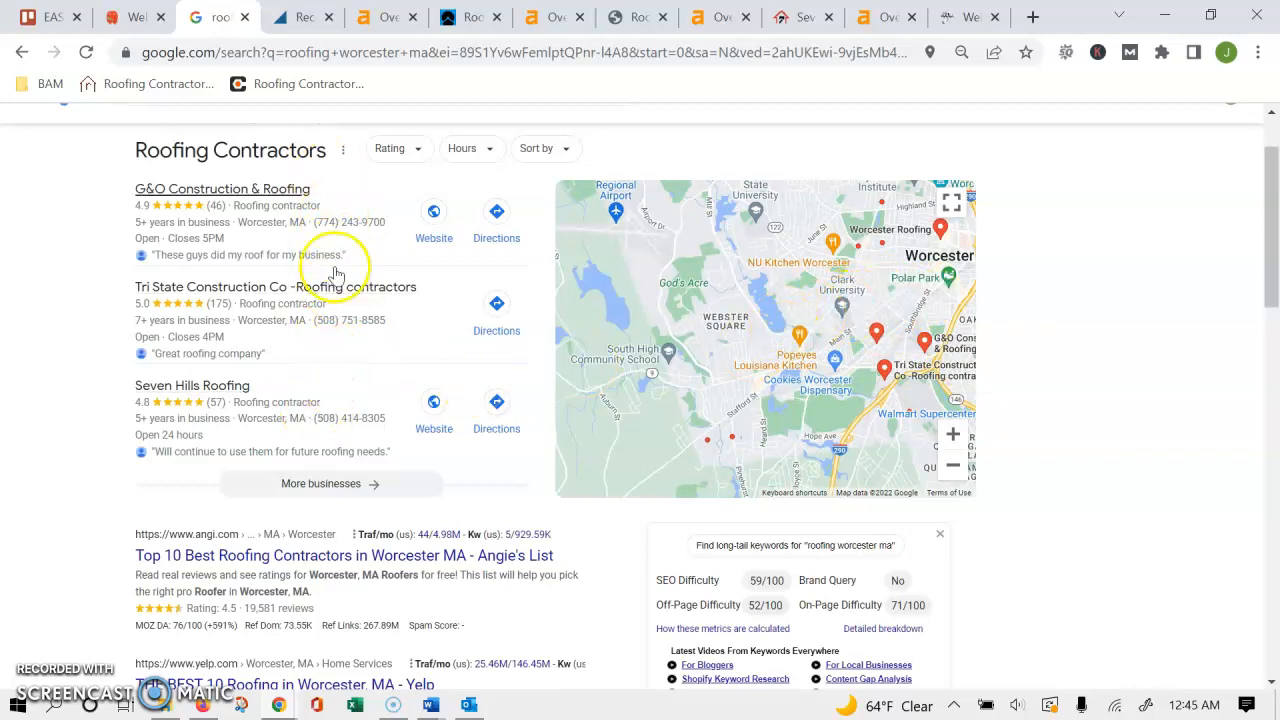
pyautogui.moveTo(398, 250)
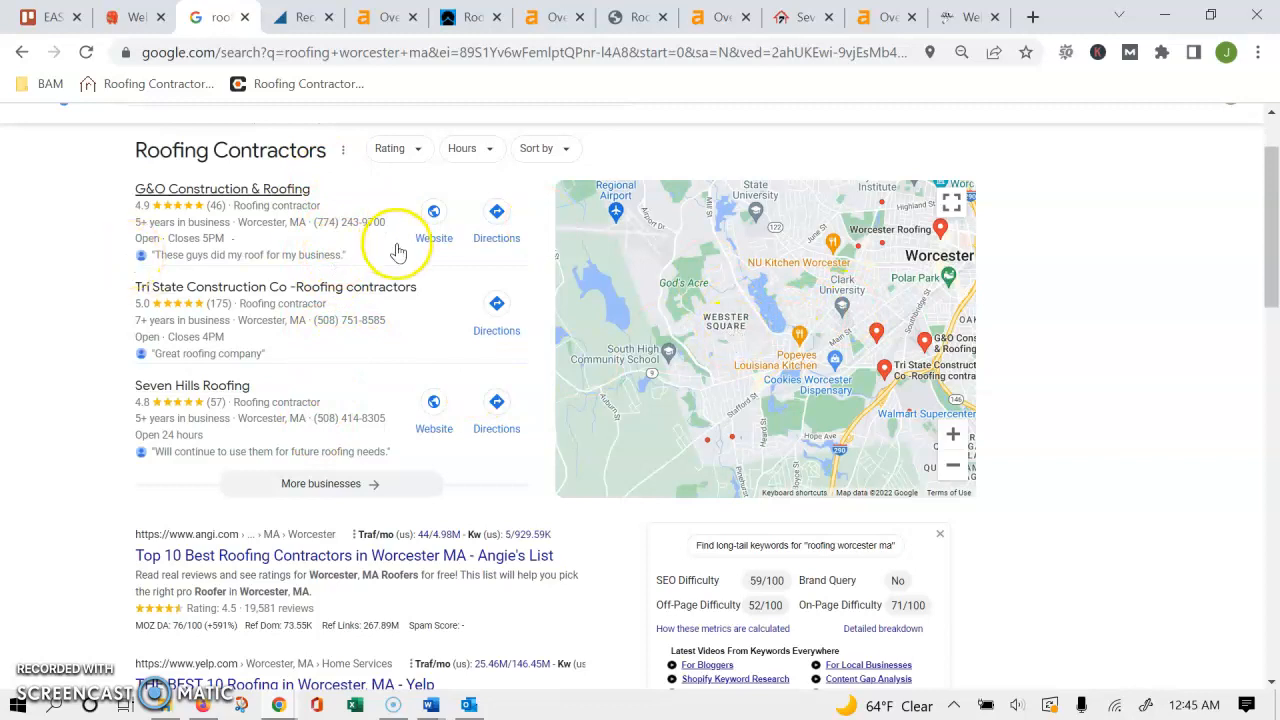
pyautogui.moveTo(390, 300)
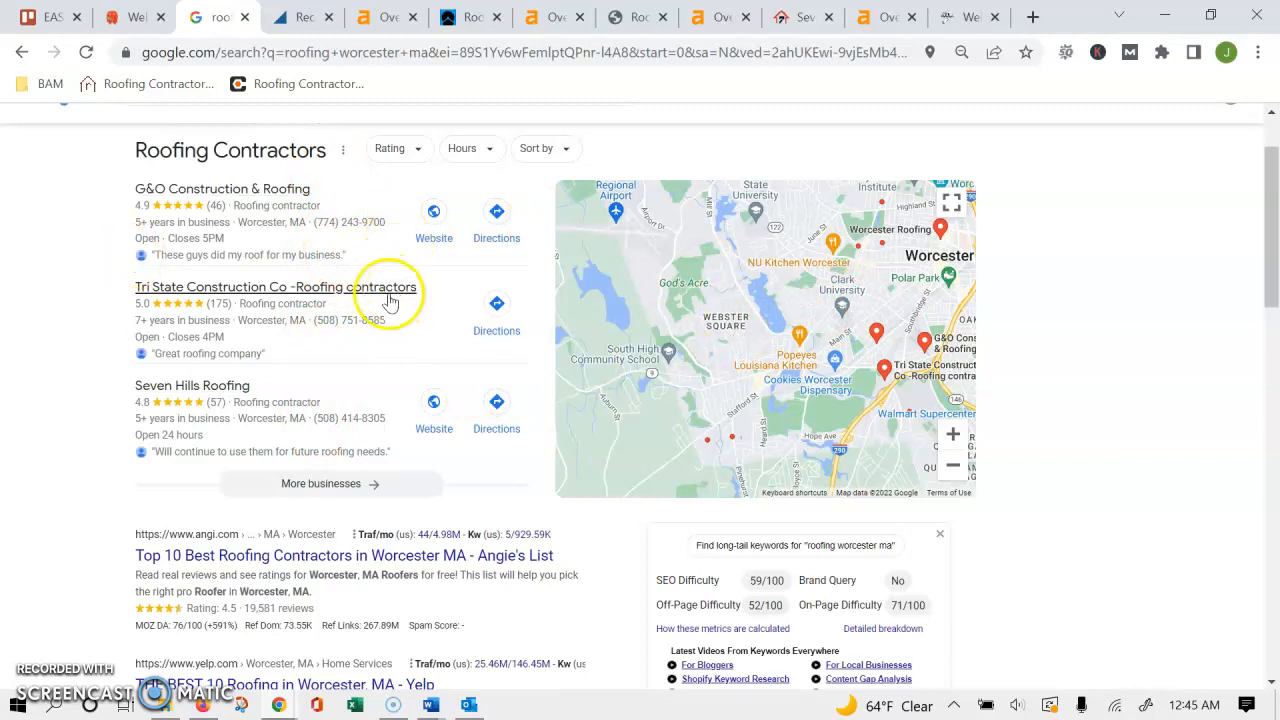
pyautogui.scroll(3)
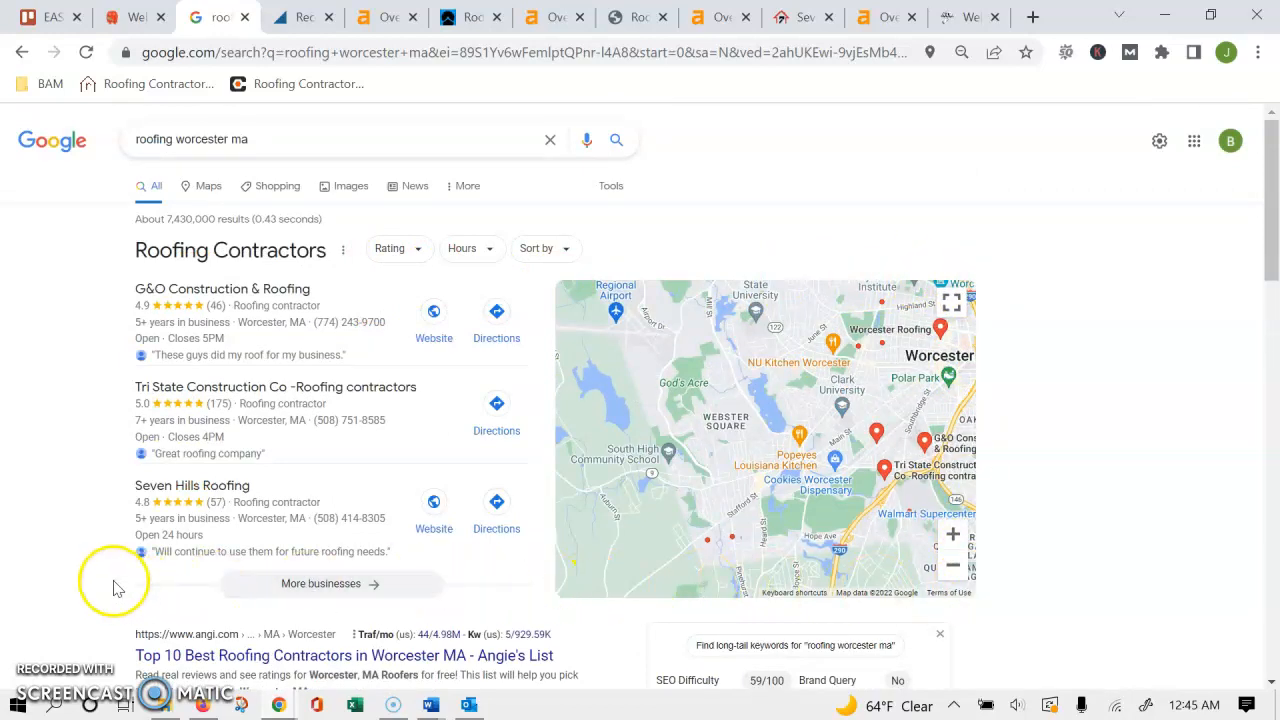
pyautogui.moveTo(510, 465)
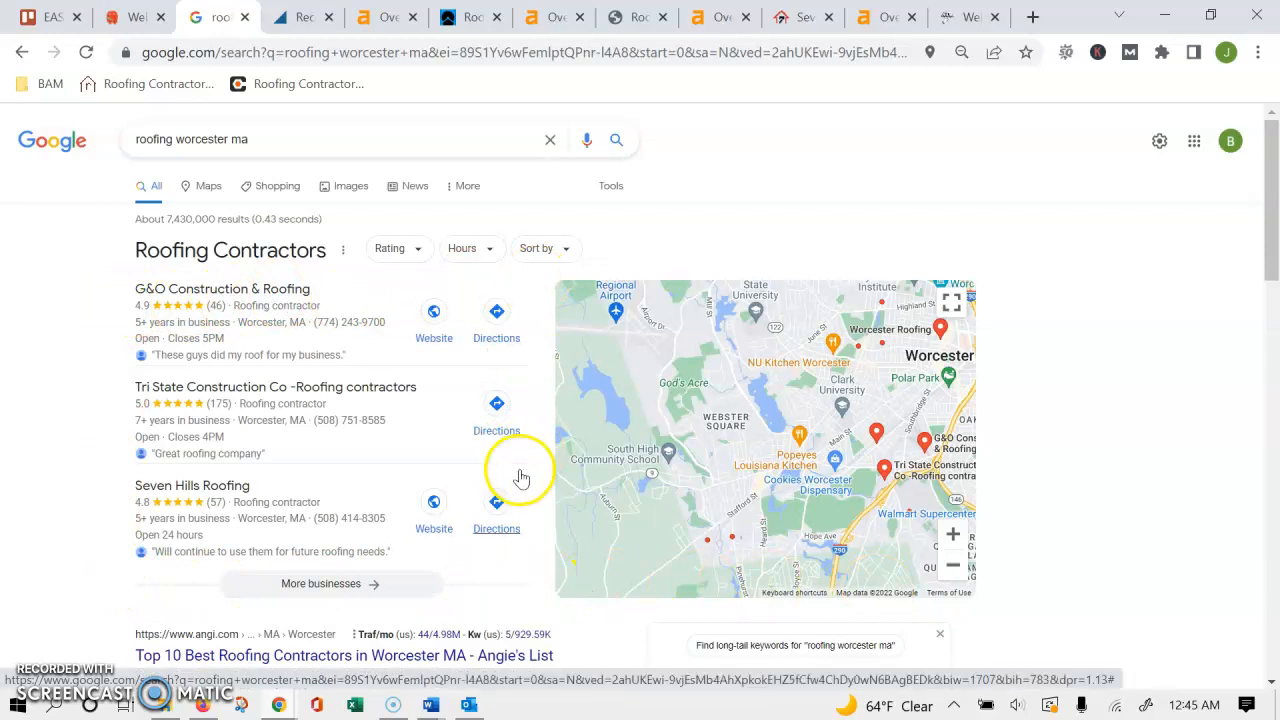
pyautogui.scroll(-3)
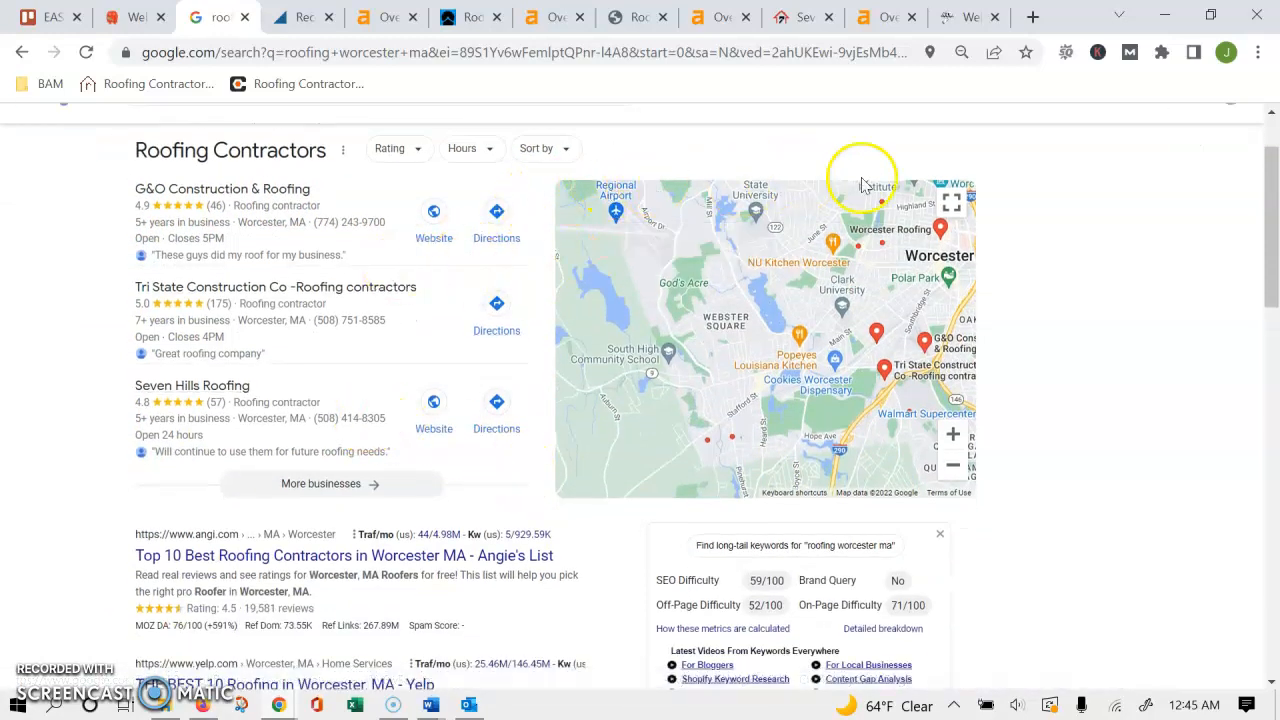
pyautogui.moveTo(448, 343)
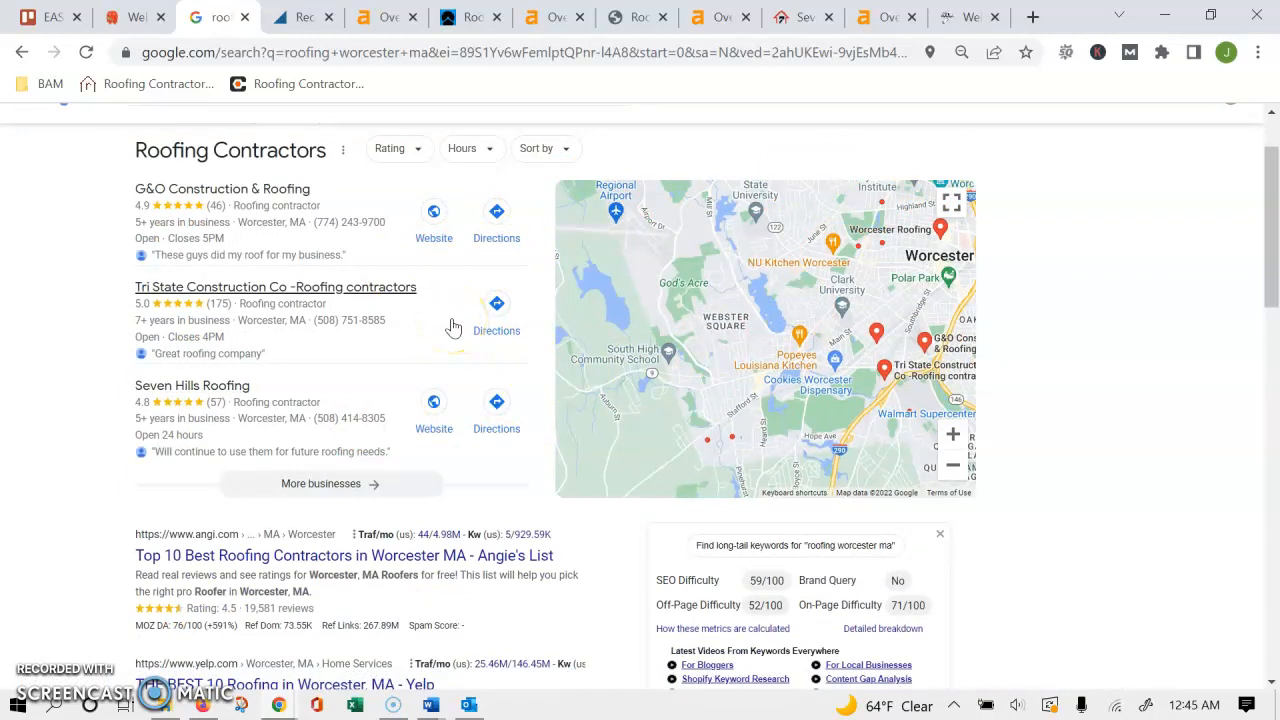
pyautogui.scroll(-3)
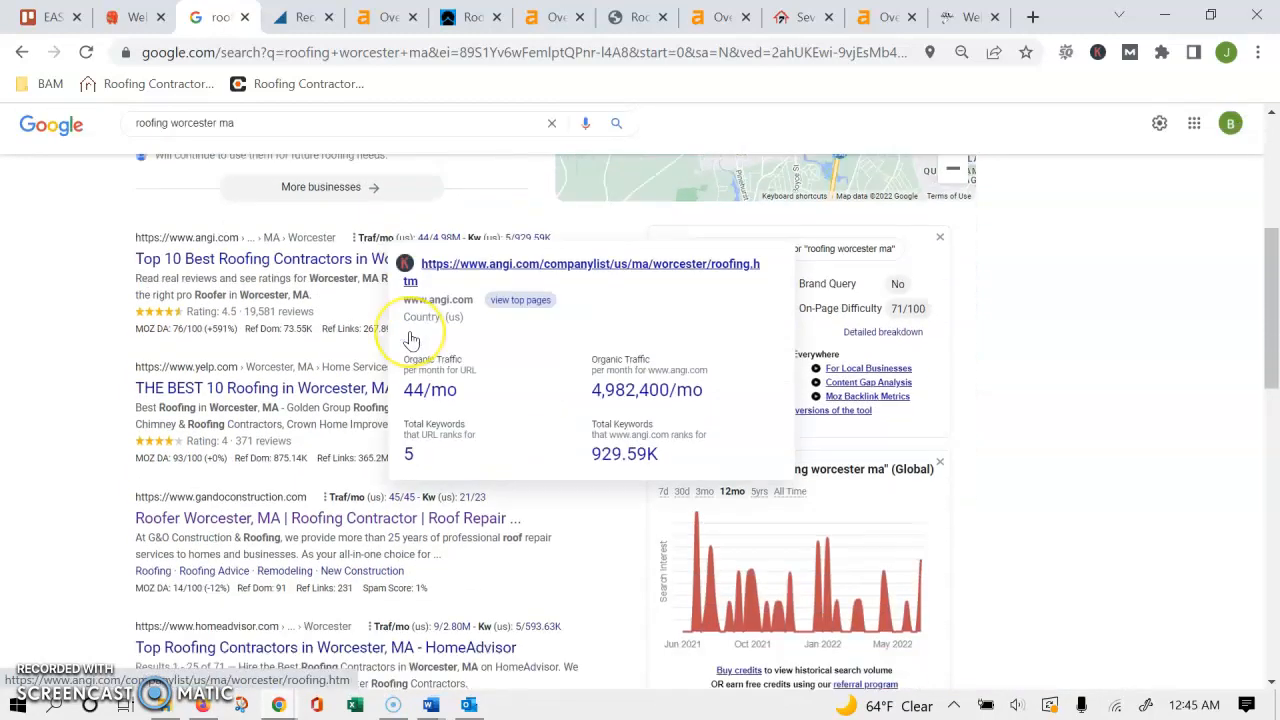
pyautogui.scroll(-3)
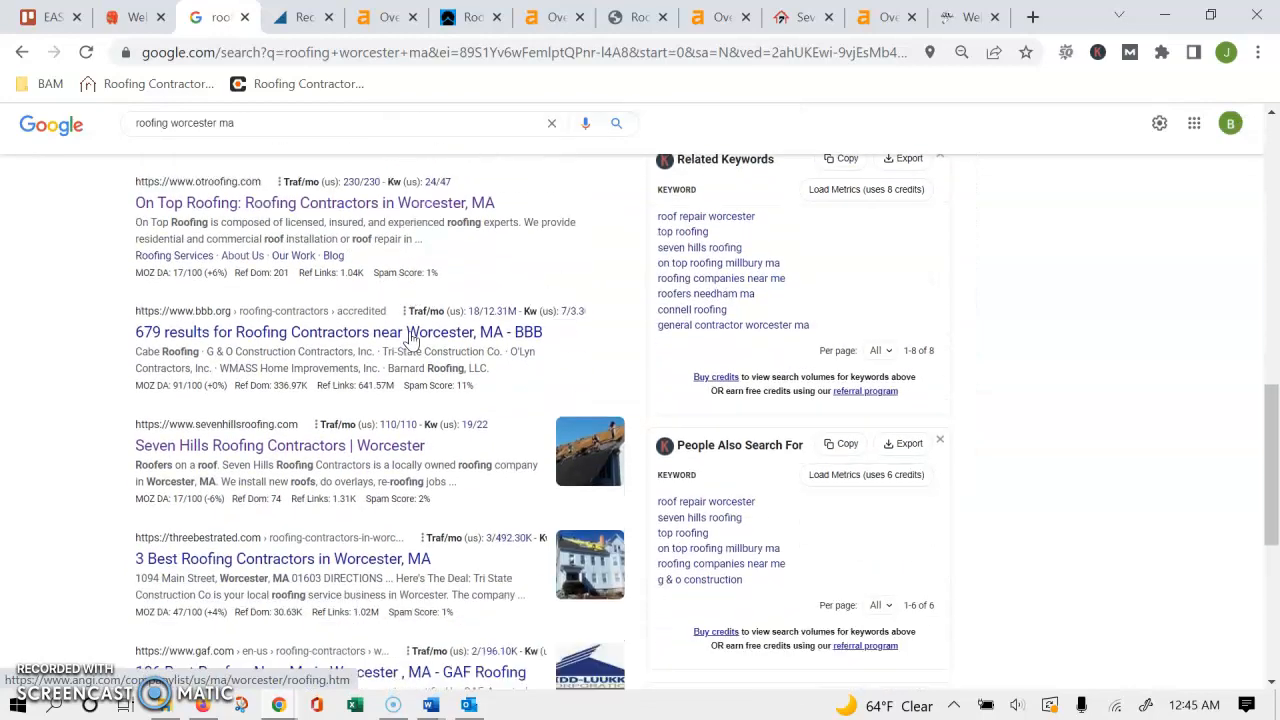
pyautogui.scroll(-3)
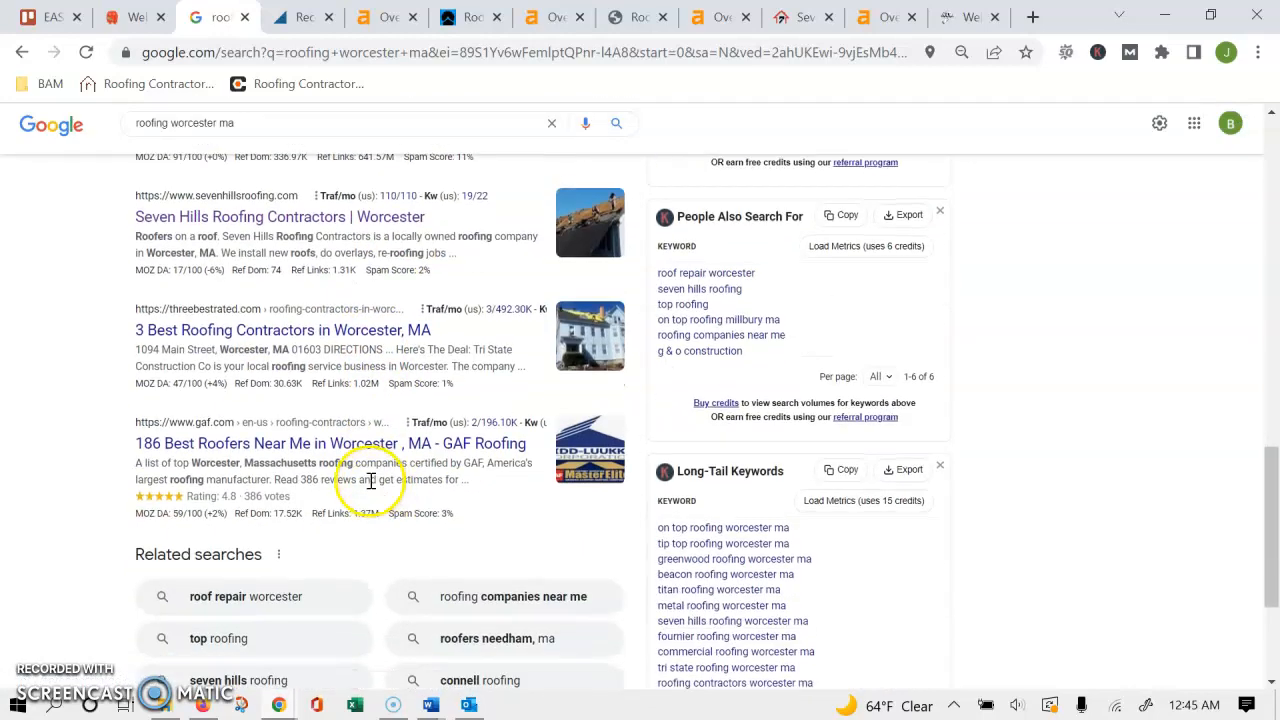
pyautogui.scroll(3)
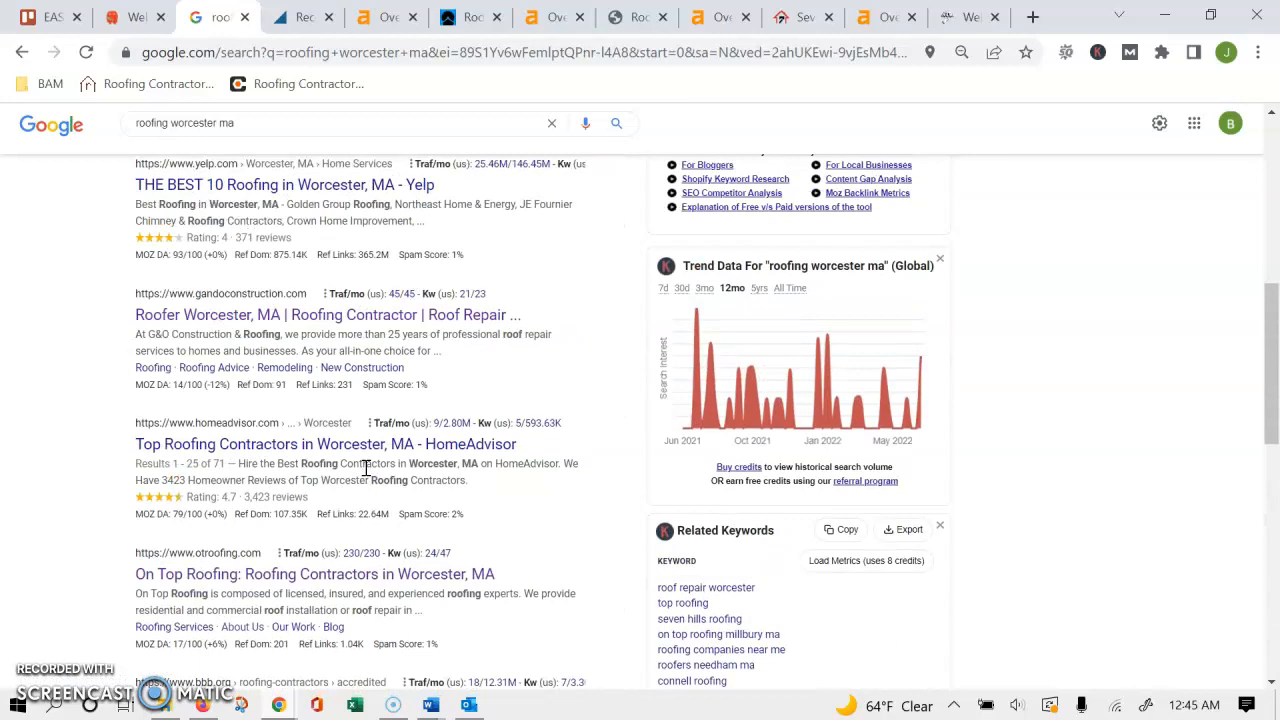
pyautogui.scroll(3)
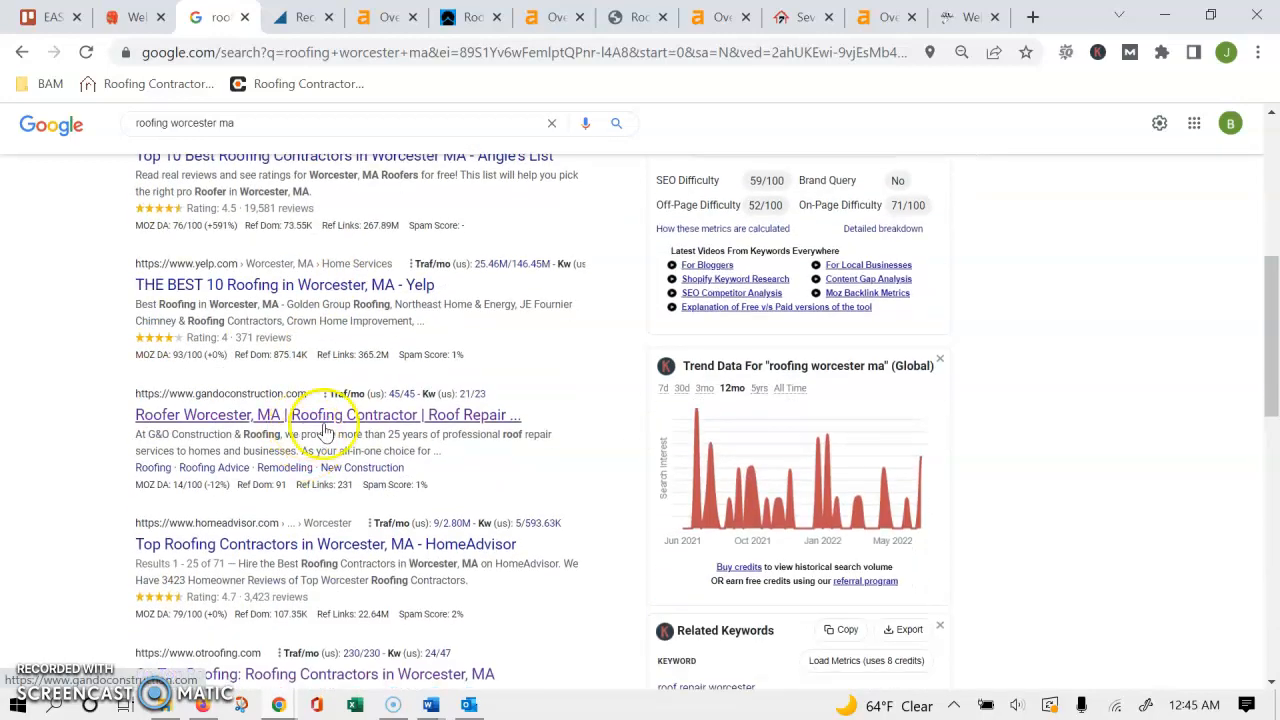
pyautogui.scroll(-3)
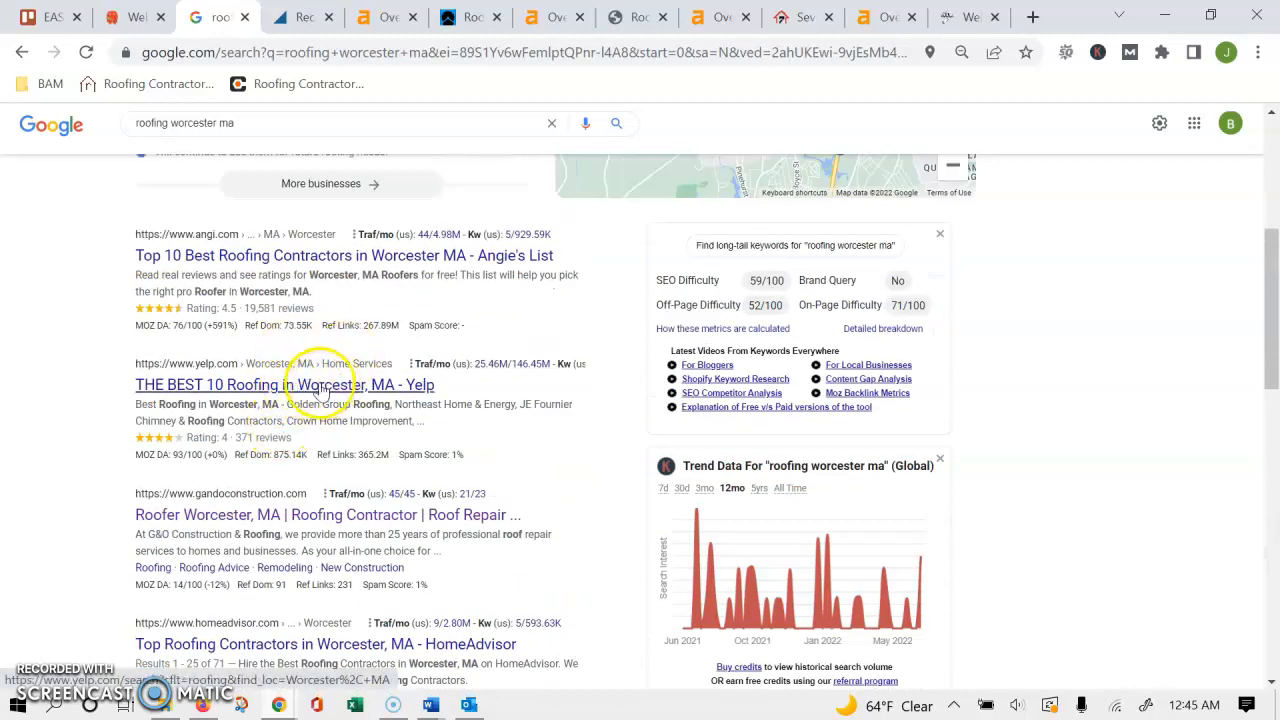
pyautogui.moveTo(283, 388)
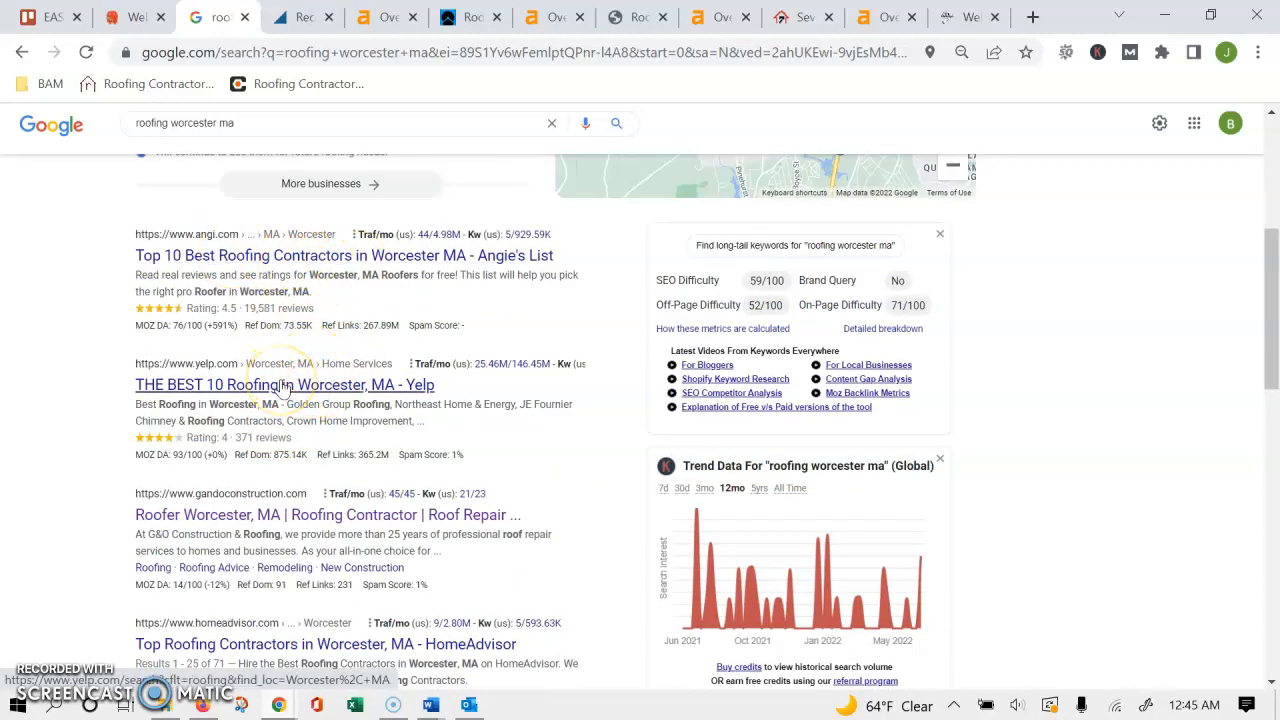
pyautogui.scroll(3)
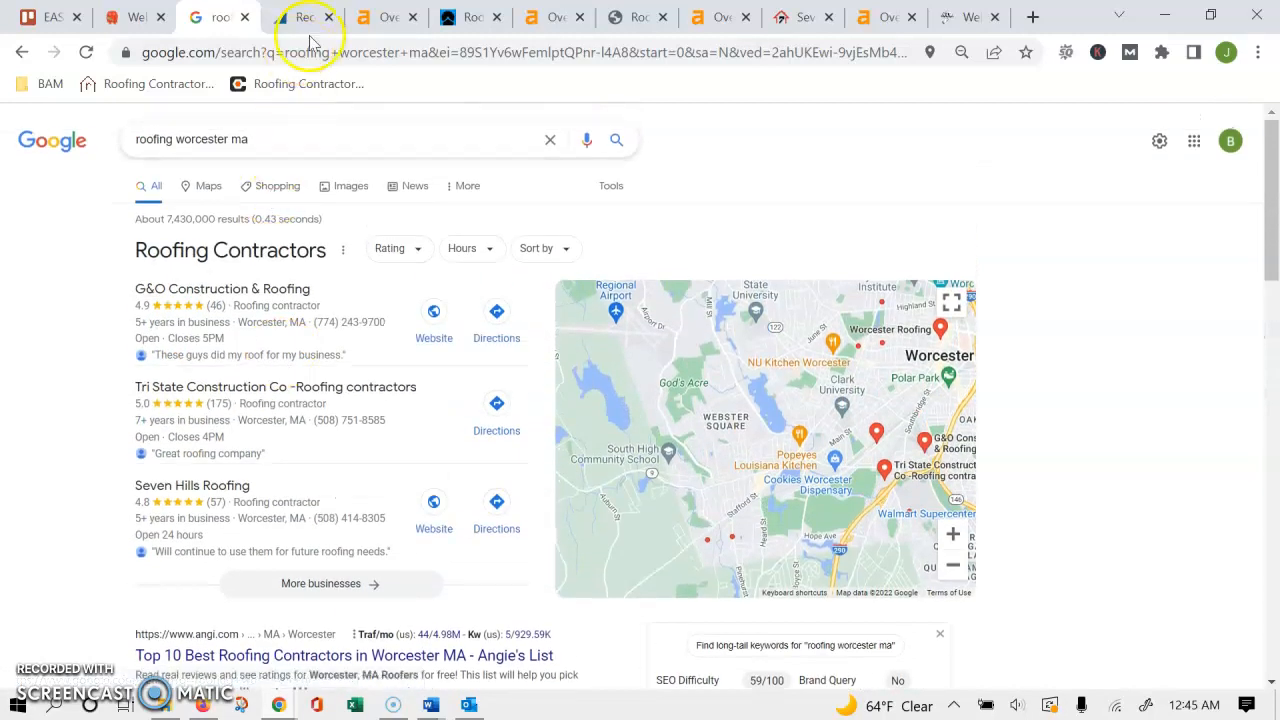
# Step: Compare Ahrefs overviews for East Coast Metal Roofing, G&O Construction and Seven Hills Roofing
pyautogui.click(385, 17)
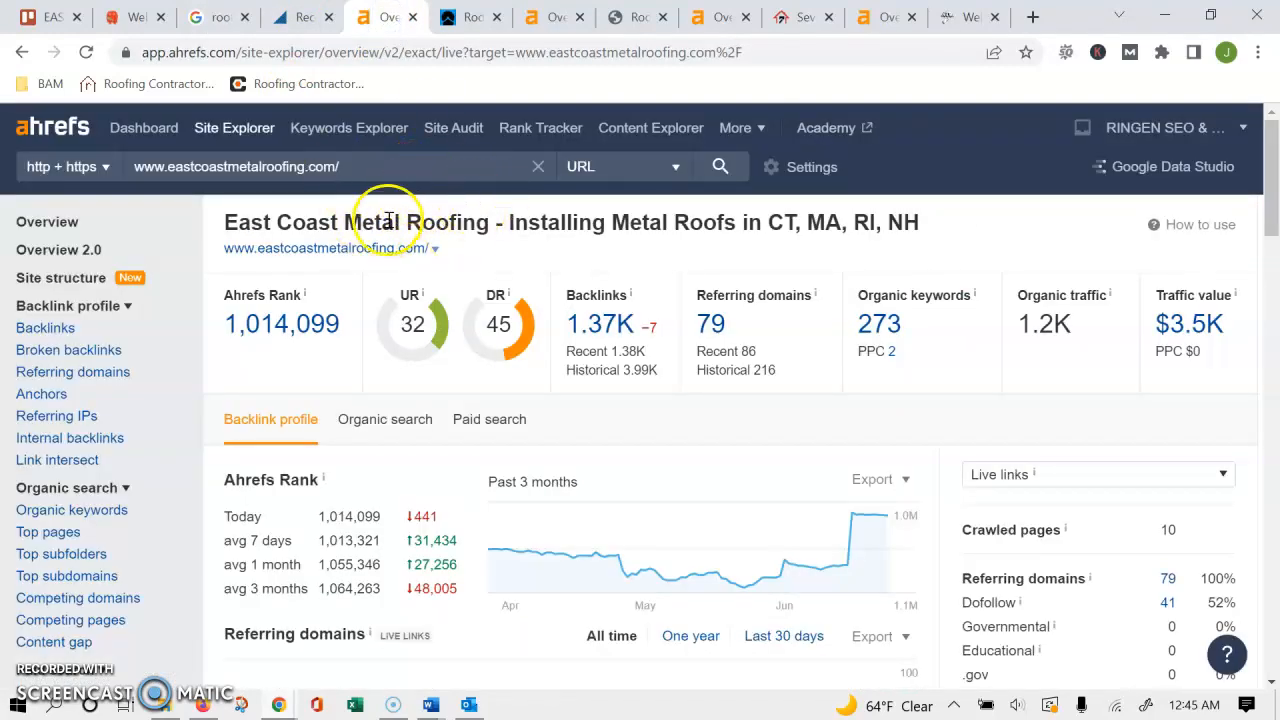
pyautogui.moveTo(710, 323)
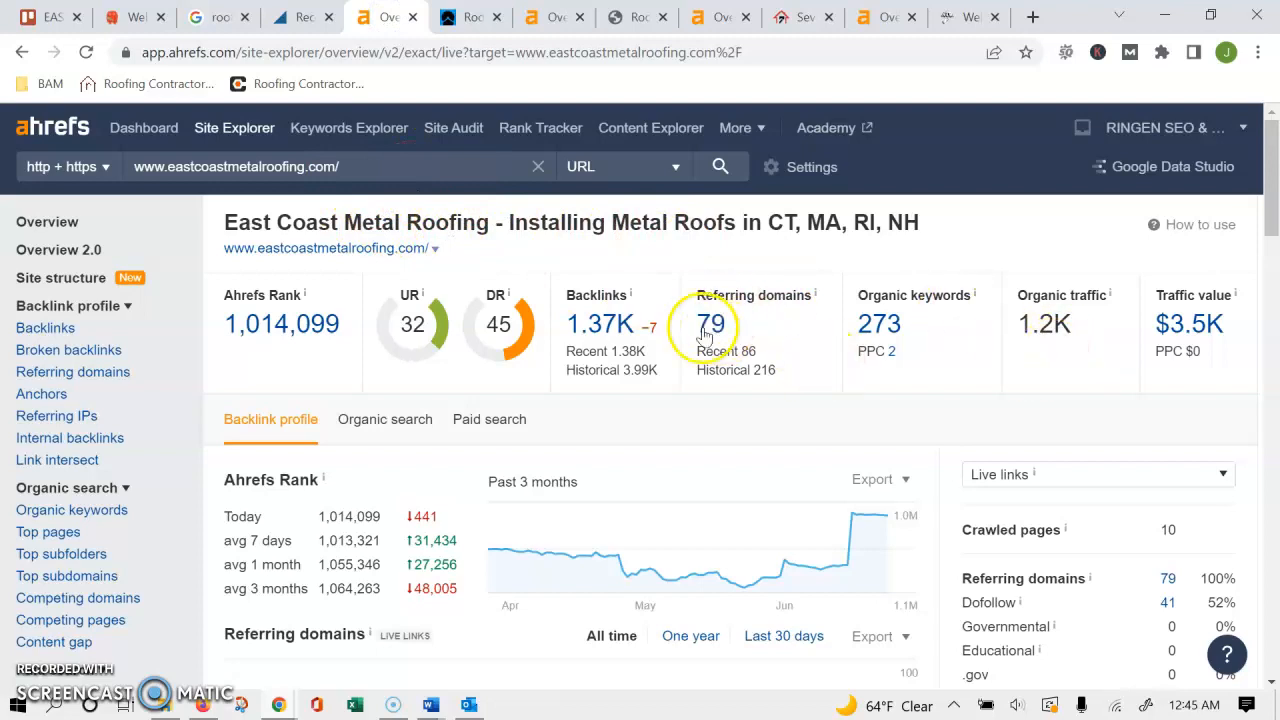
pyautogui.moveTo(600, 323)
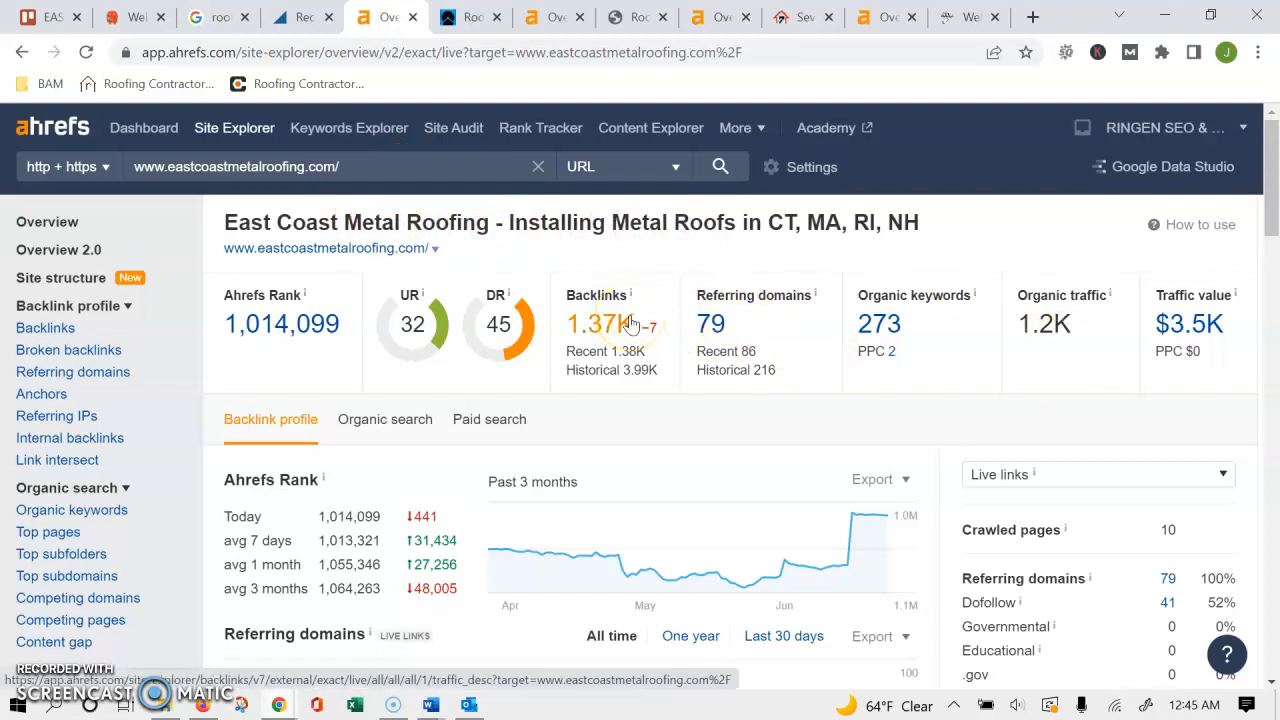
pyautogui.moveTo(875, 323)
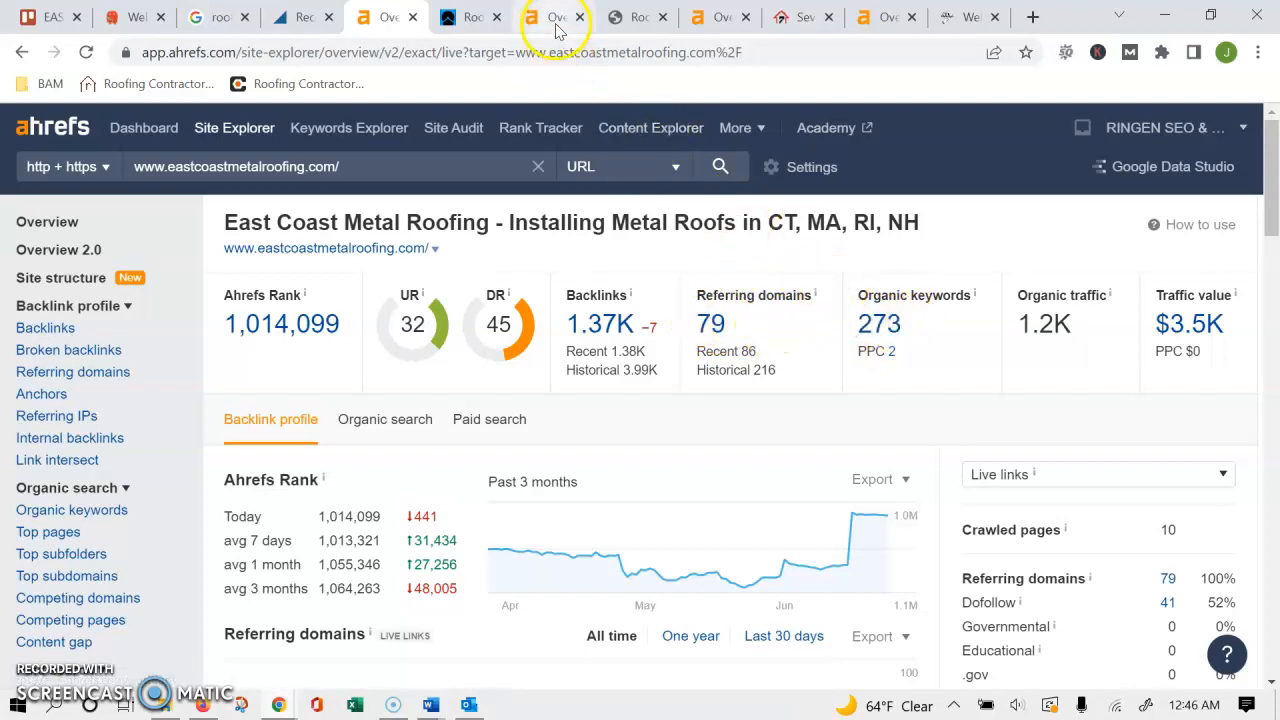
pyautogui.click(545, 17)
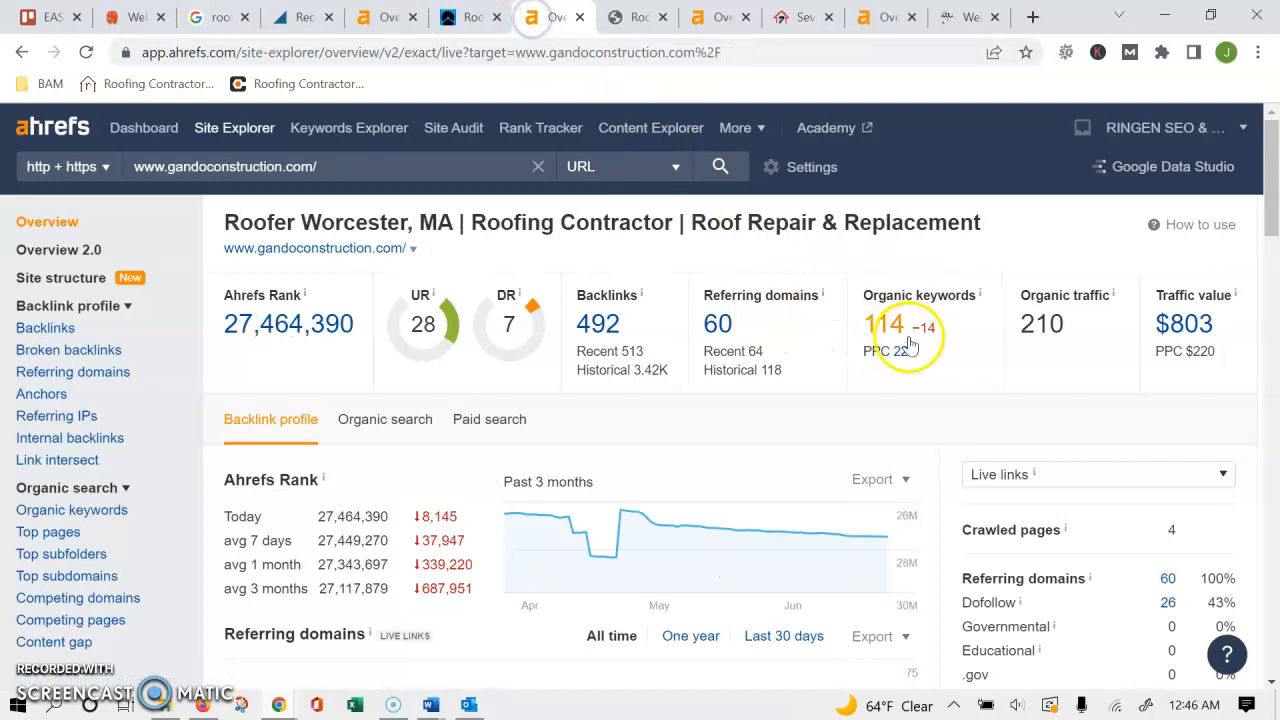
pyautogui.moveTo(720, 35)
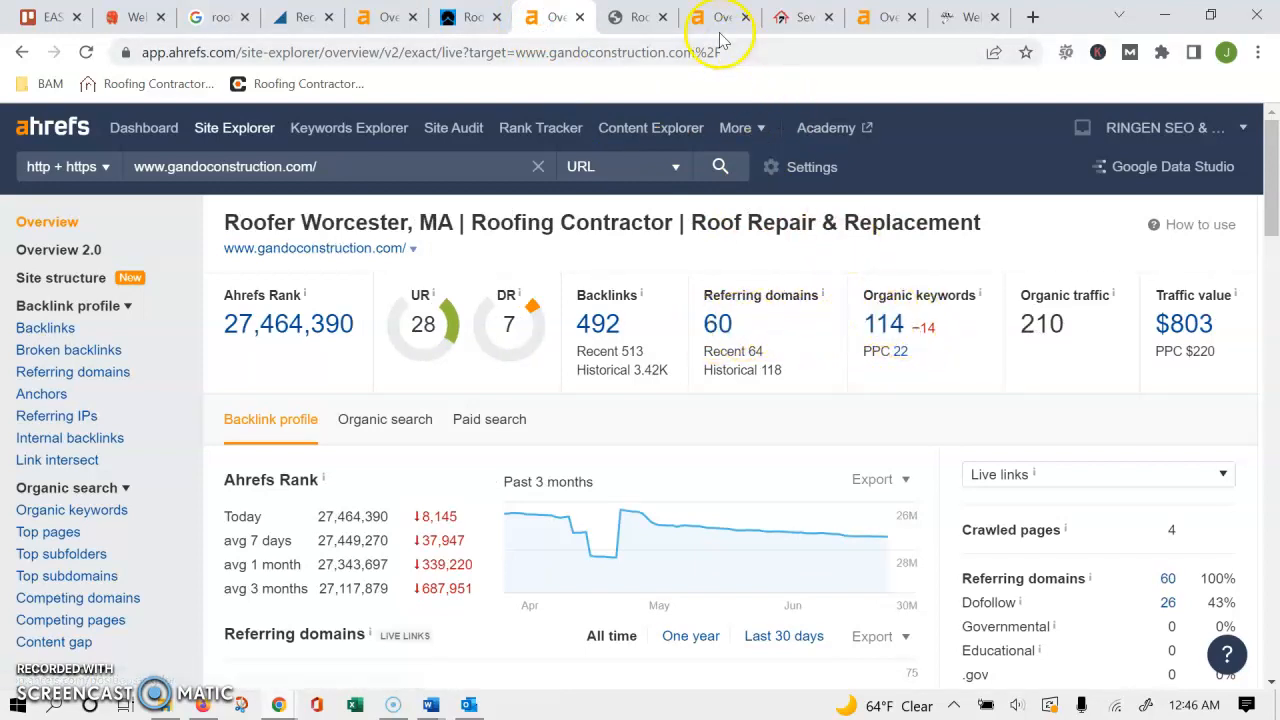
pyautogui.click(718, 17)
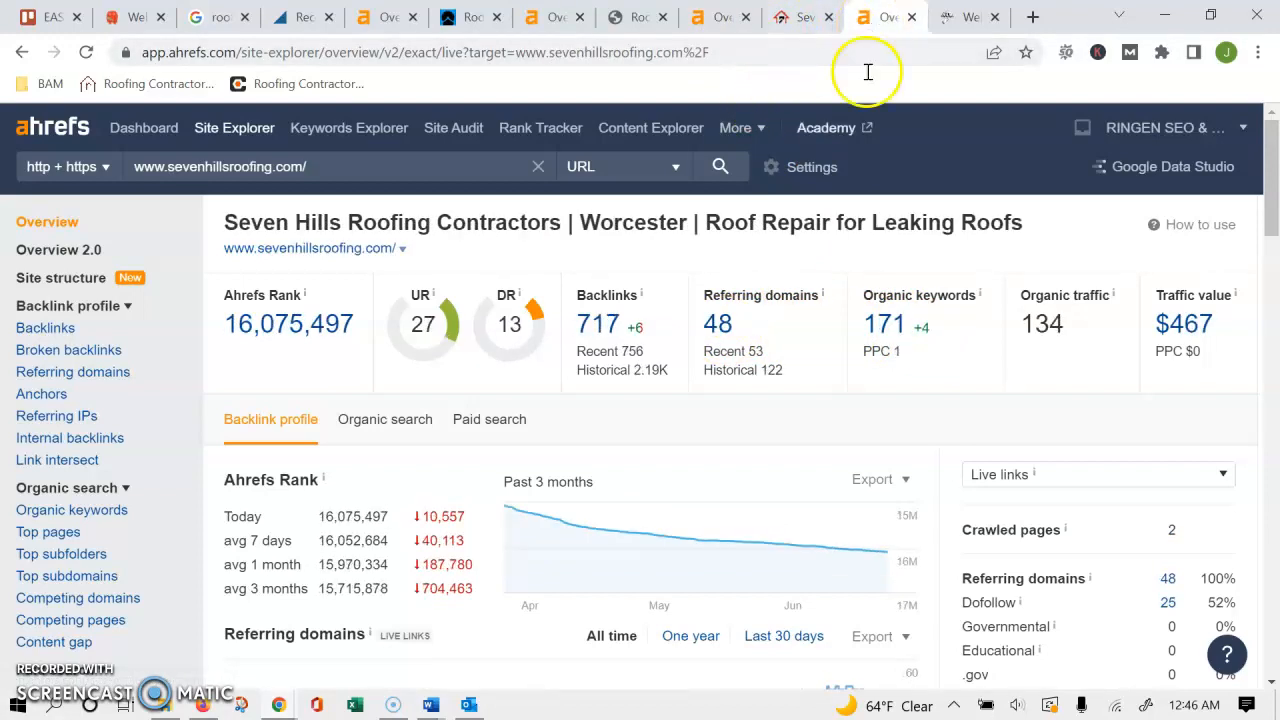
pyautogui.moveTo(505, 45)
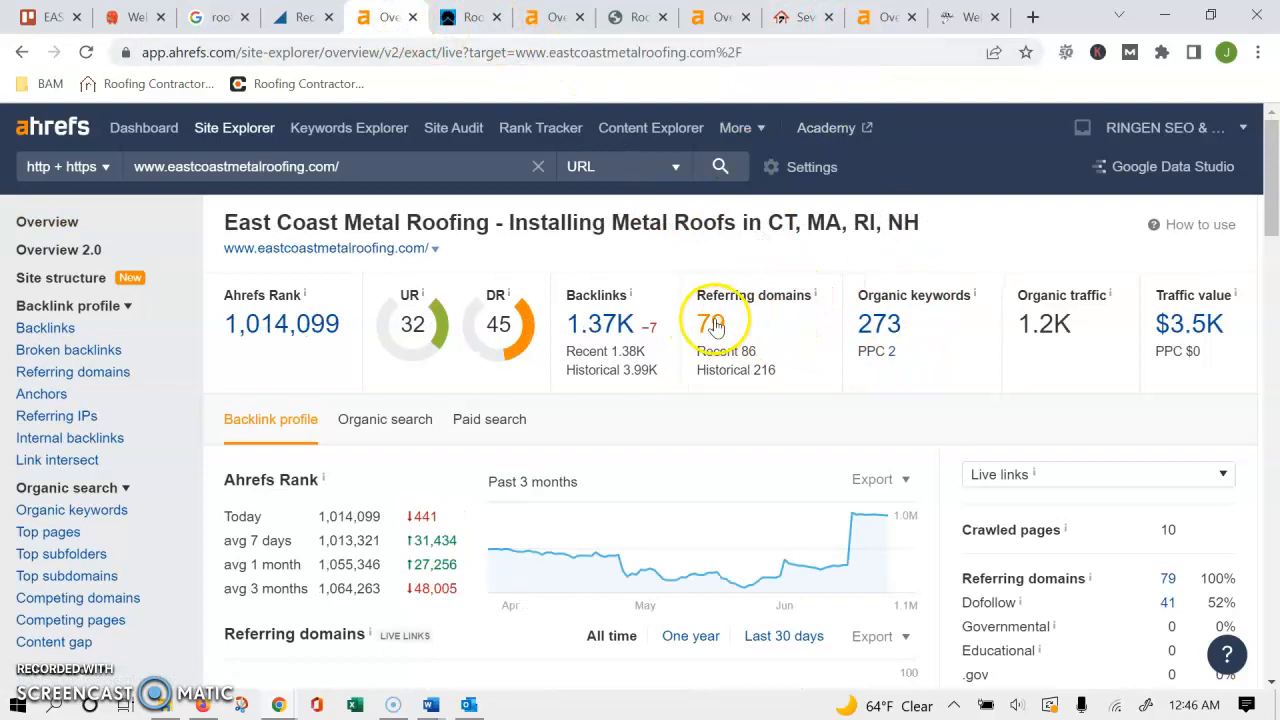
pyautogui.moveTo(808, 350)
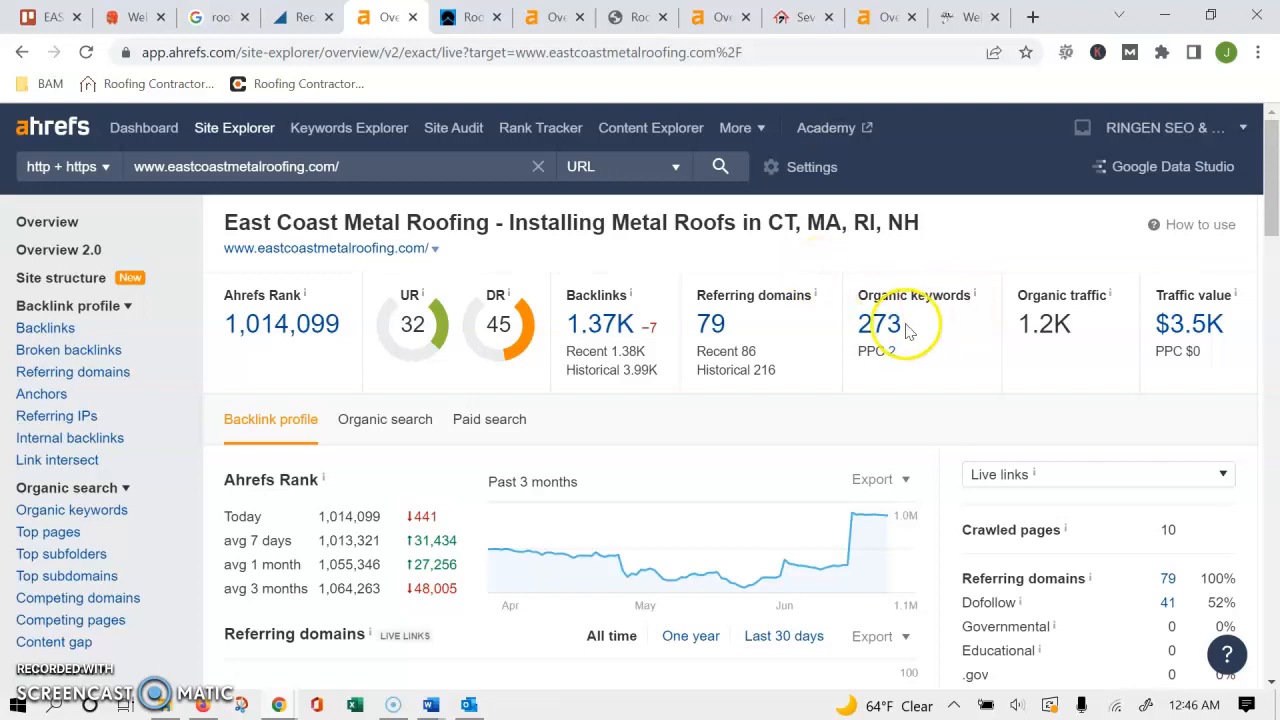
# Step: Review eastcoastmetalroofing.com's organic keywords, highlighting metal roofing at 59,000 volume, position 15
pyautogui.click(884, 323)
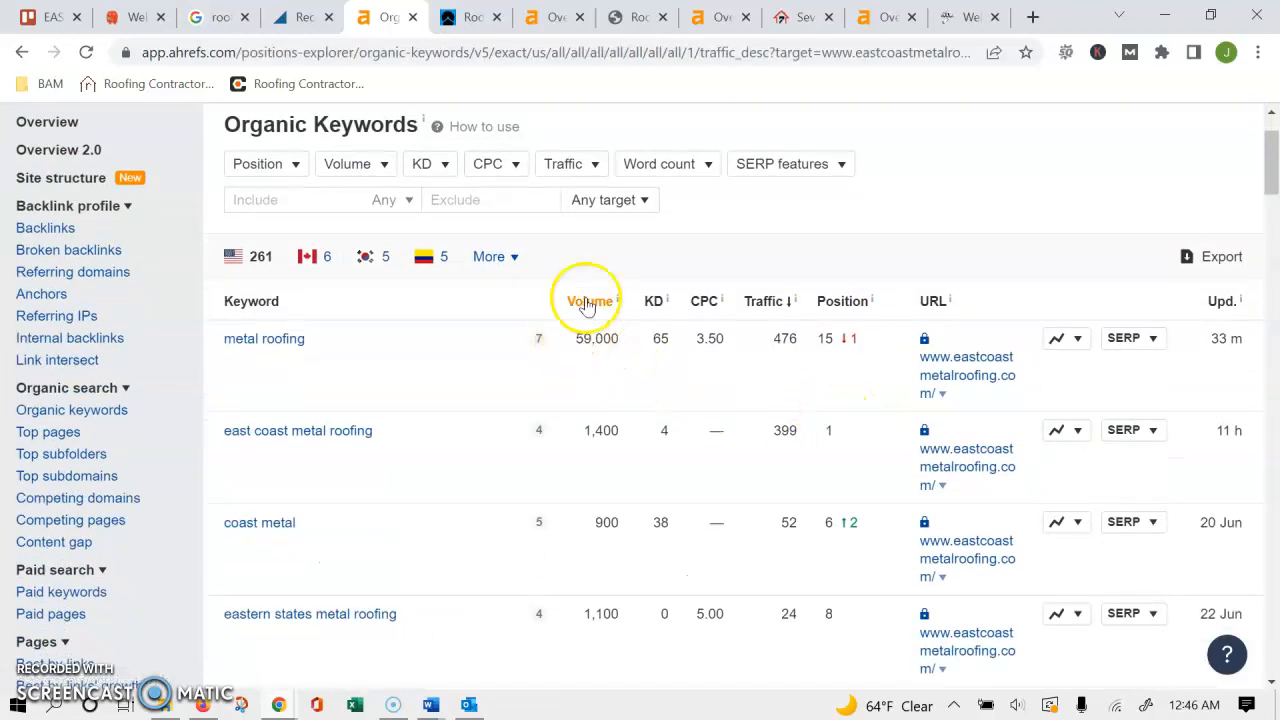
pyautogui.doubleClick(597, 338)
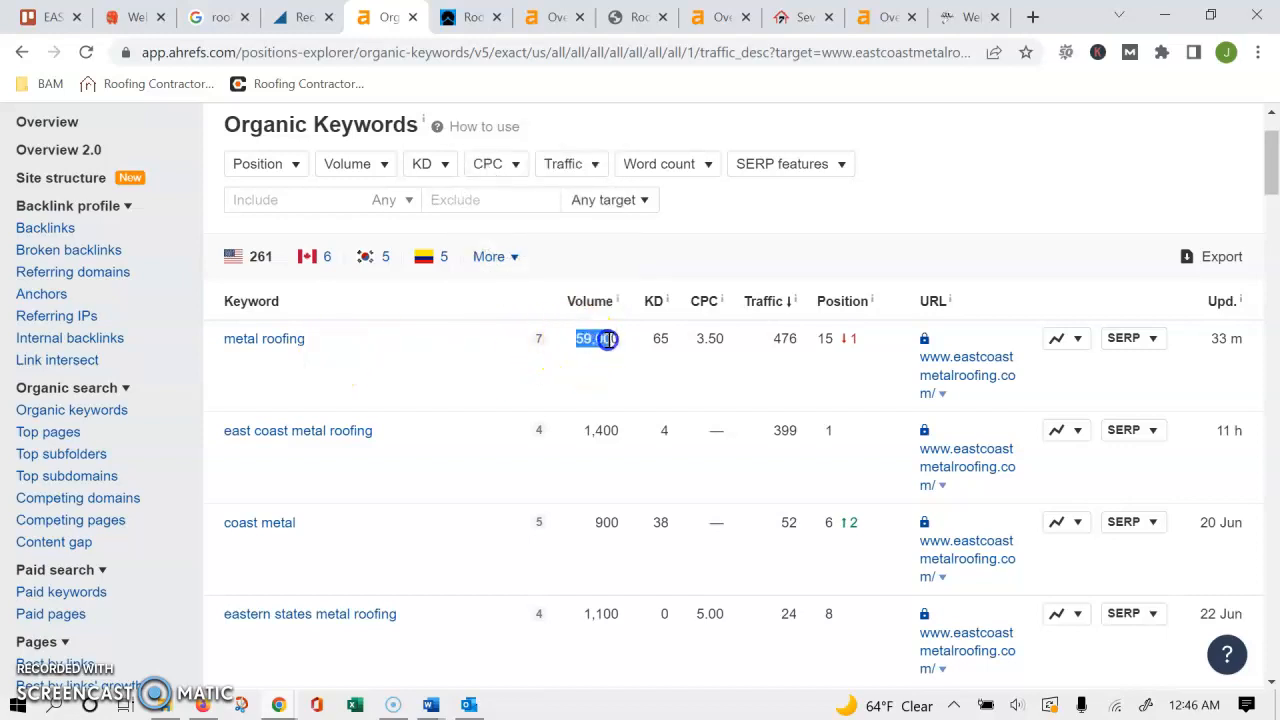
pyautogui.moveTo(367, 338)
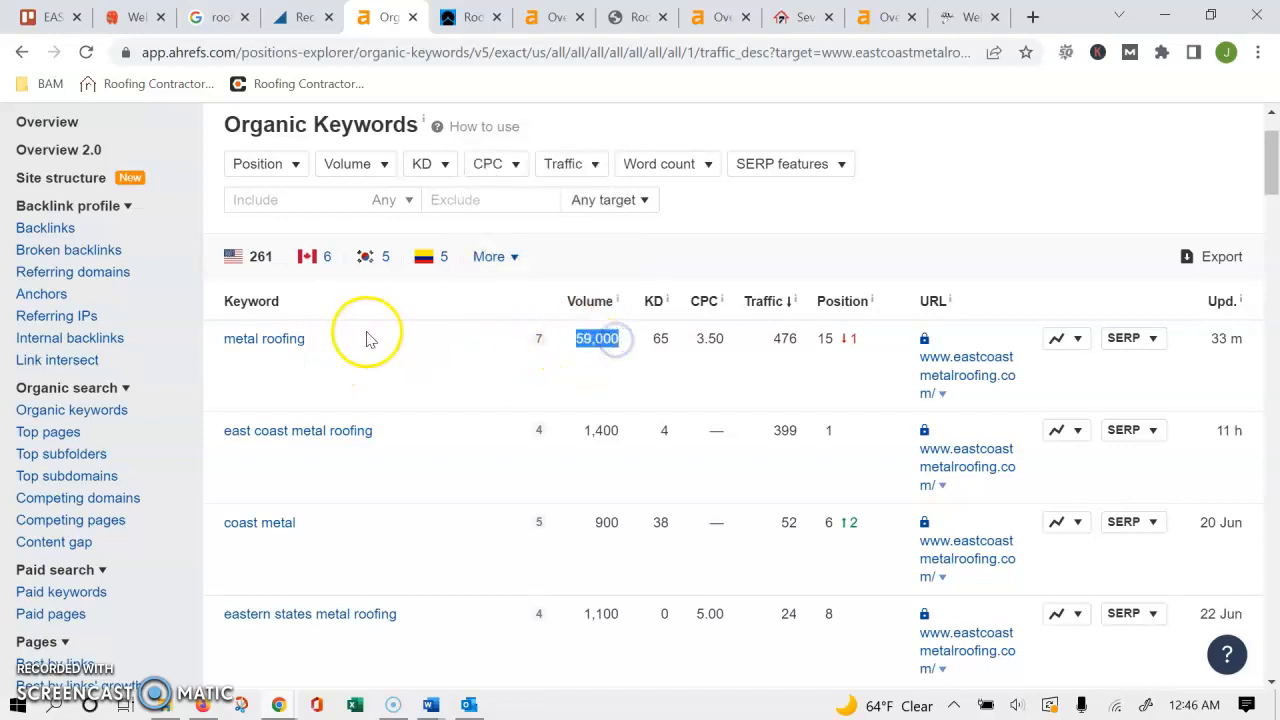
pyautogui.moveTo(475, 338)
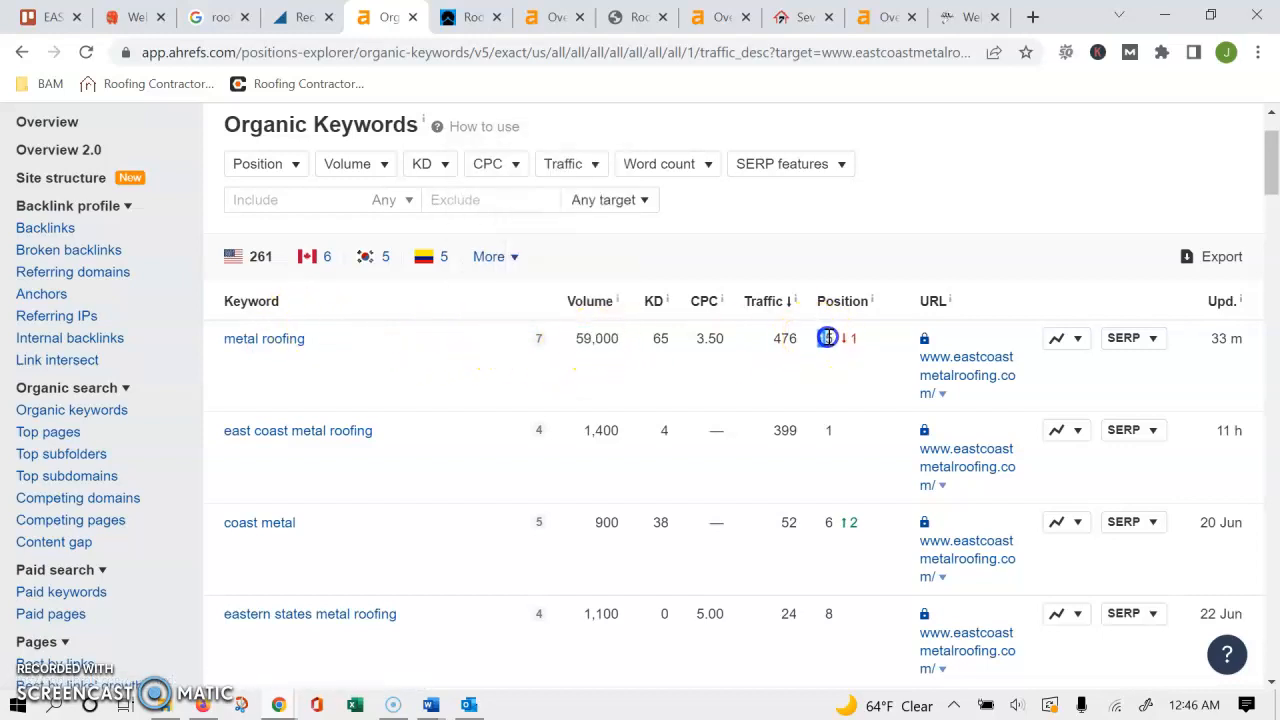
pyautogui.scroll(-3)
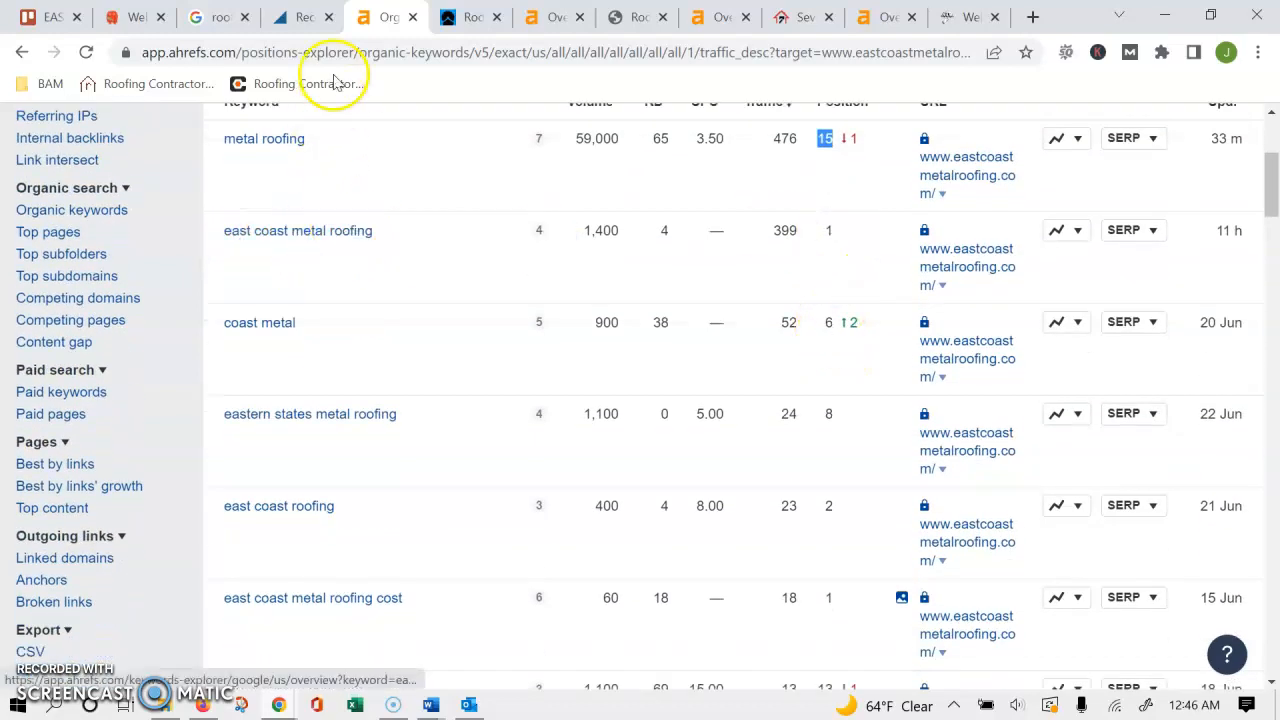
pyautogui.scroll(3)
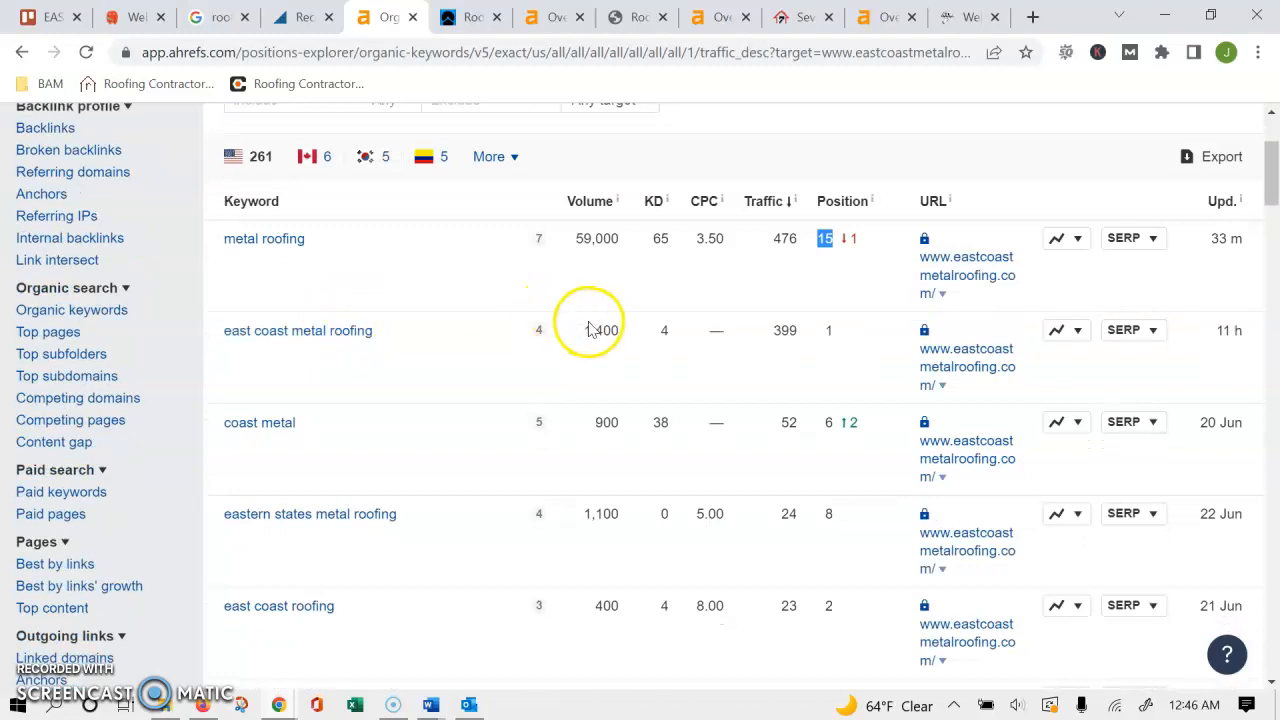
pyautogui.scroll(-3)
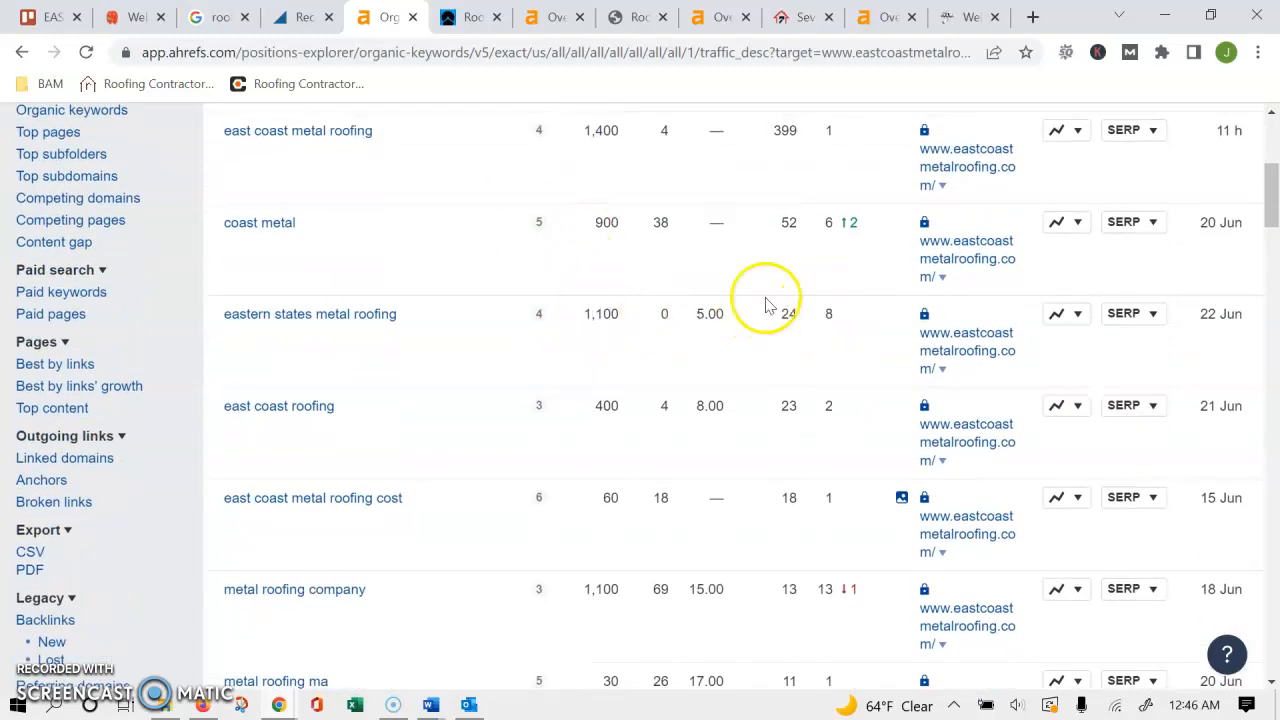
pyautogui.moveTo(592, 314)
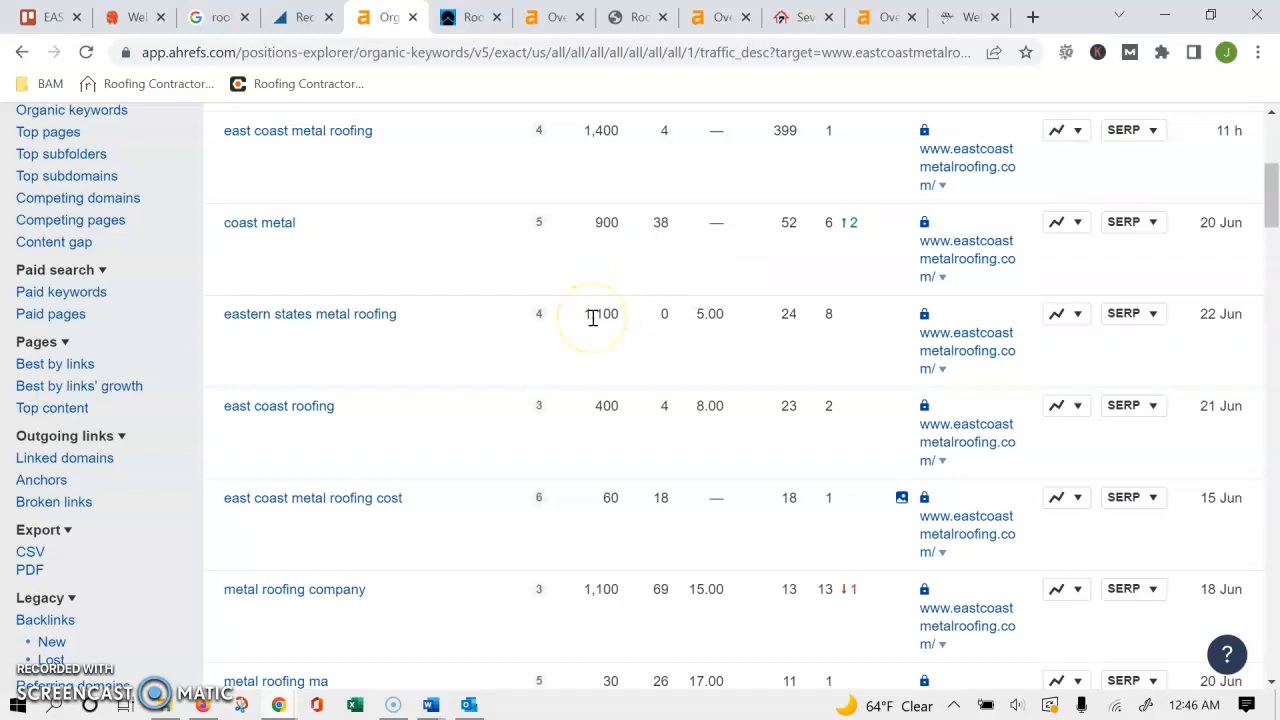
pyautogui.scroll(3)
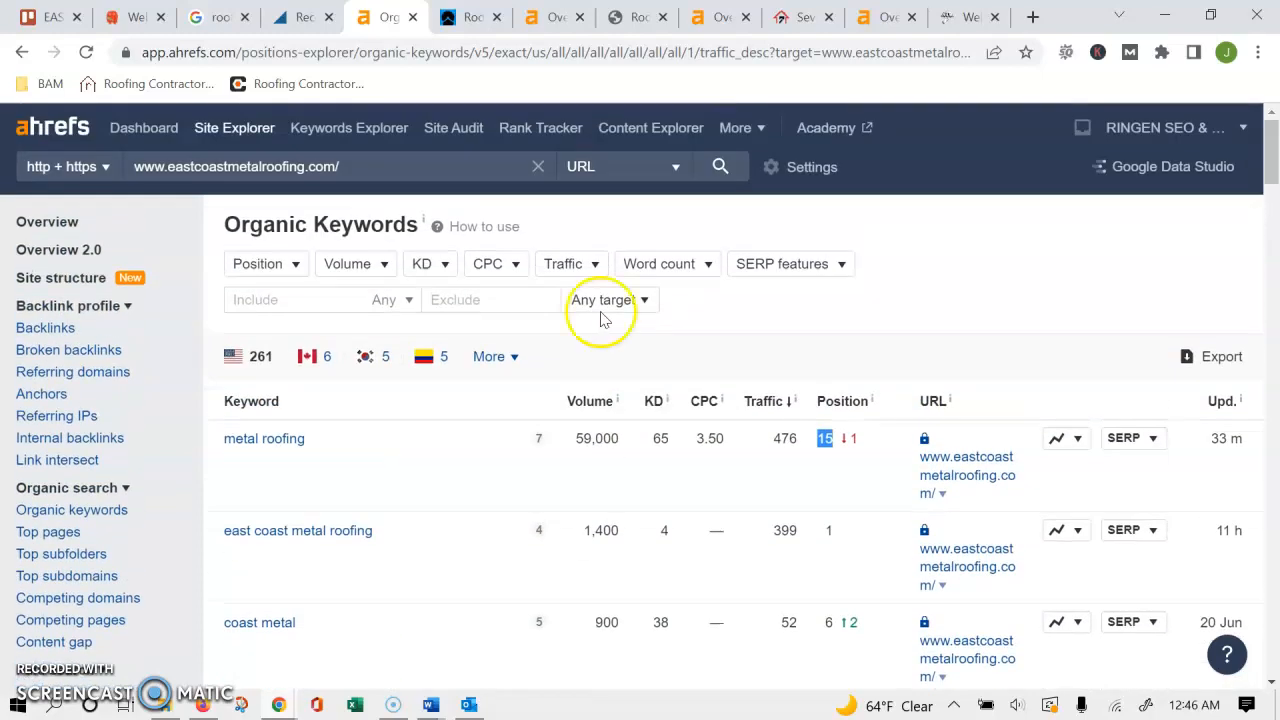
# Step: Return to the eastcoastmetalroofing.com overview with DR 45, 1.37K backlinks and 79 referring domains
pyautogui.click(47, 221)
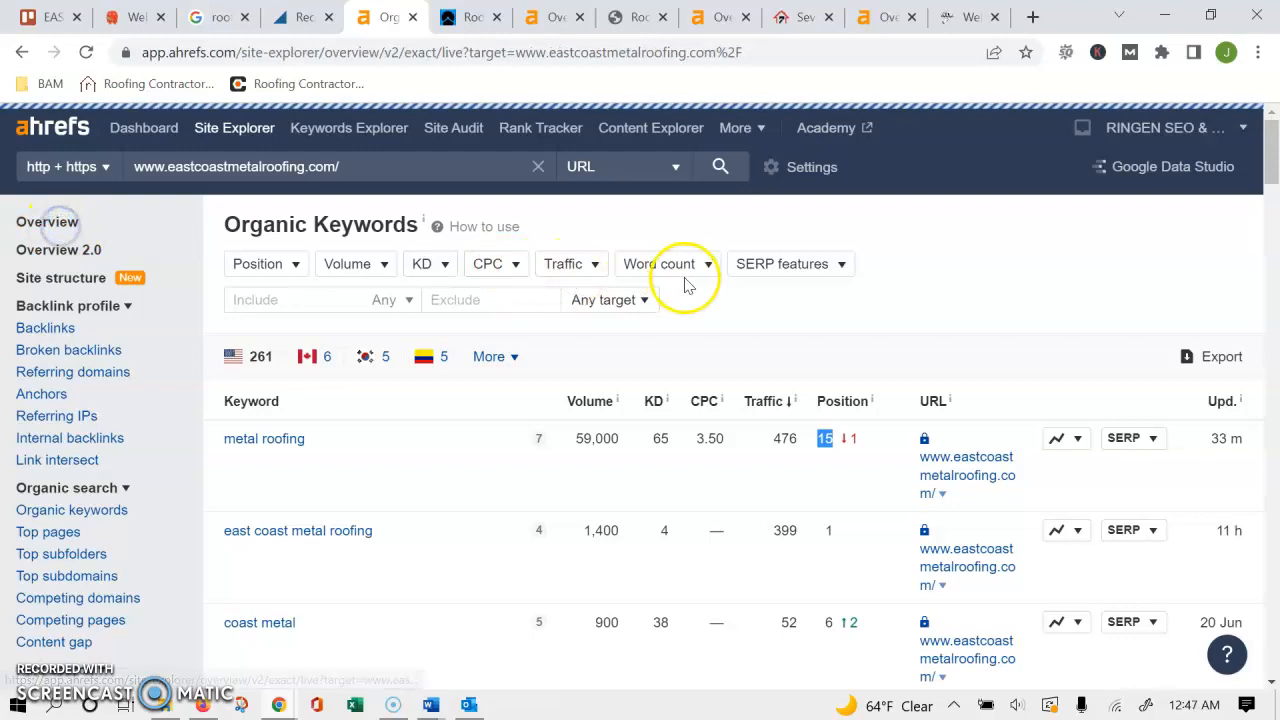
pyautogui.click(47, 221)
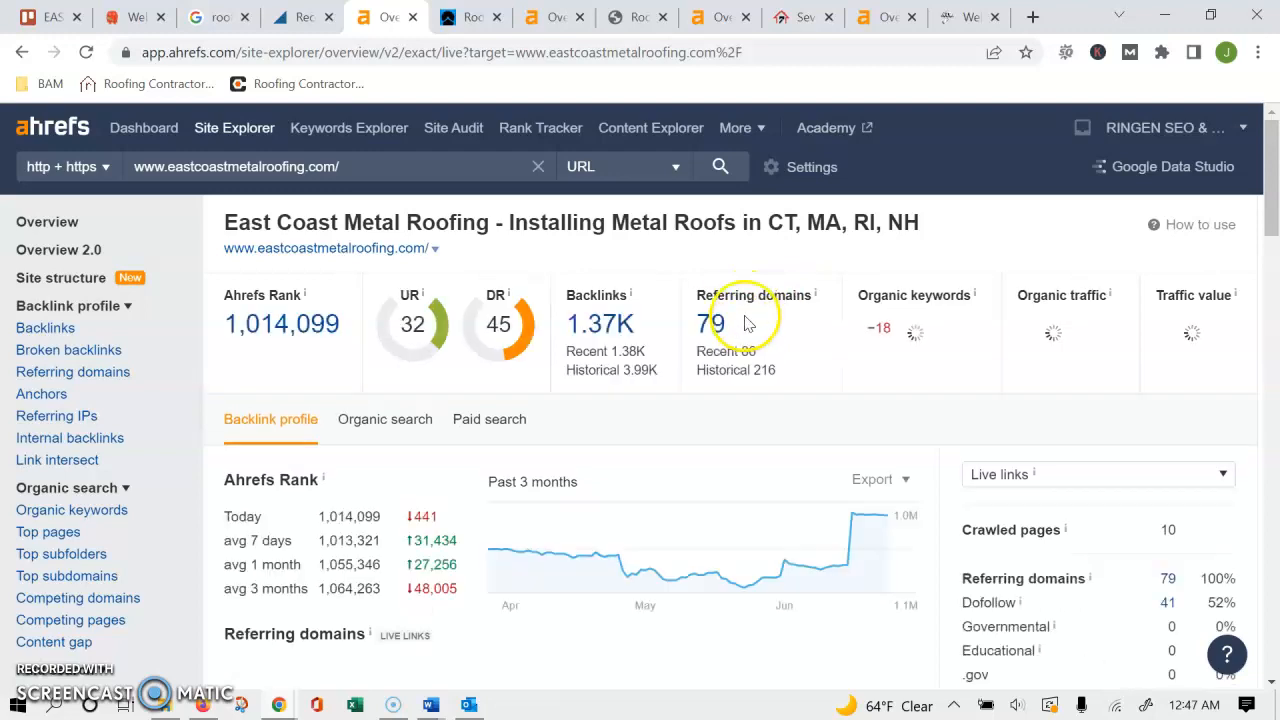
pyautogui.click(711, 323)
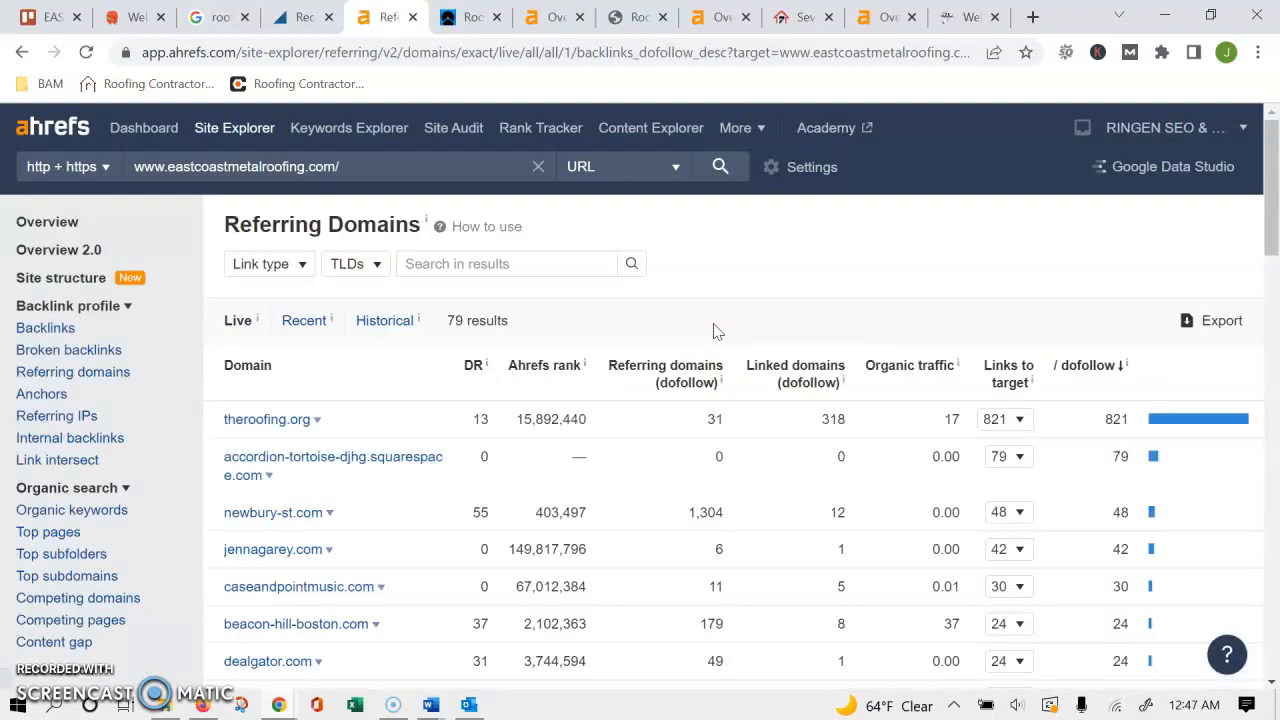
pyautogui.scroll(-3)
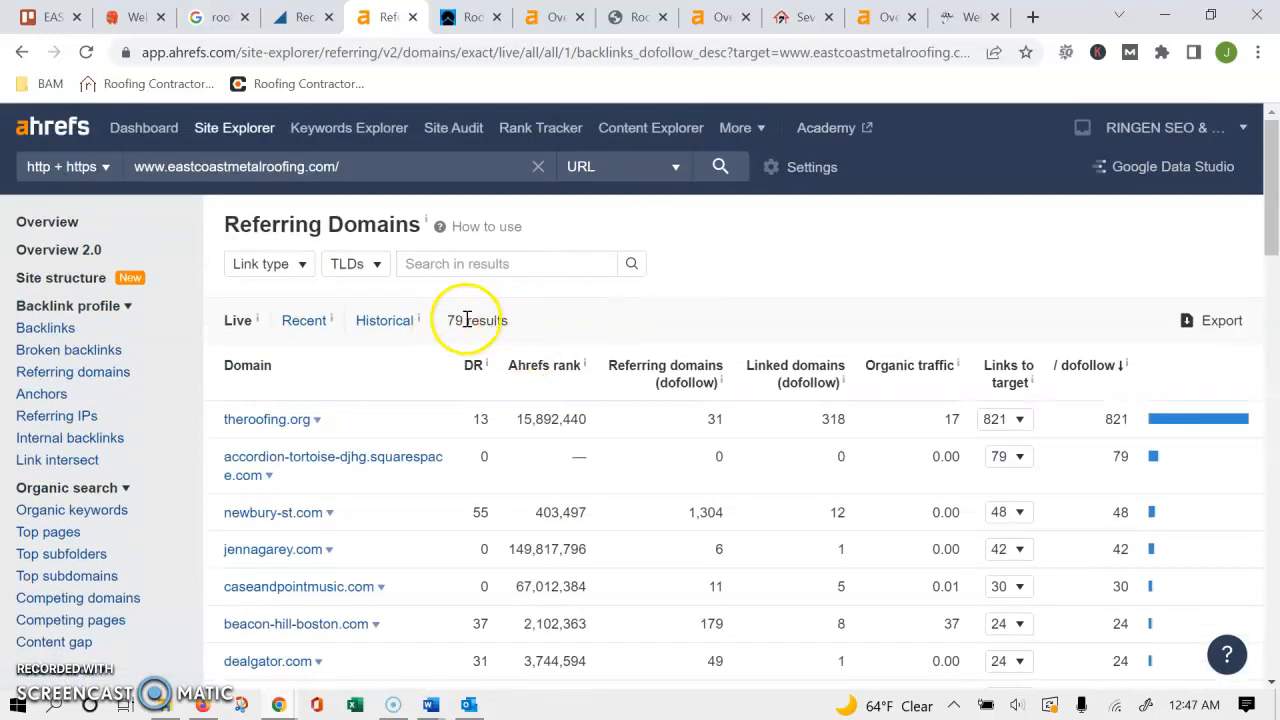
pyautogui.scroll(-3)
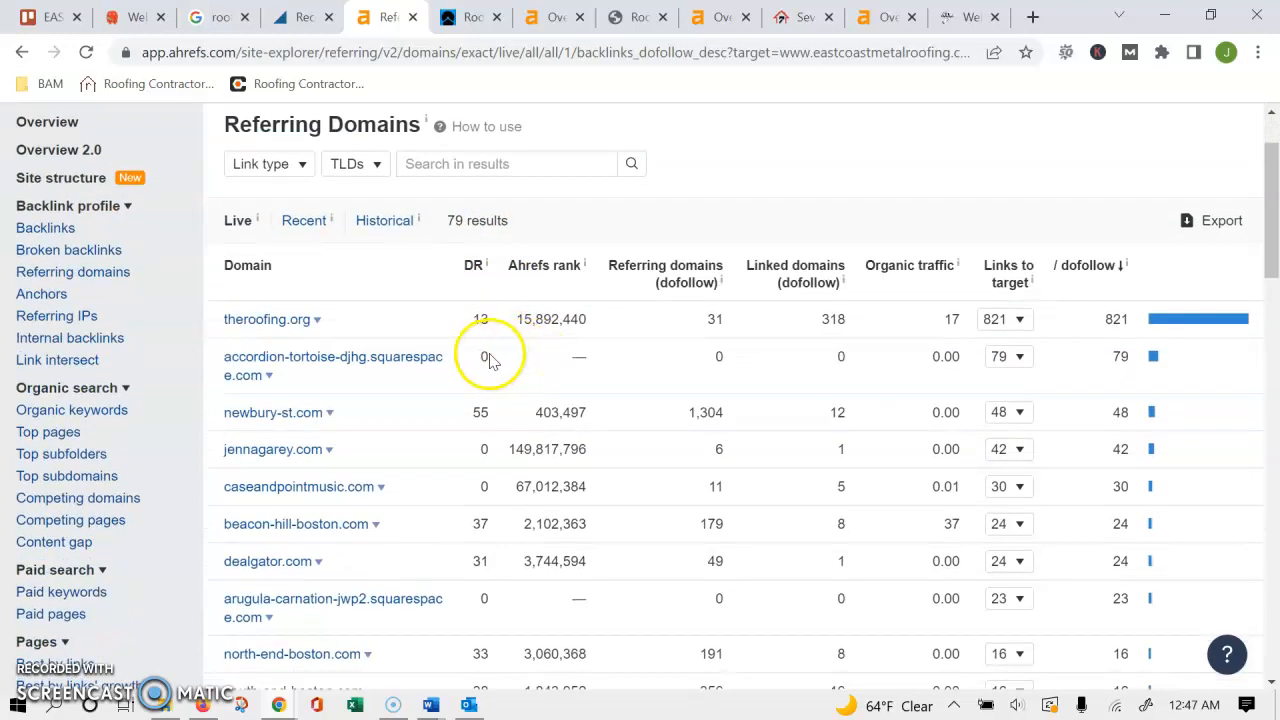
pyautogui.scroll(-3)
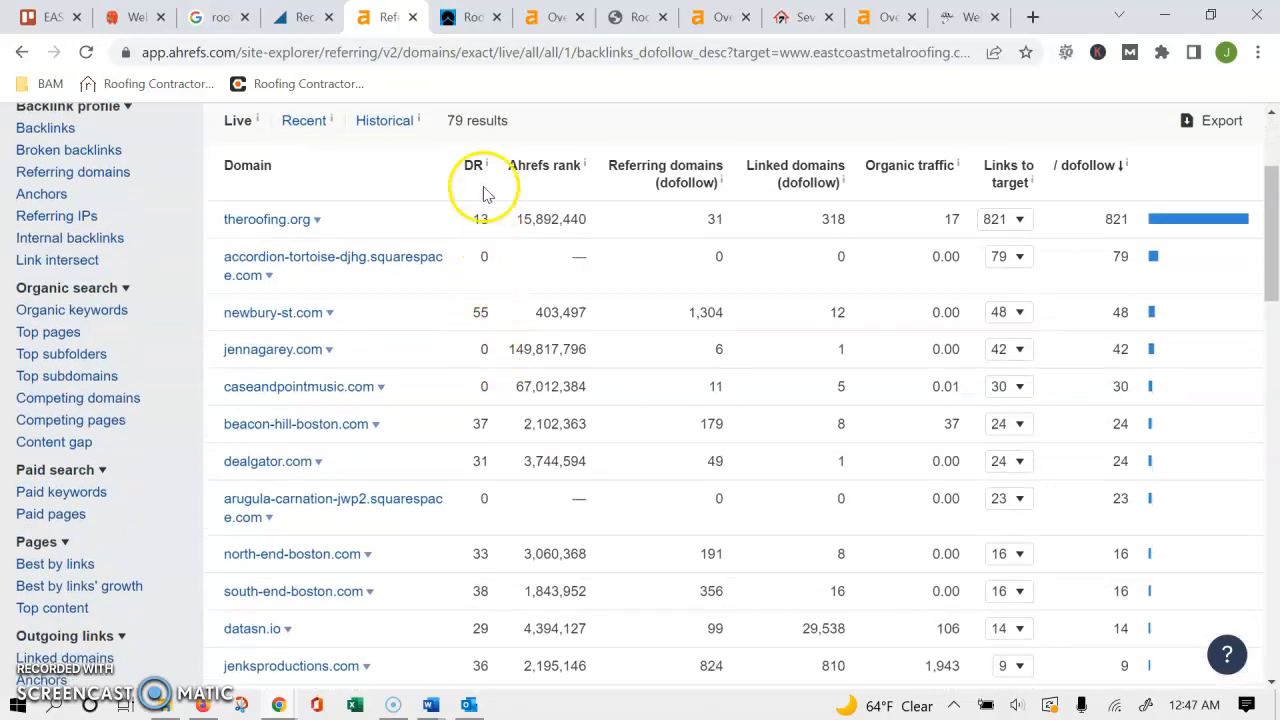
pyautogui.moveTo(483, 219)
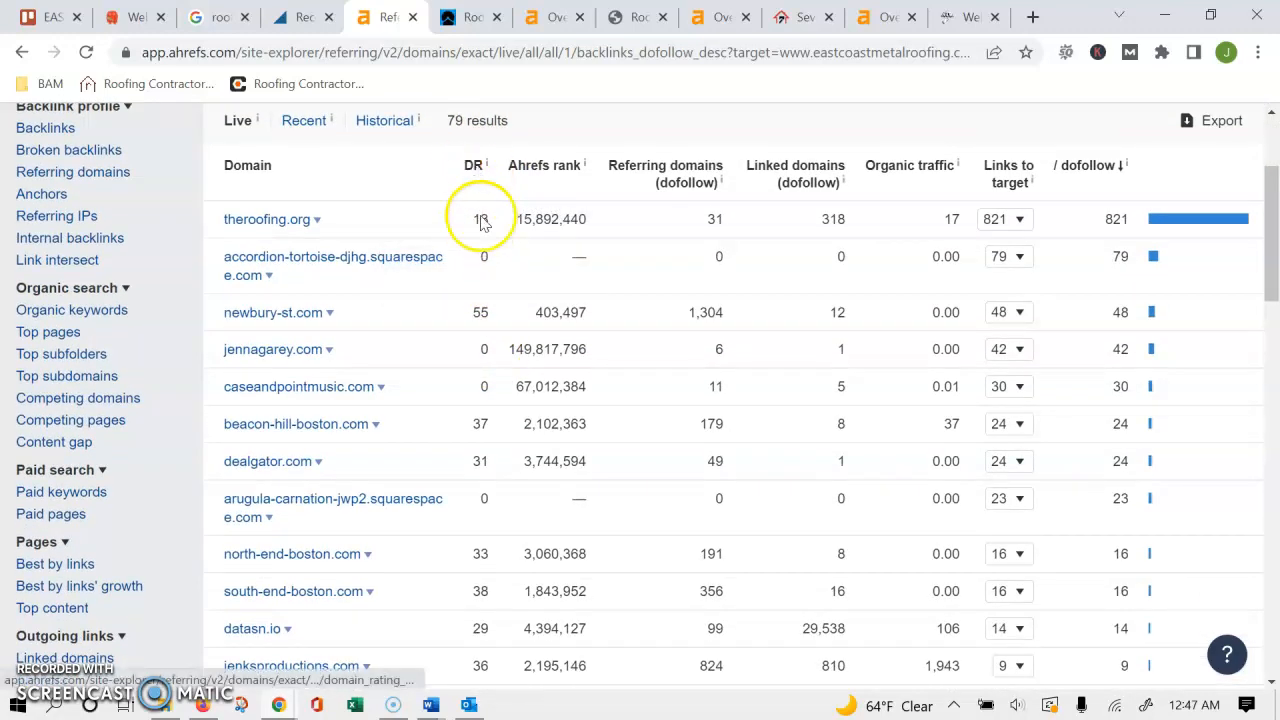
pyautogui.scroll(-3)
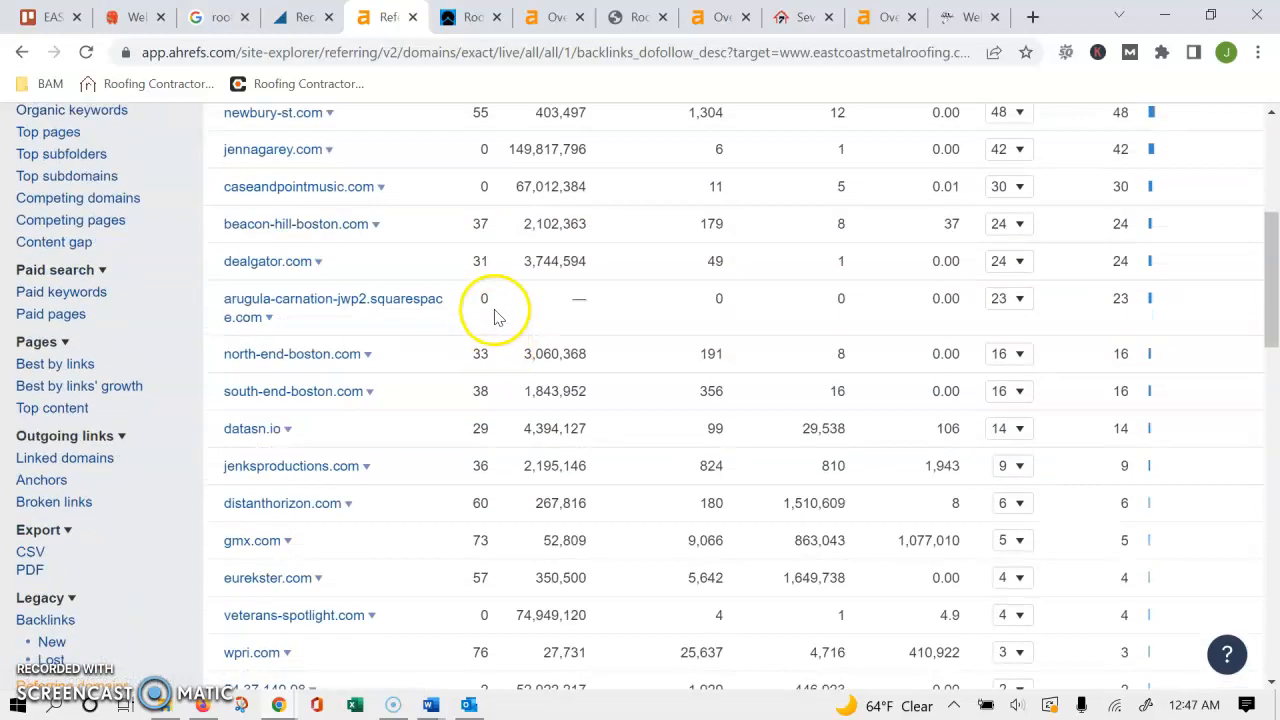
pyautogui.scroll(-3)
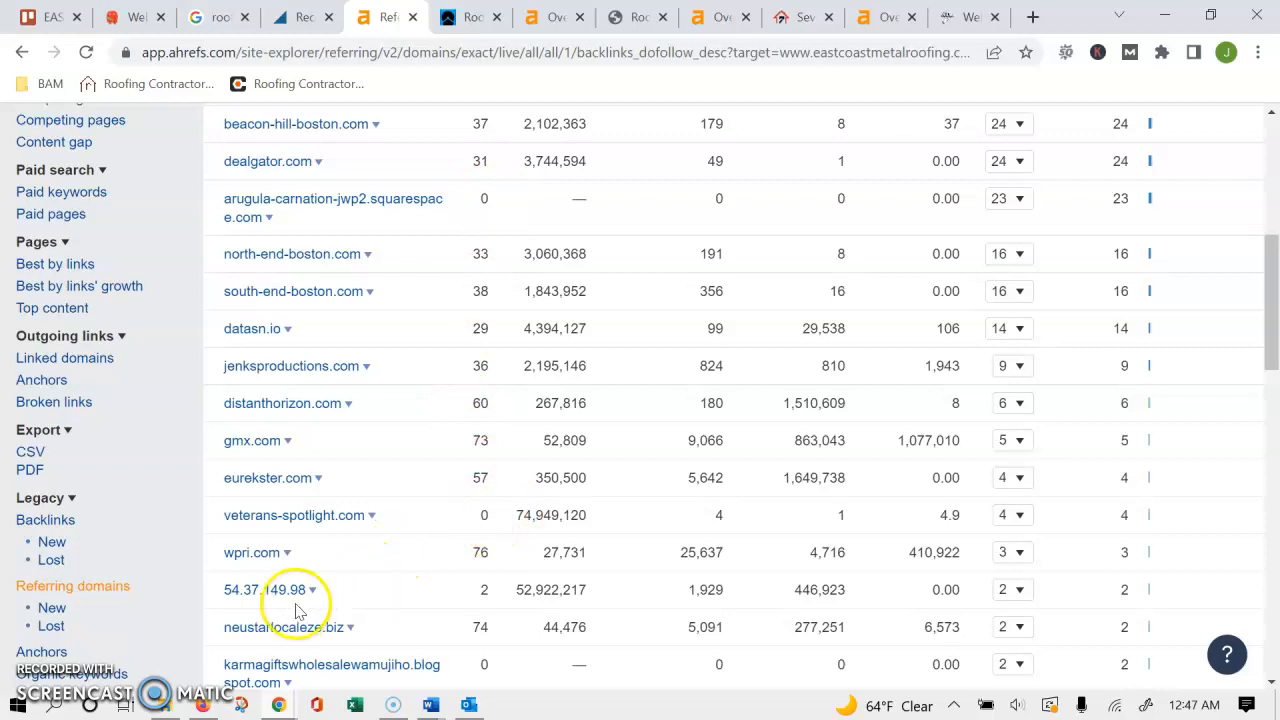
pyautogui.moveTo(480, 514)
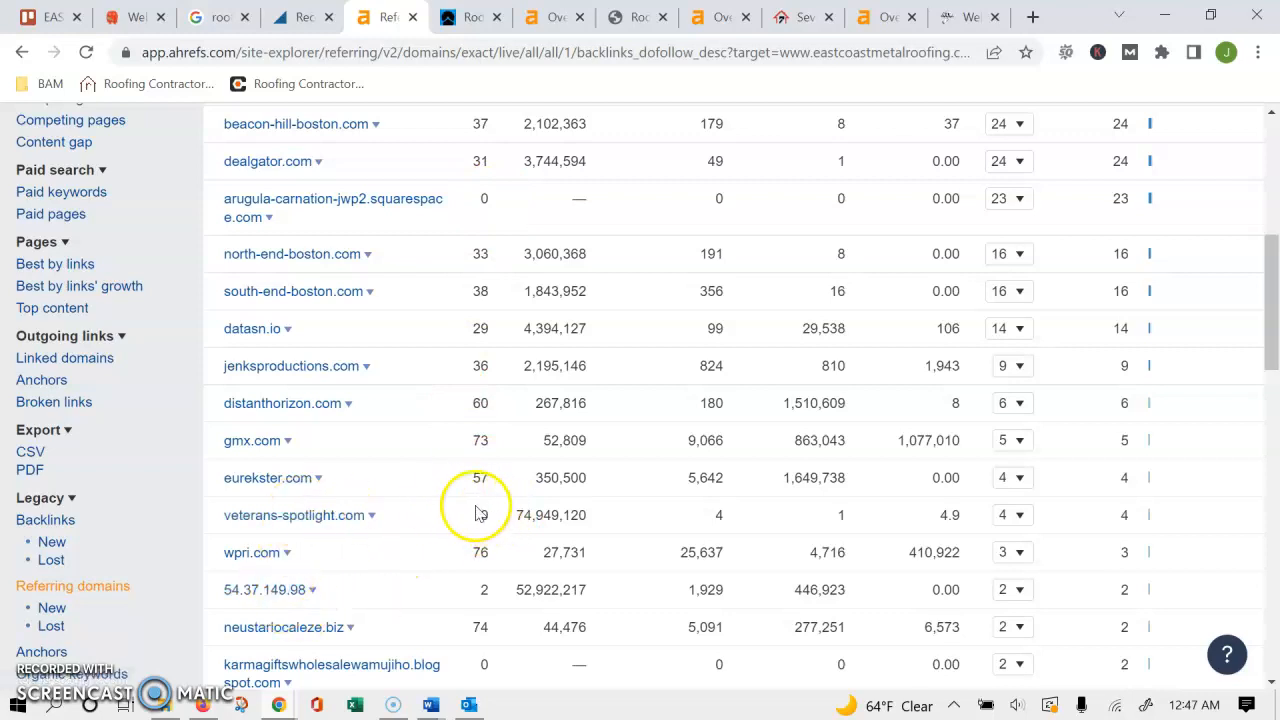
pyautogui.moveTo(293, 515)
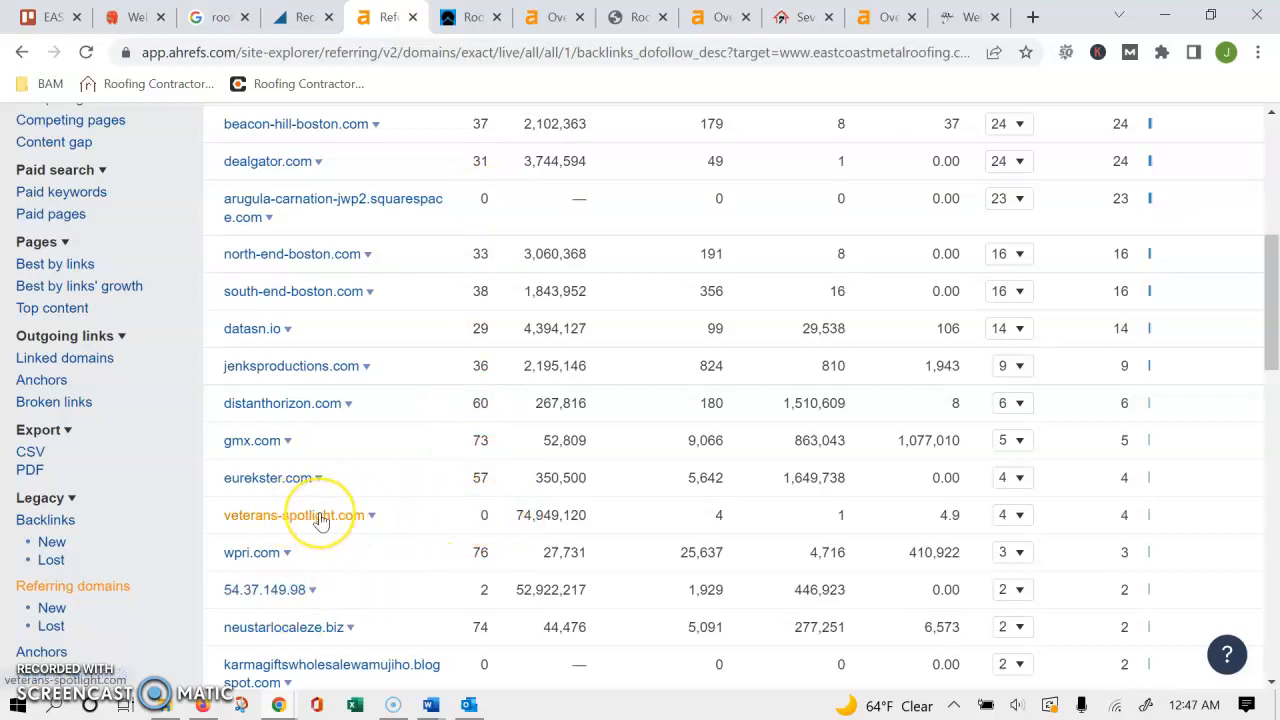
pyautogui.moveTo(425, 390)
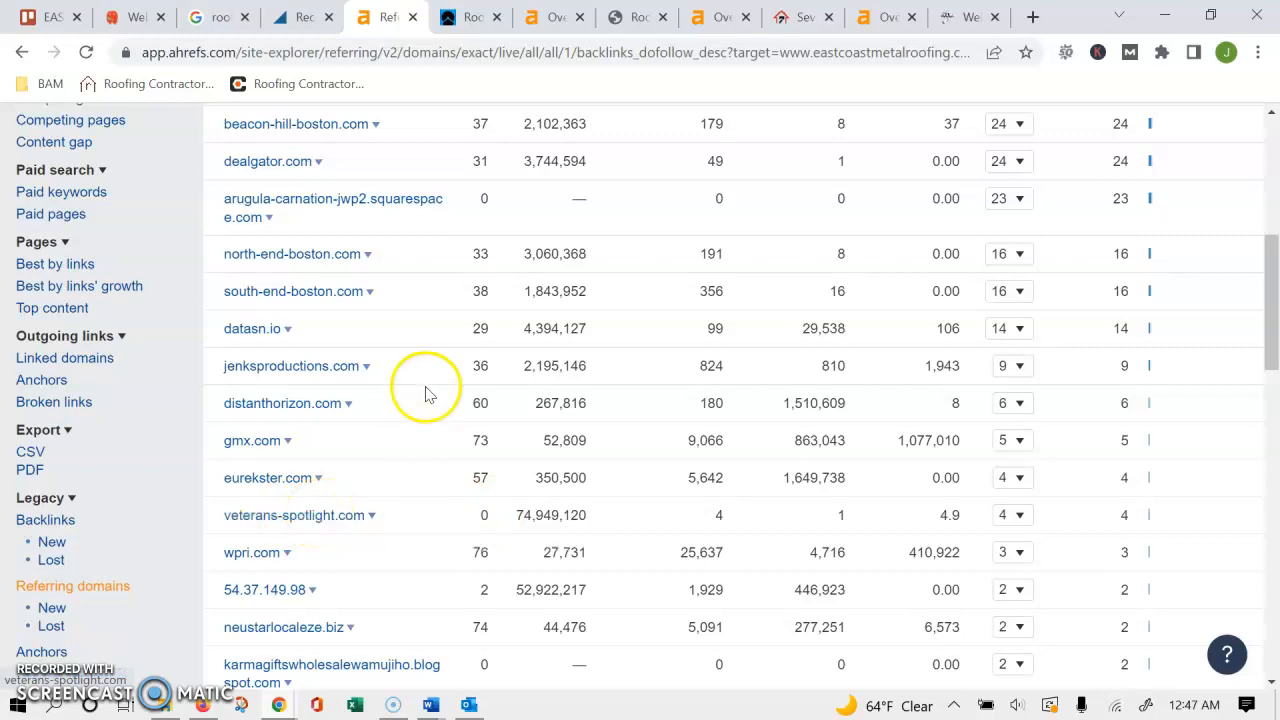
pyautogui.moveTo(405, 408)
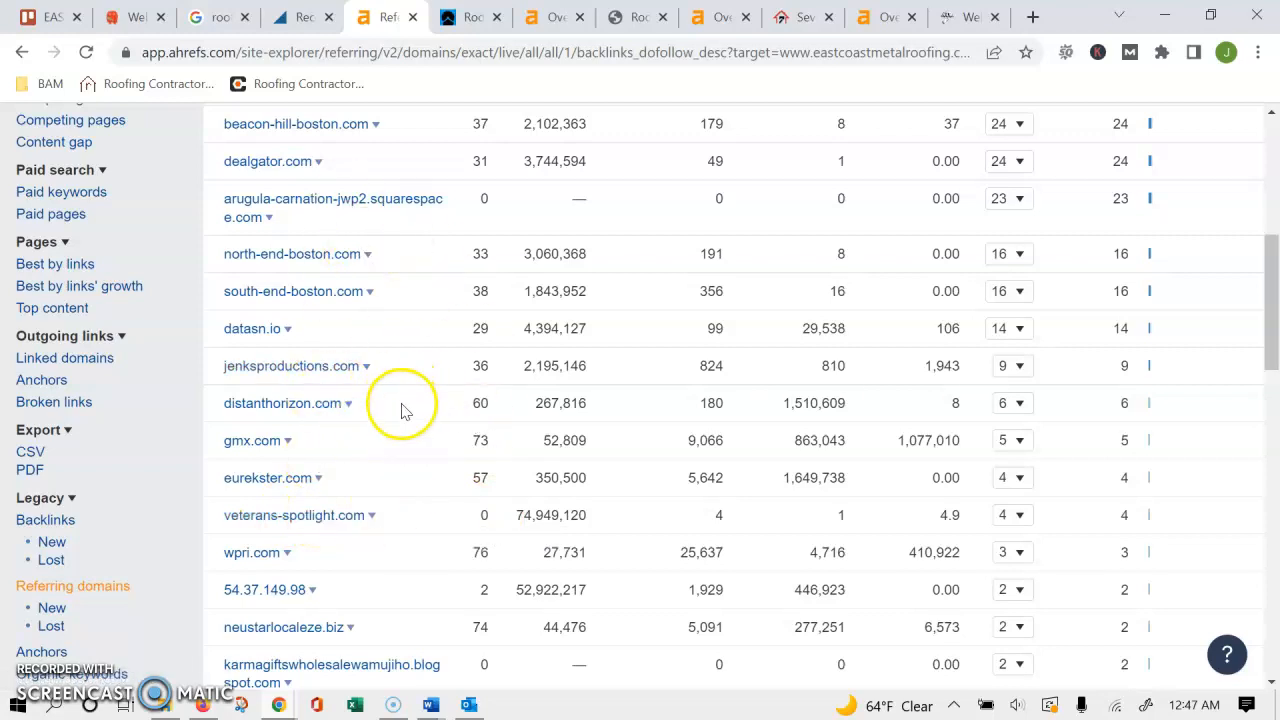
pyautogui.scroll(3)
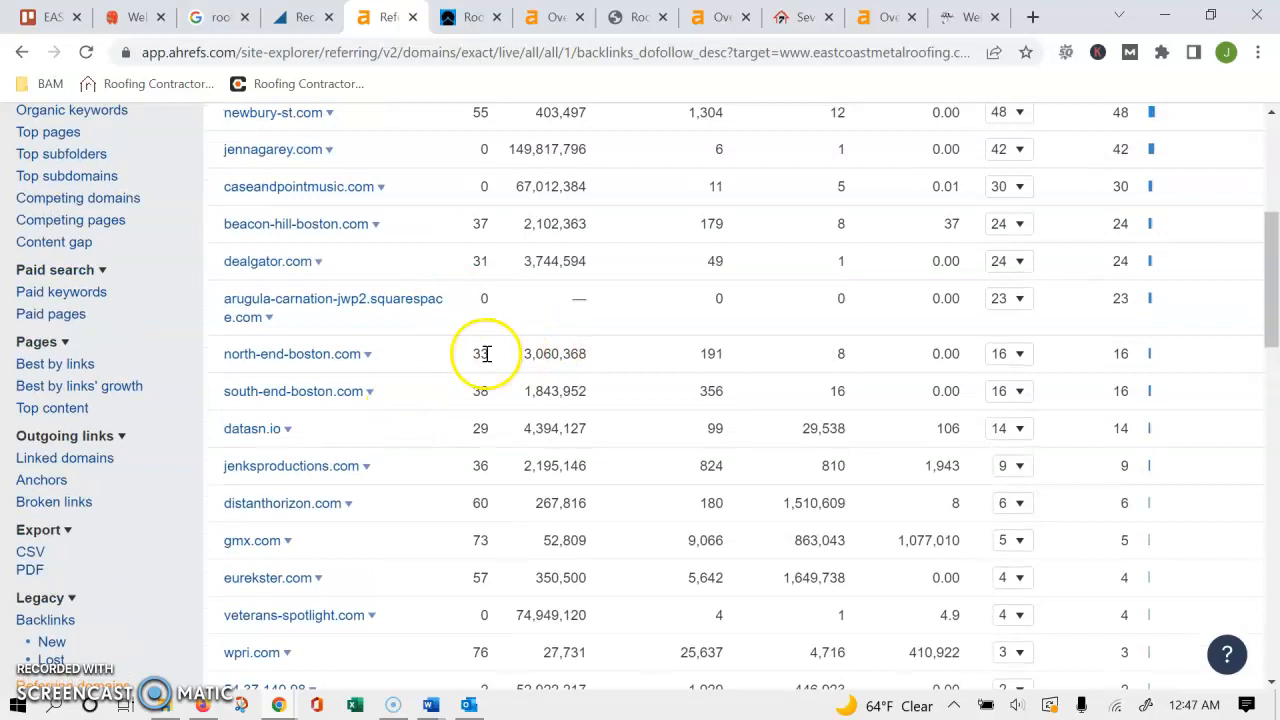
pyautogui.scroll(-3)
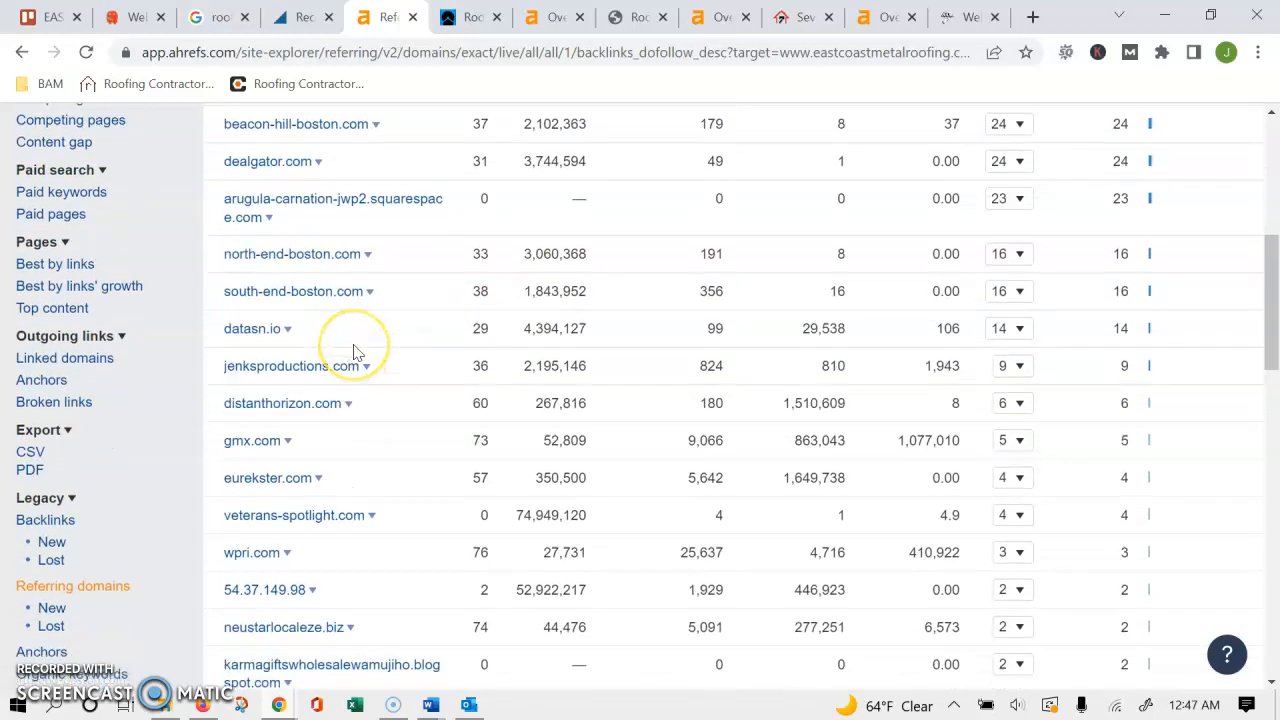
pyautogui.scroll(-3)
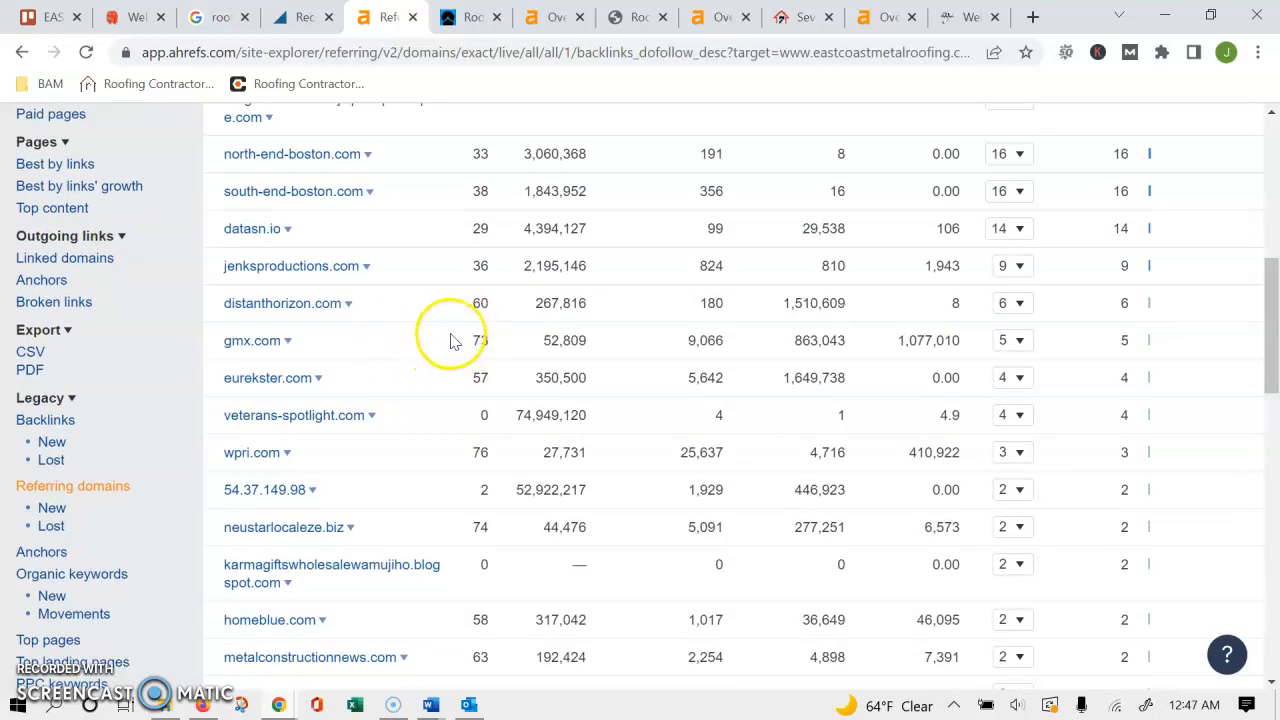
pyautogui.scroll(-3)
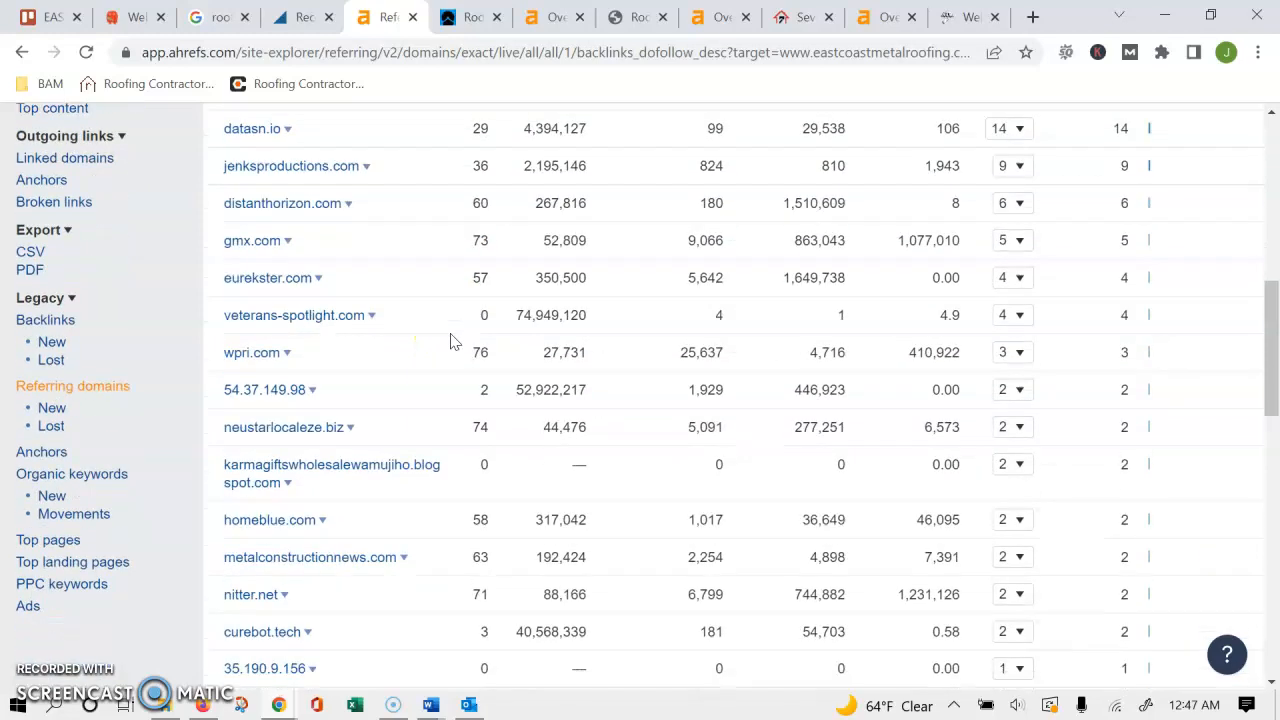
pyautogui.scroll(-3)
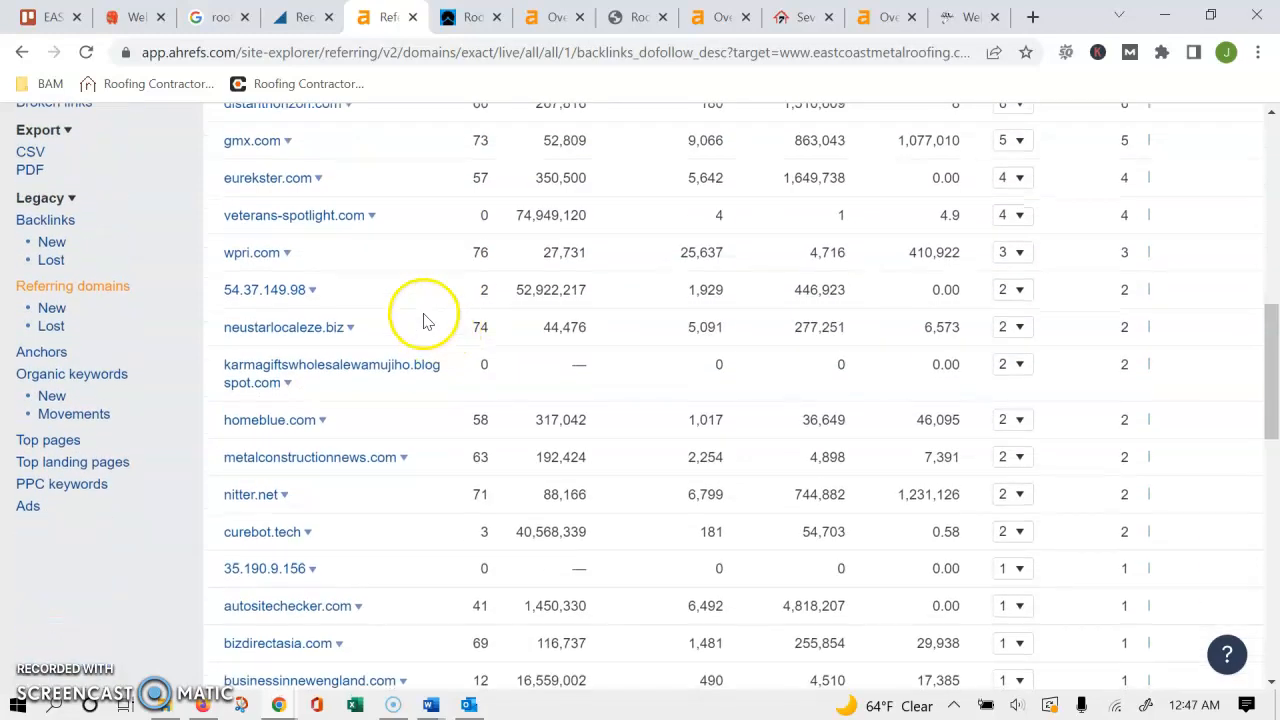
pyautogui.scroll(3)
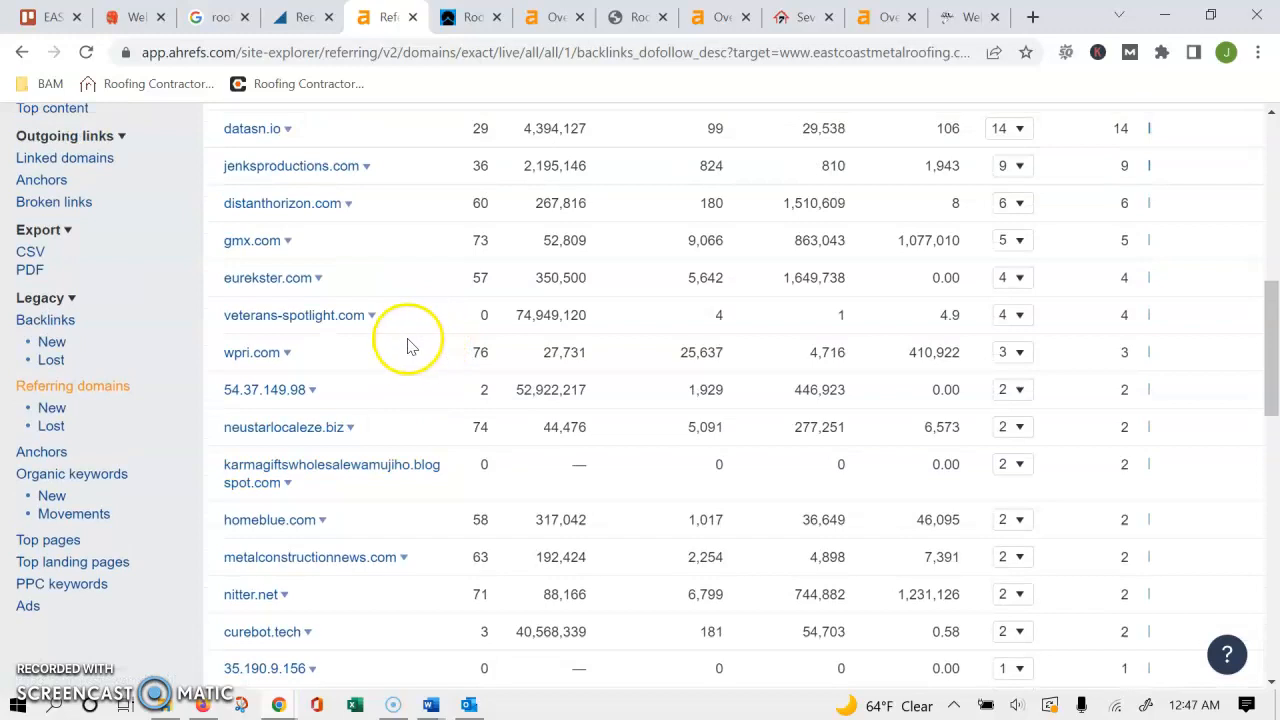
pyautogui.scroll(3)
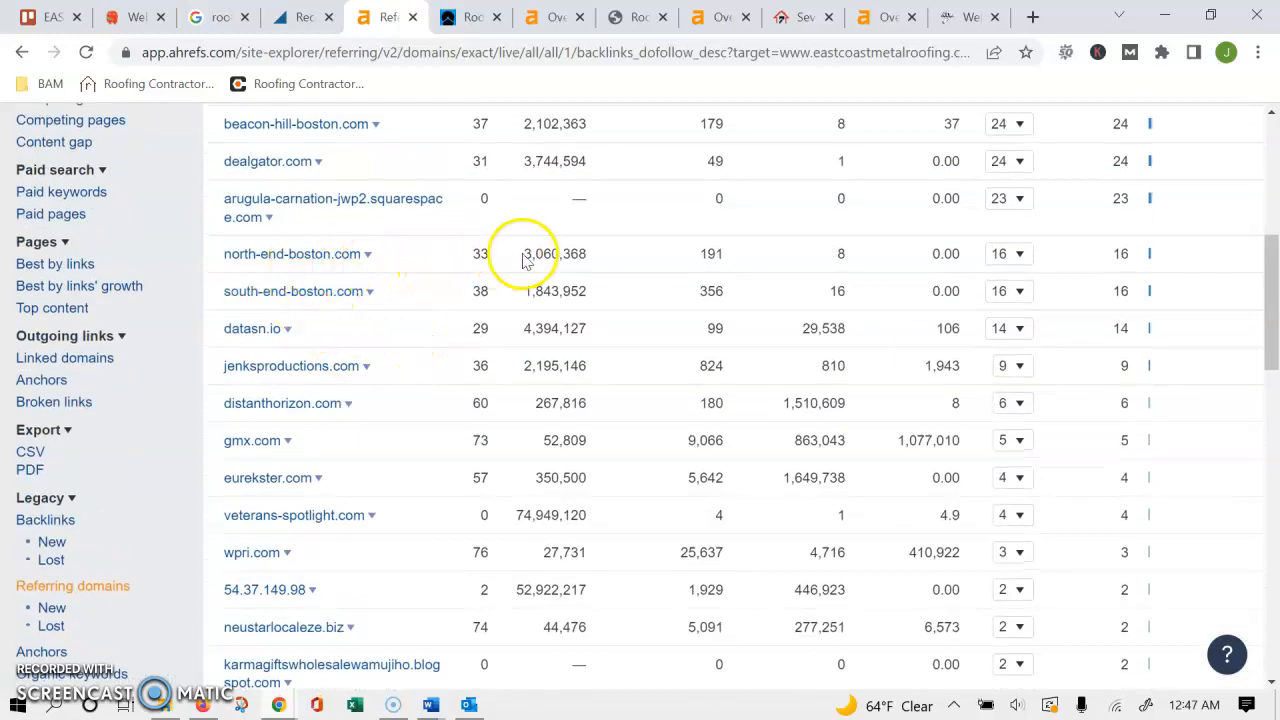
pyautogui.scroll(-3)
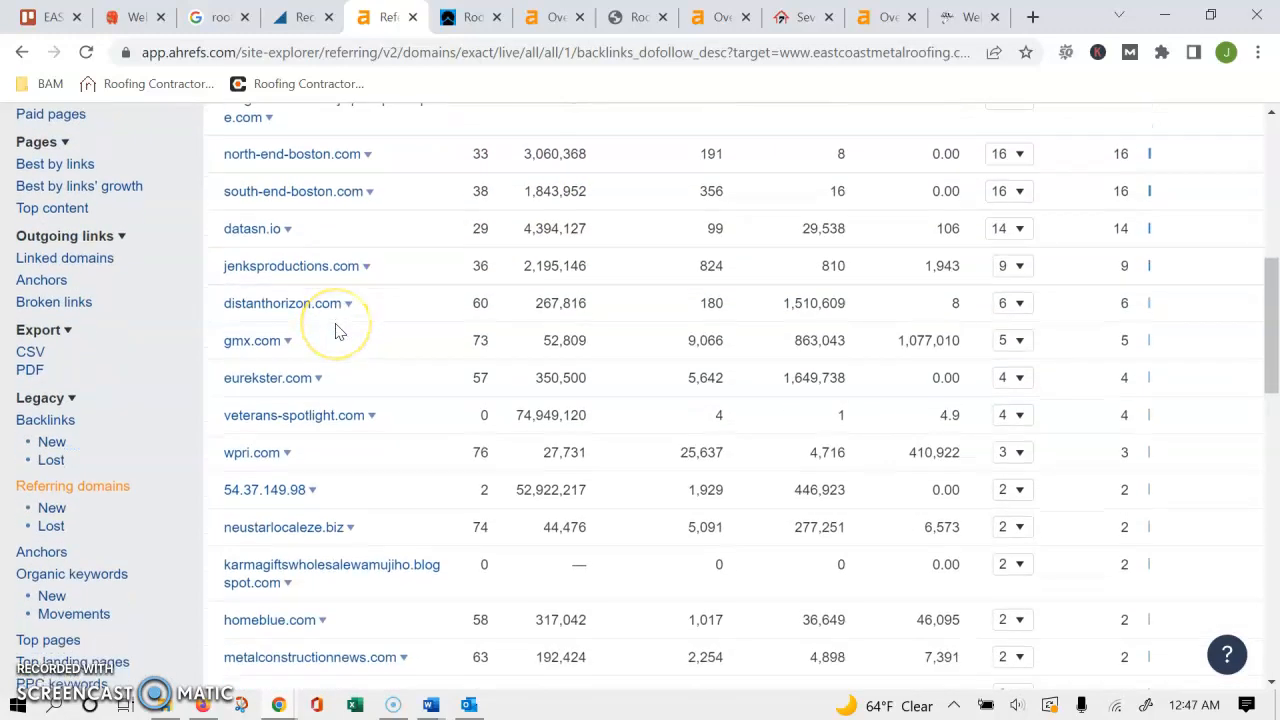
pyautogui.scroll(-3)
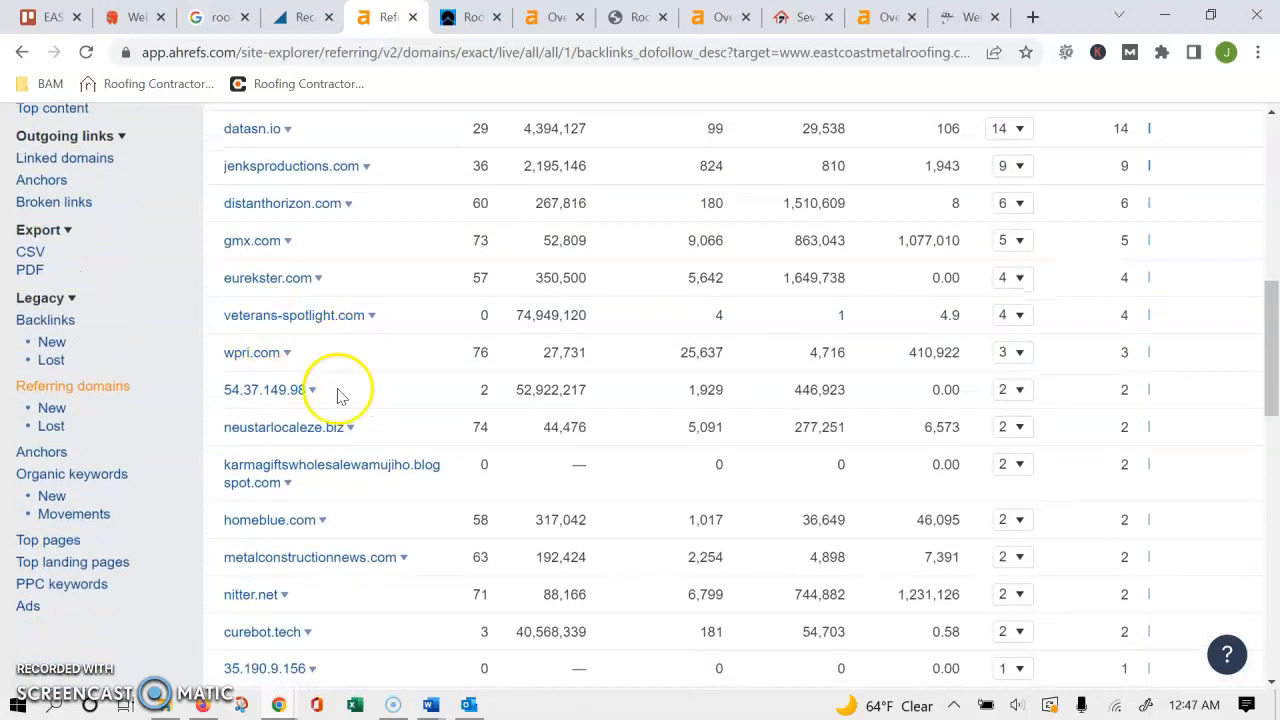
pyautogui.scroll(-3)
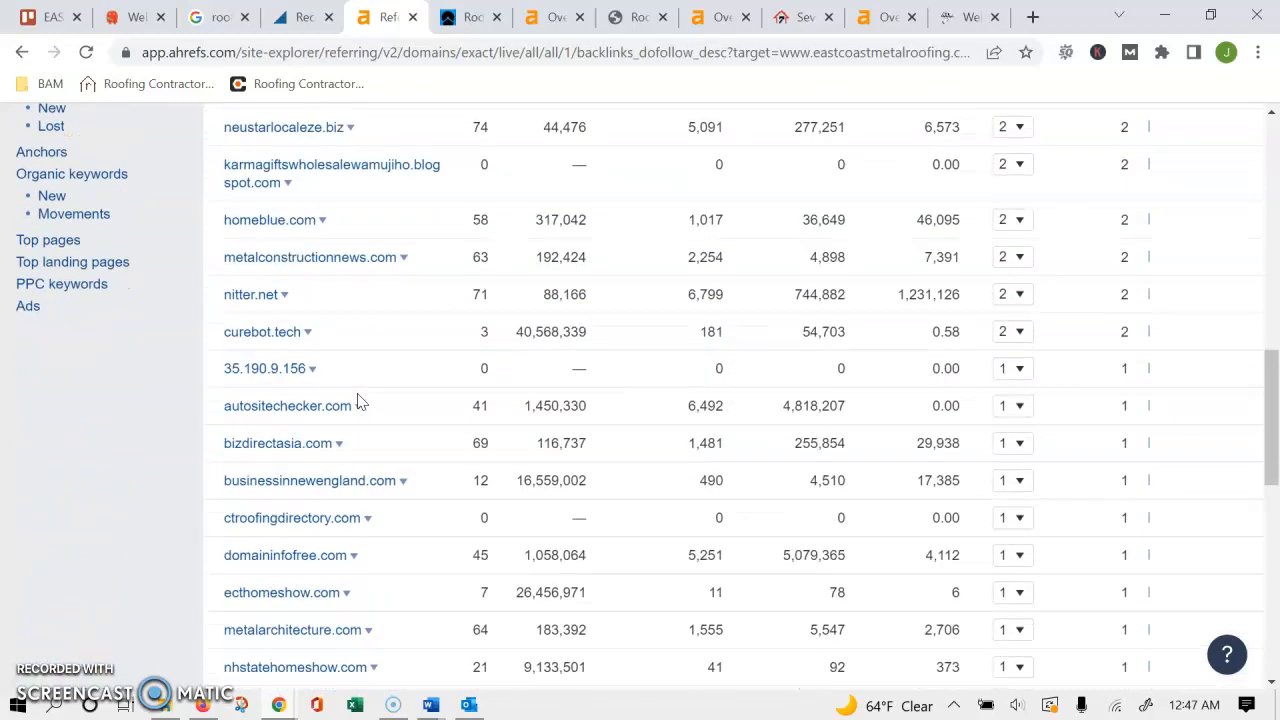
pyautogui.scroll(-3)
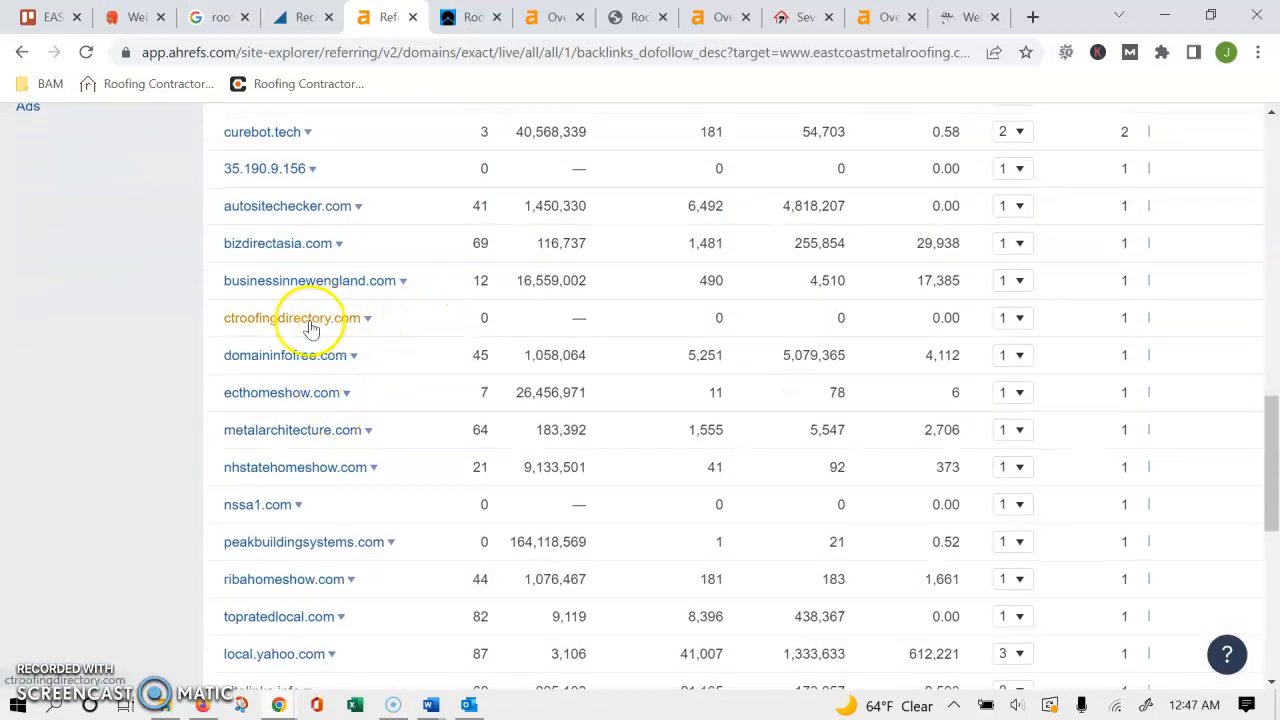
pyautogui.scroll(-3)
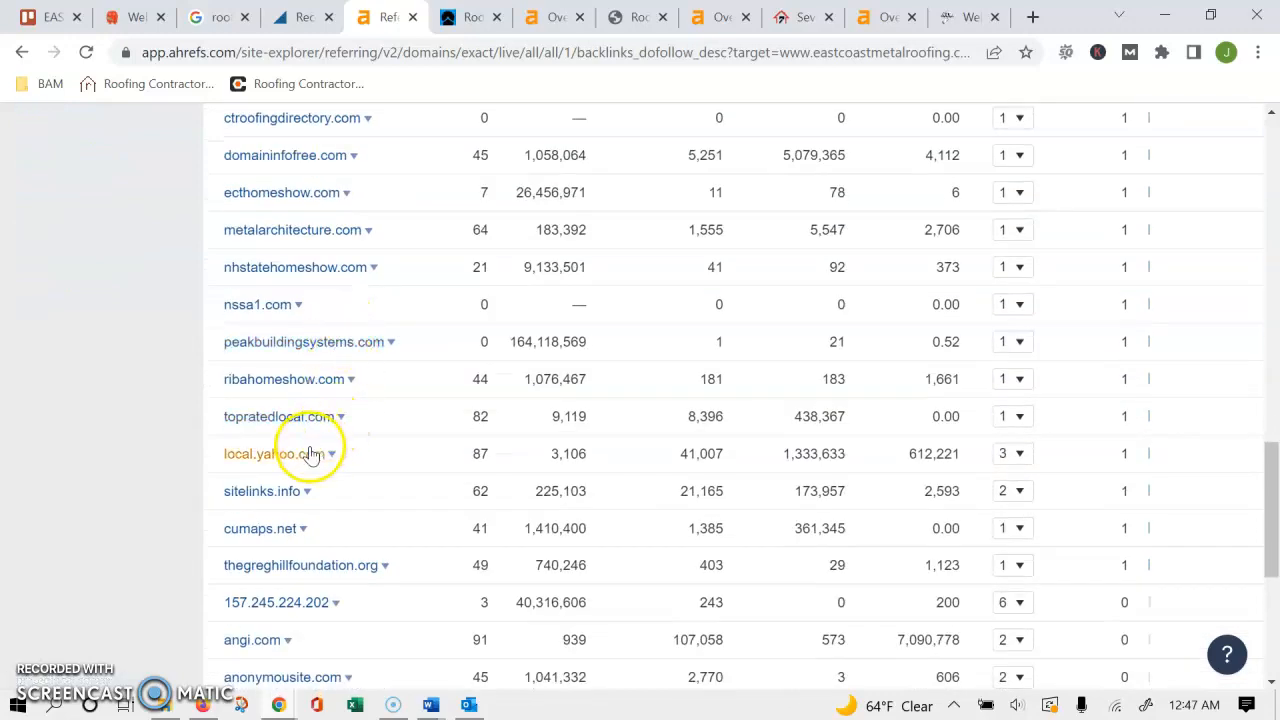
pyautogui.scroll(-3)
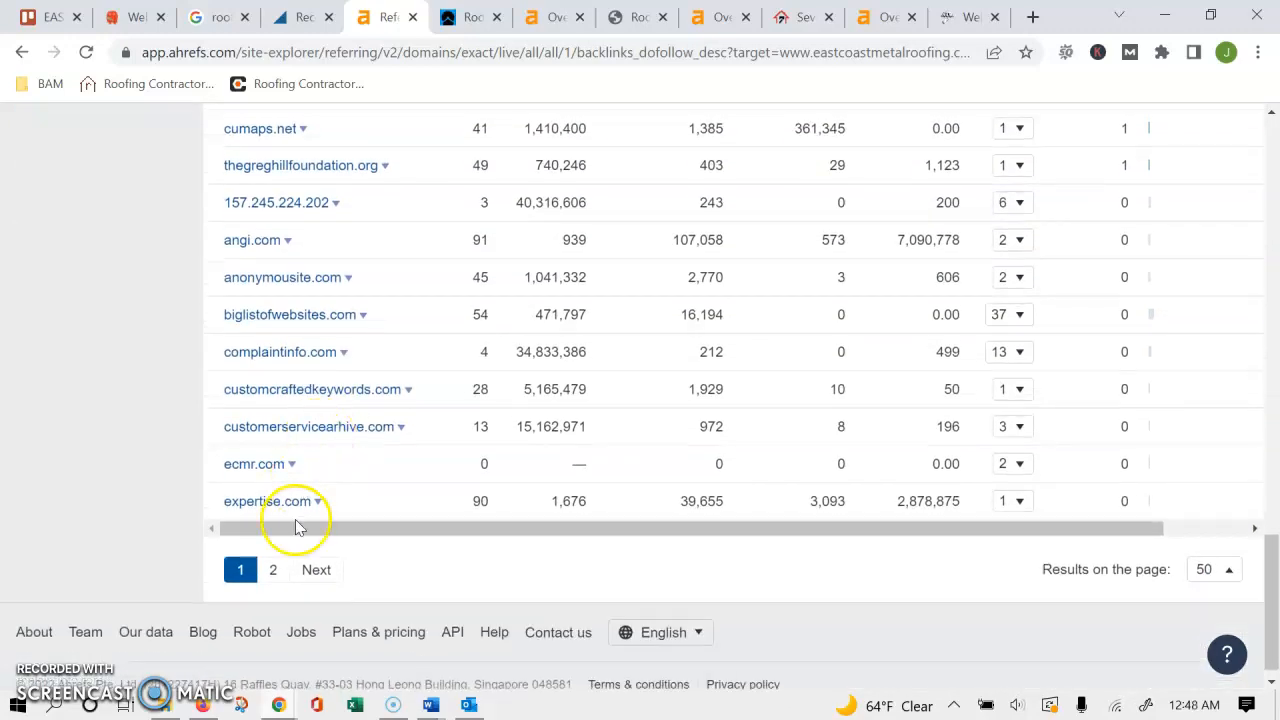
pyautogui.click(272, 569)
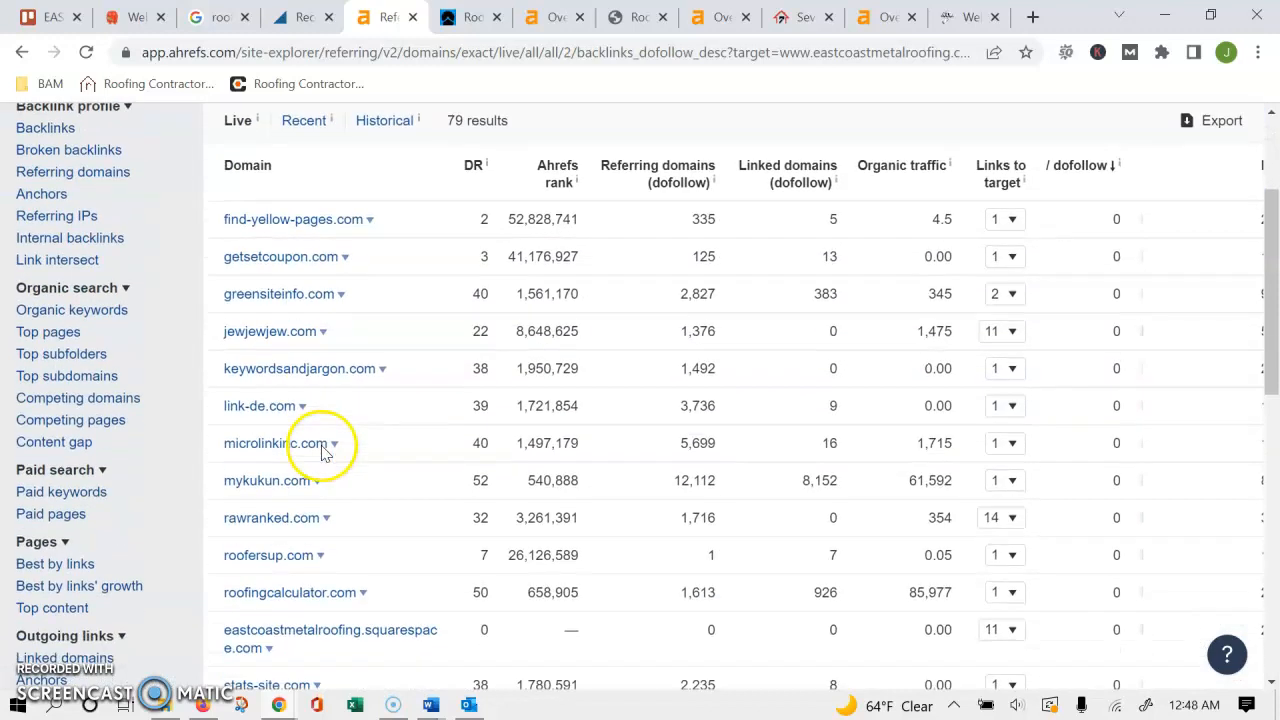
pyautogui.scroll(-3)
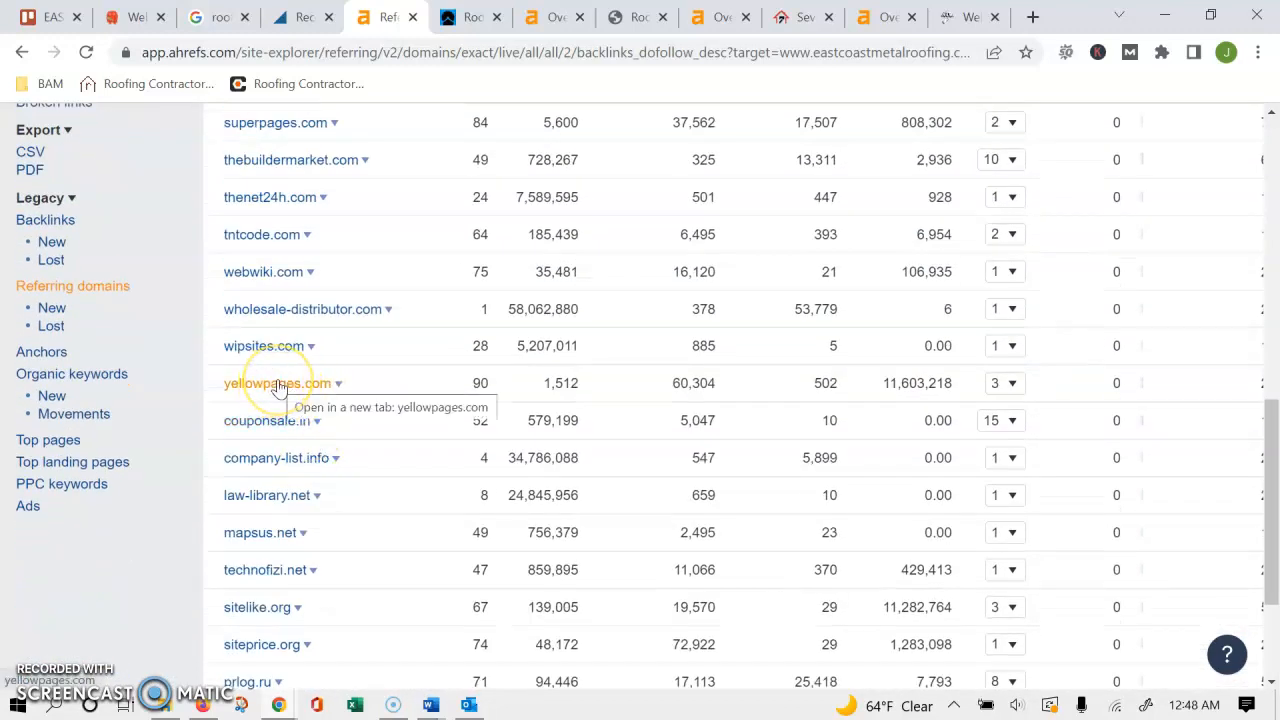
pyautogui.moveTo(290, 388)
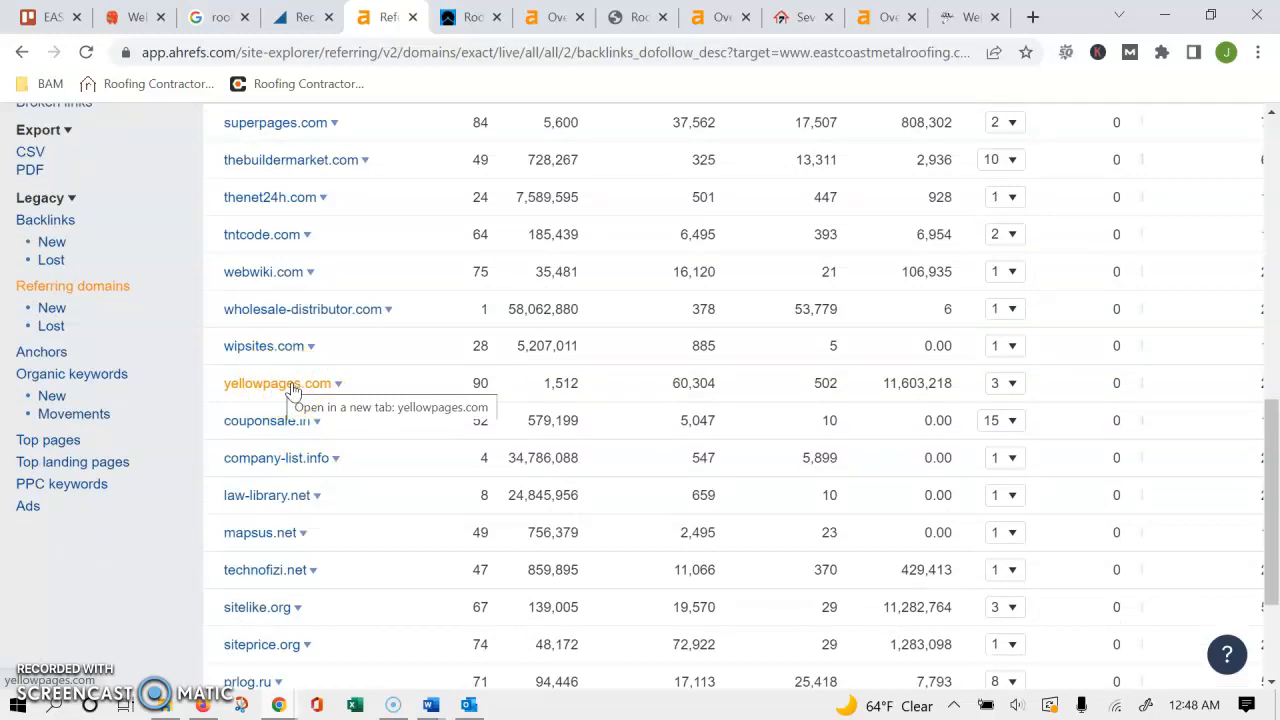
pyautogui.moveTo(290, 390)
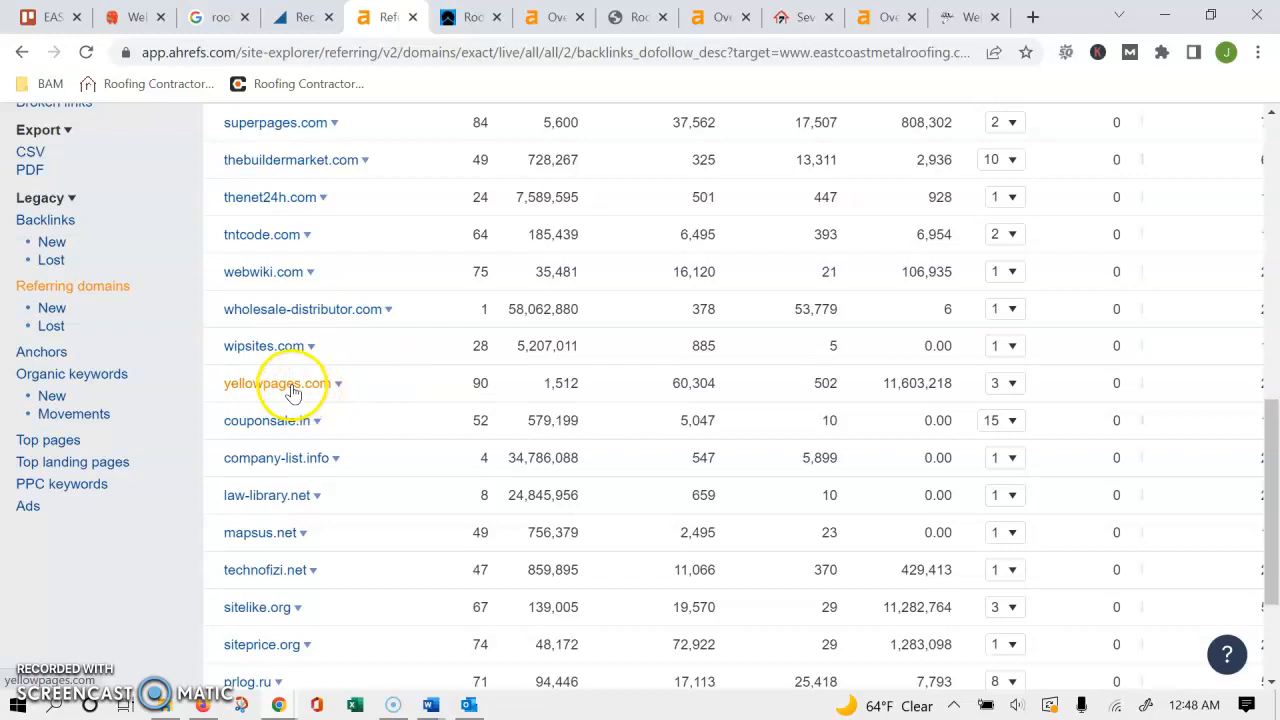
pyautogui.moveTo(340, 388)
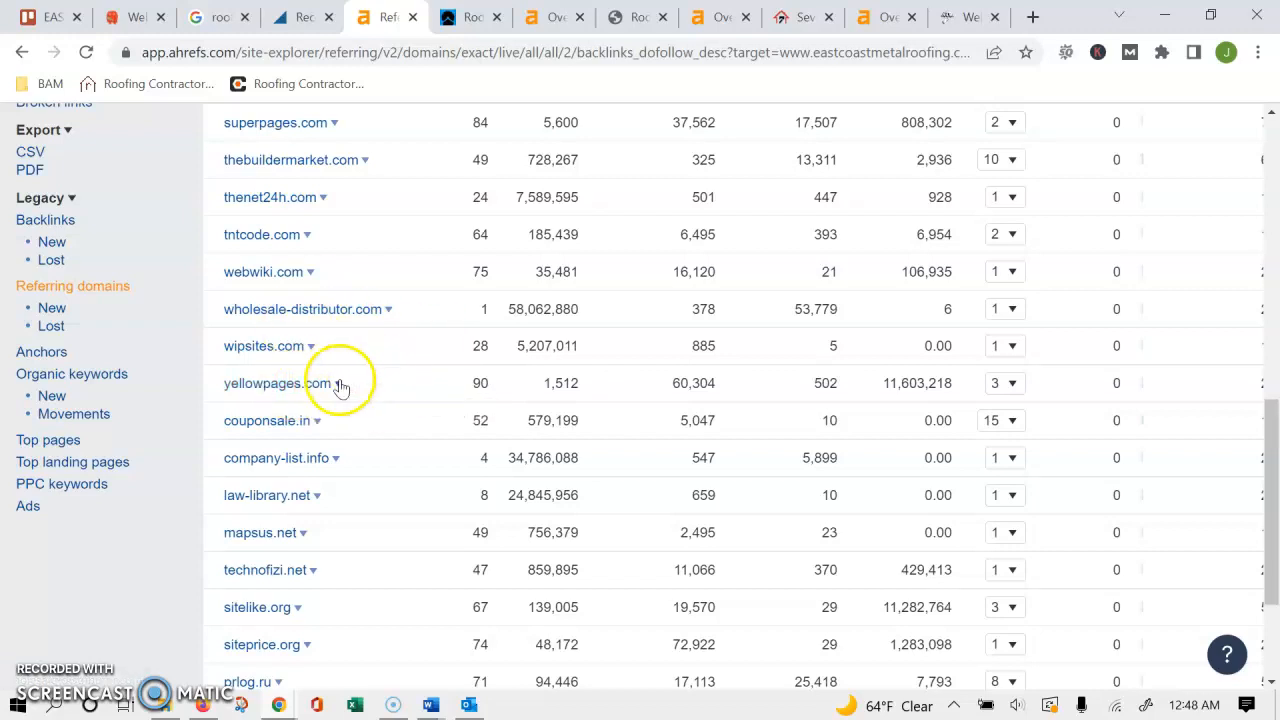
pyautogui.moveTo(405, 373)
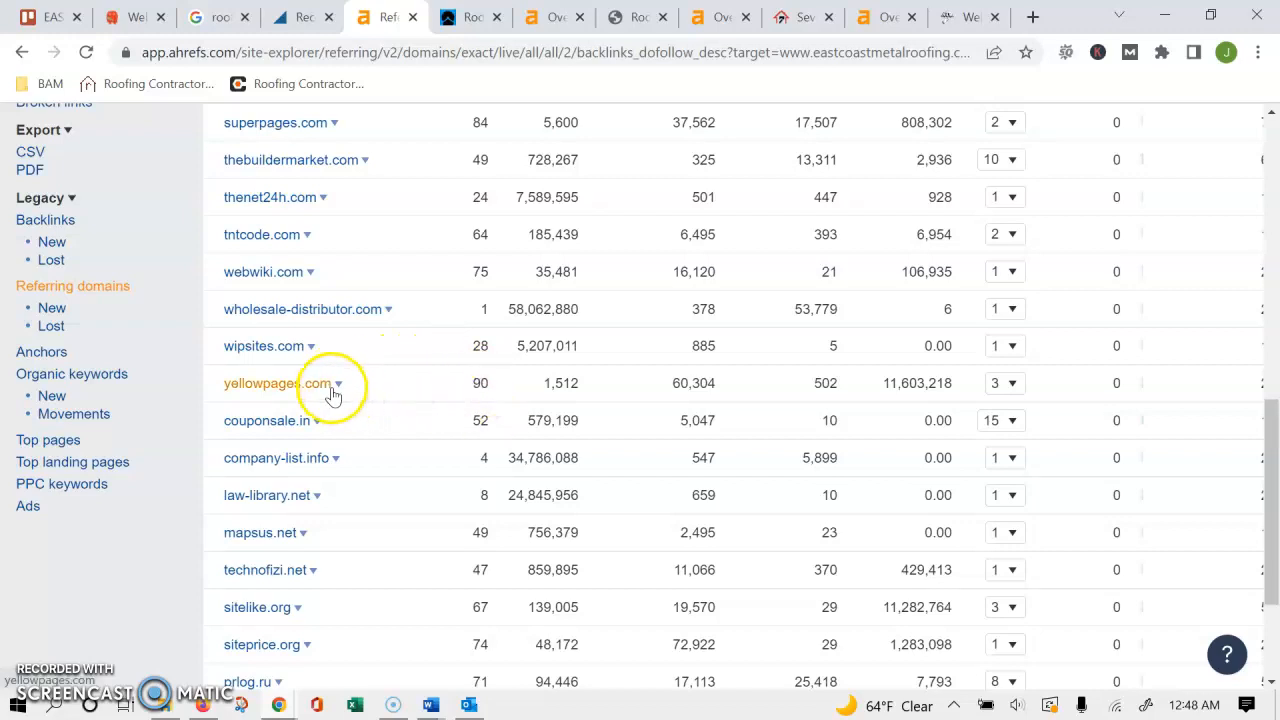
pyautogui.moveTo(425, 358)
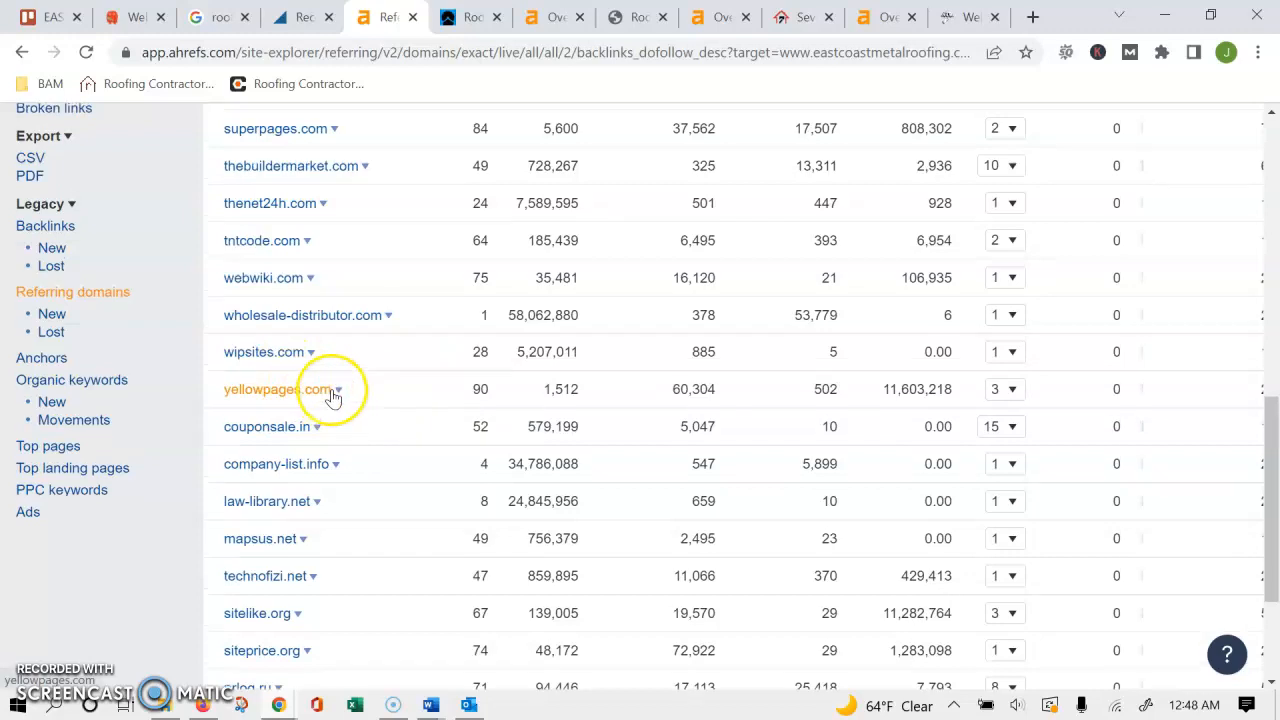
pyautogui.scroll(3)
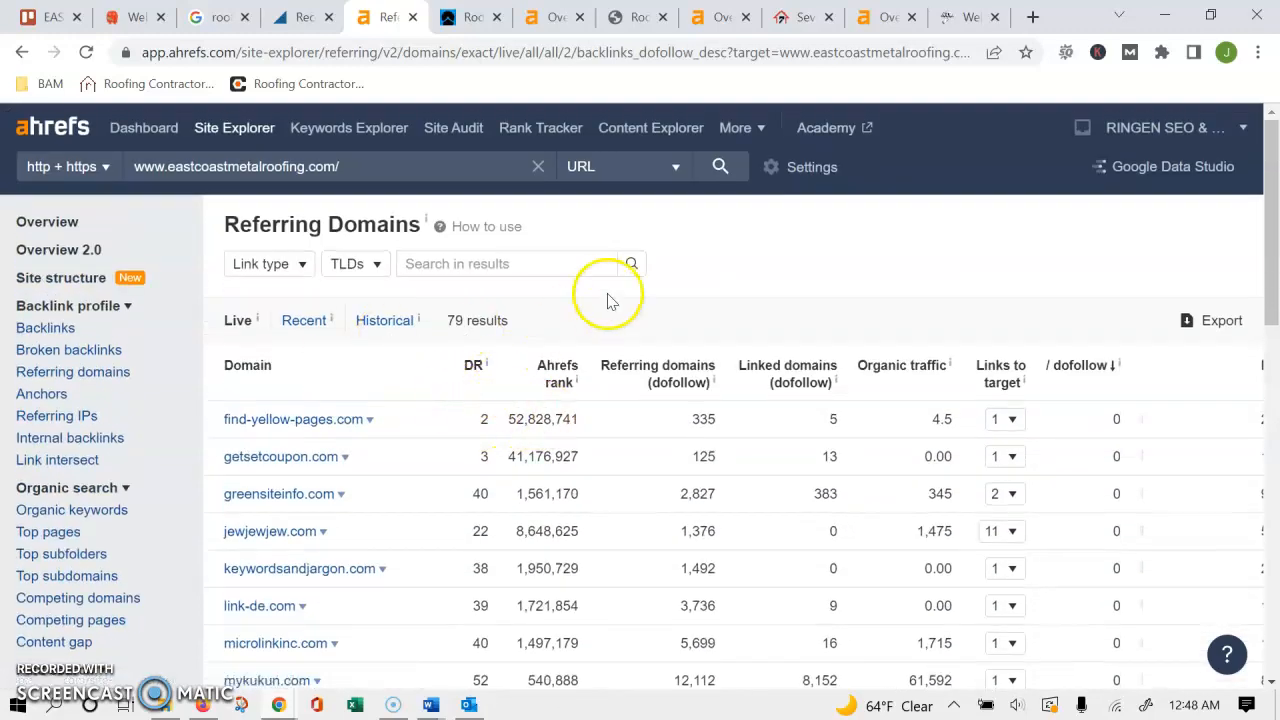
# Step: Return to the roofing worcester ma Google results and move to page 2
pyautogui.click(47, 221)
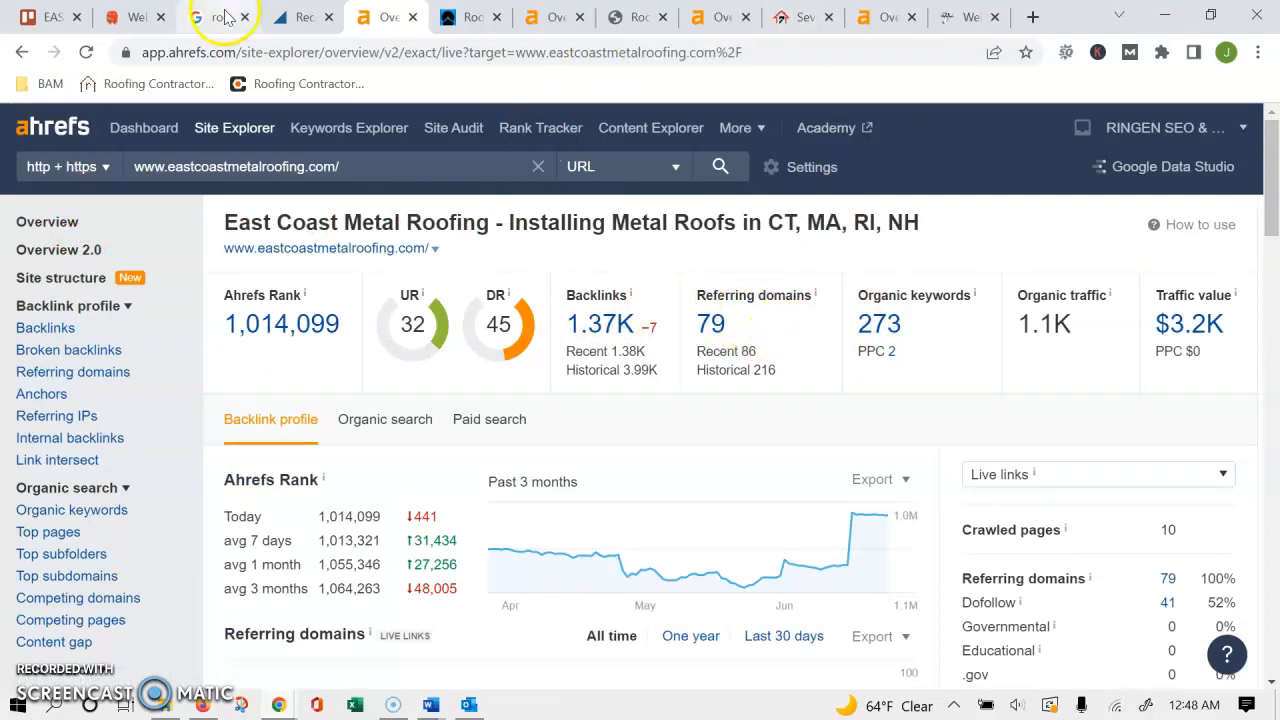
pyautogui.click(218, 17)
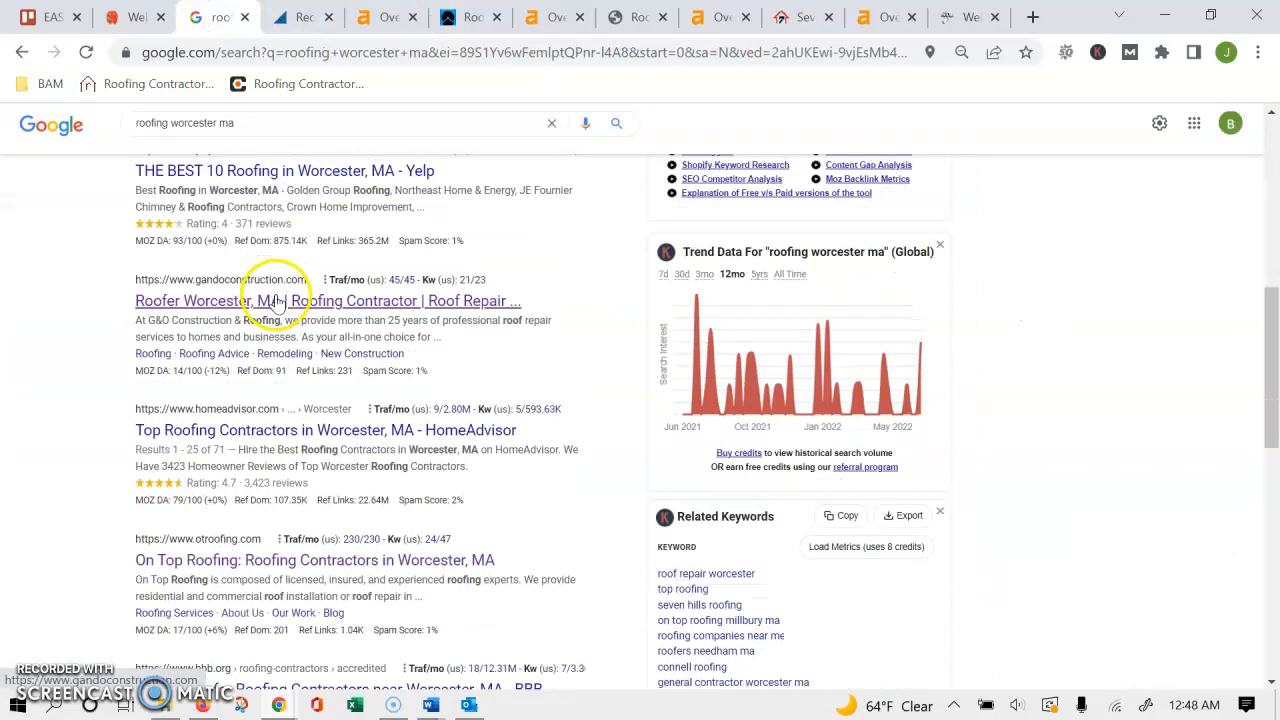
pyautogui.scroll(-3)
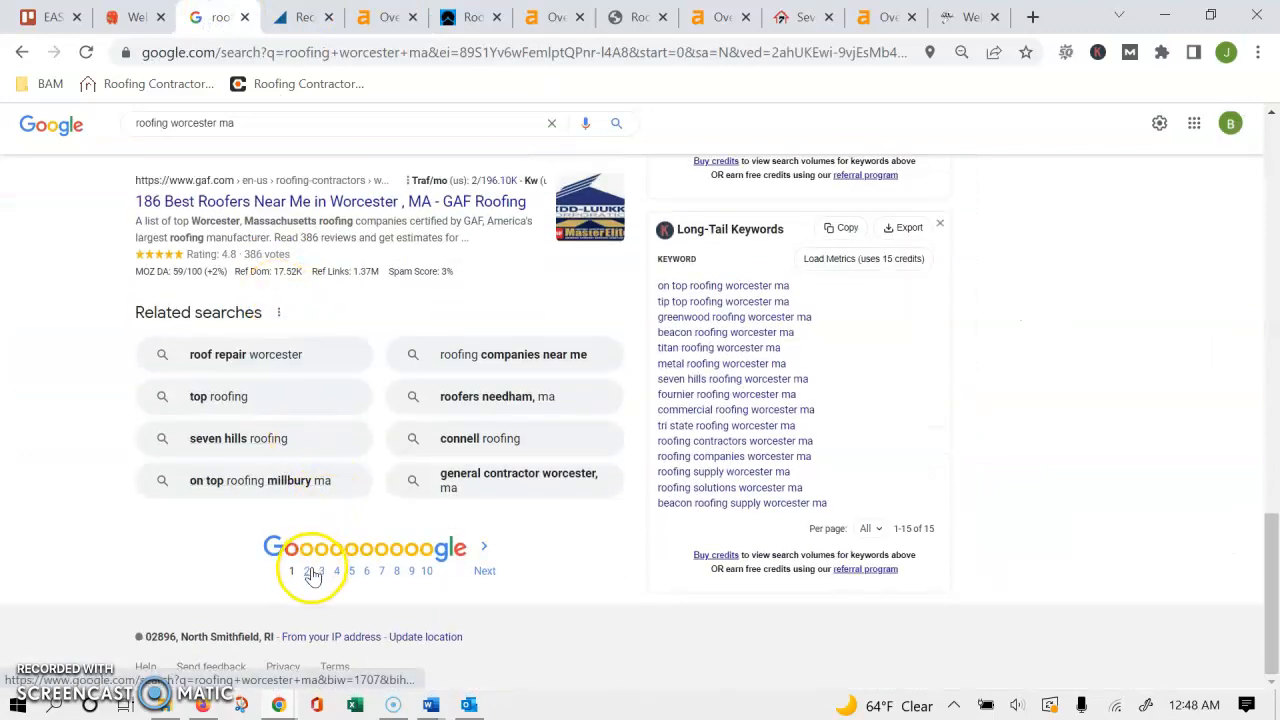
pyautogui.click(306, 571)
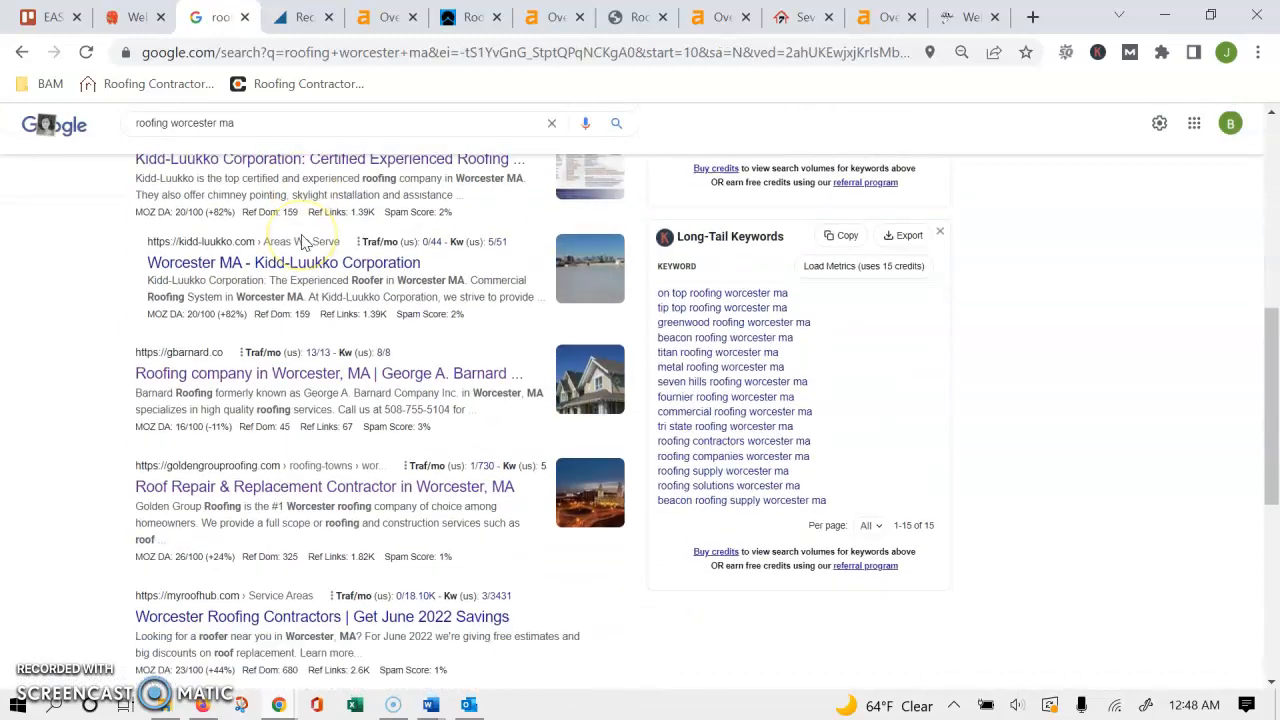
# Step: Move on to page 3 of the roofing worcester ma results and look through it
pyautogui.scroll(-3)
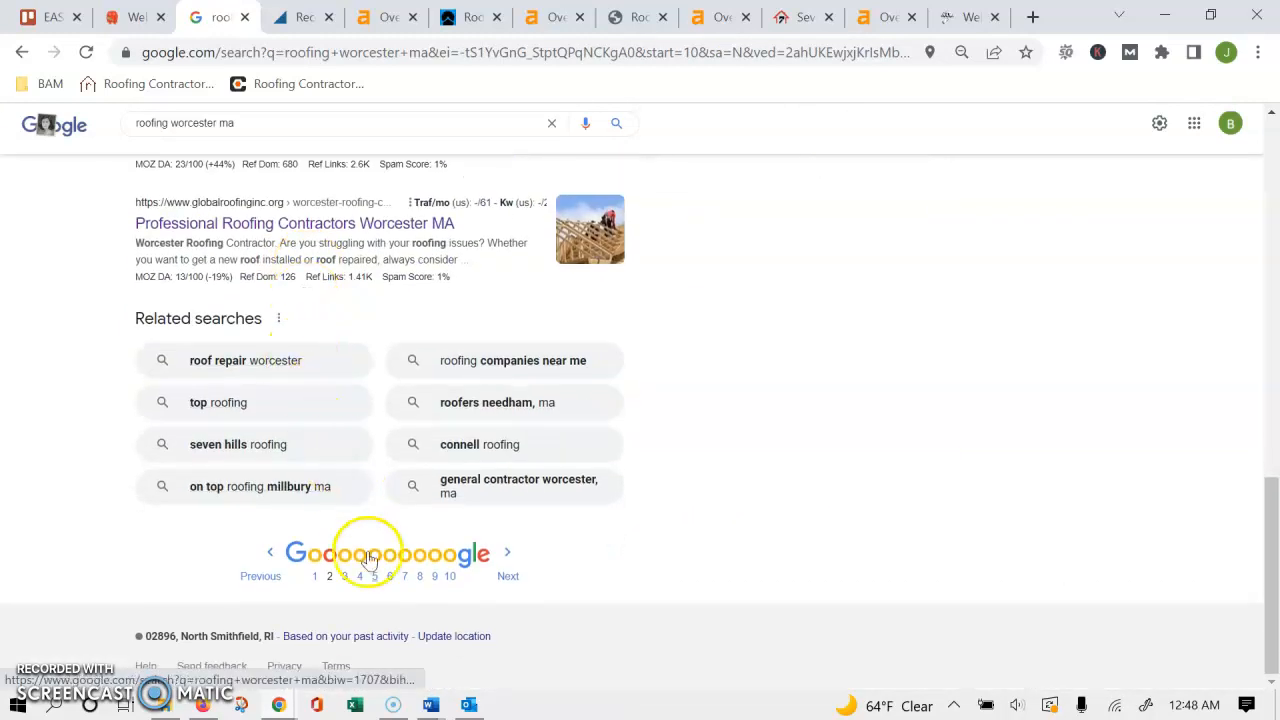
pyautogui.click(344, 575)
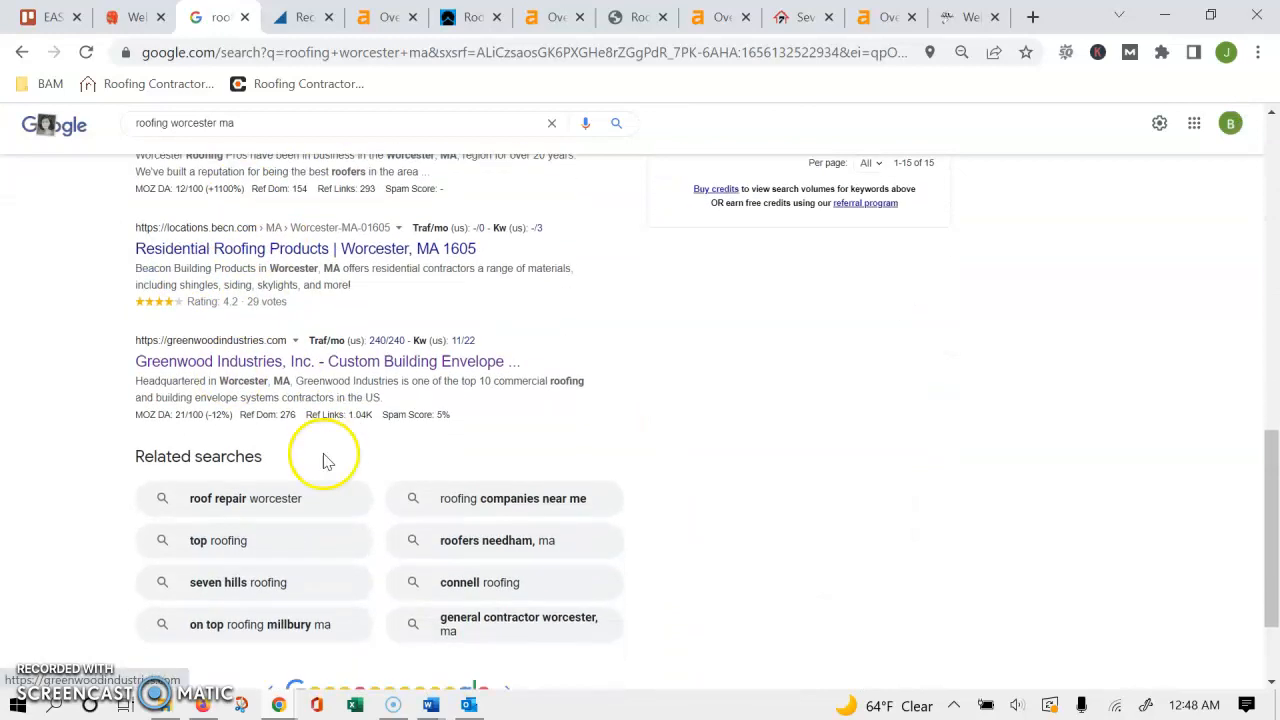
pyautogui.scroll(-3)
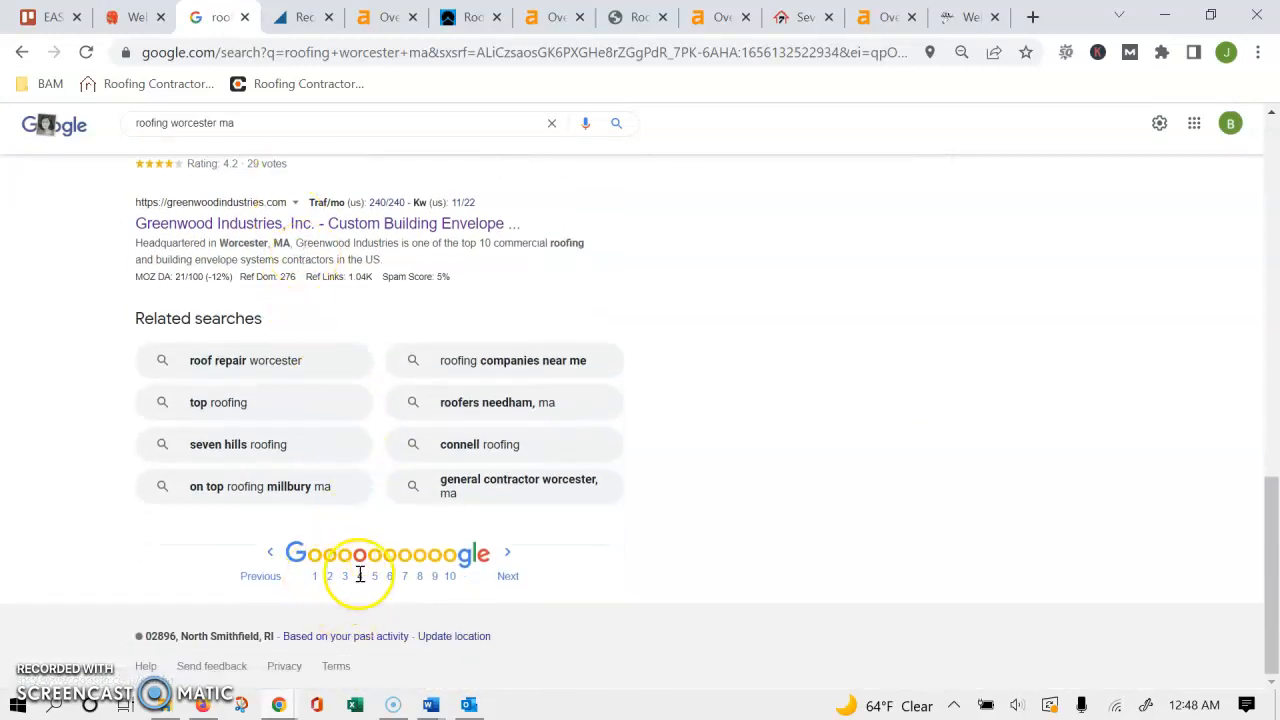
pyautogui.scroll(3)
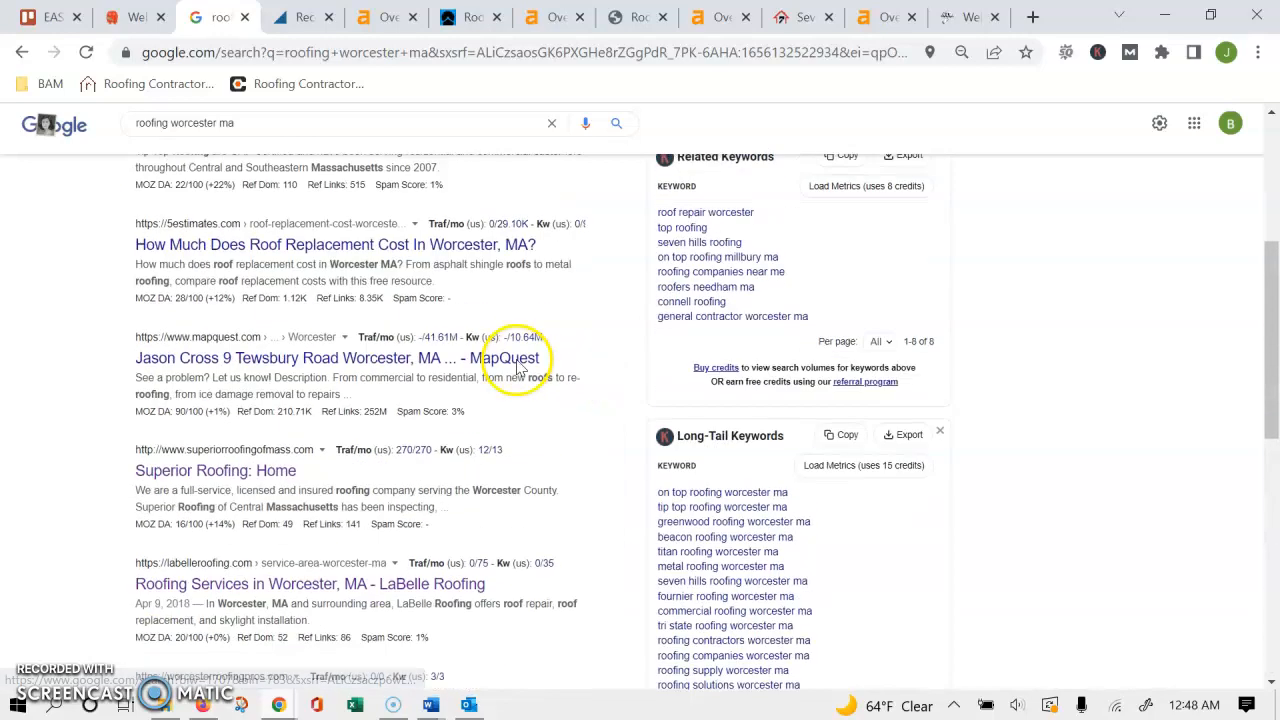
# Step: Review the Butler Digital Marketing homepage from the contact form down to the Rhode Island footer details
pyautogui.click(965, 17)
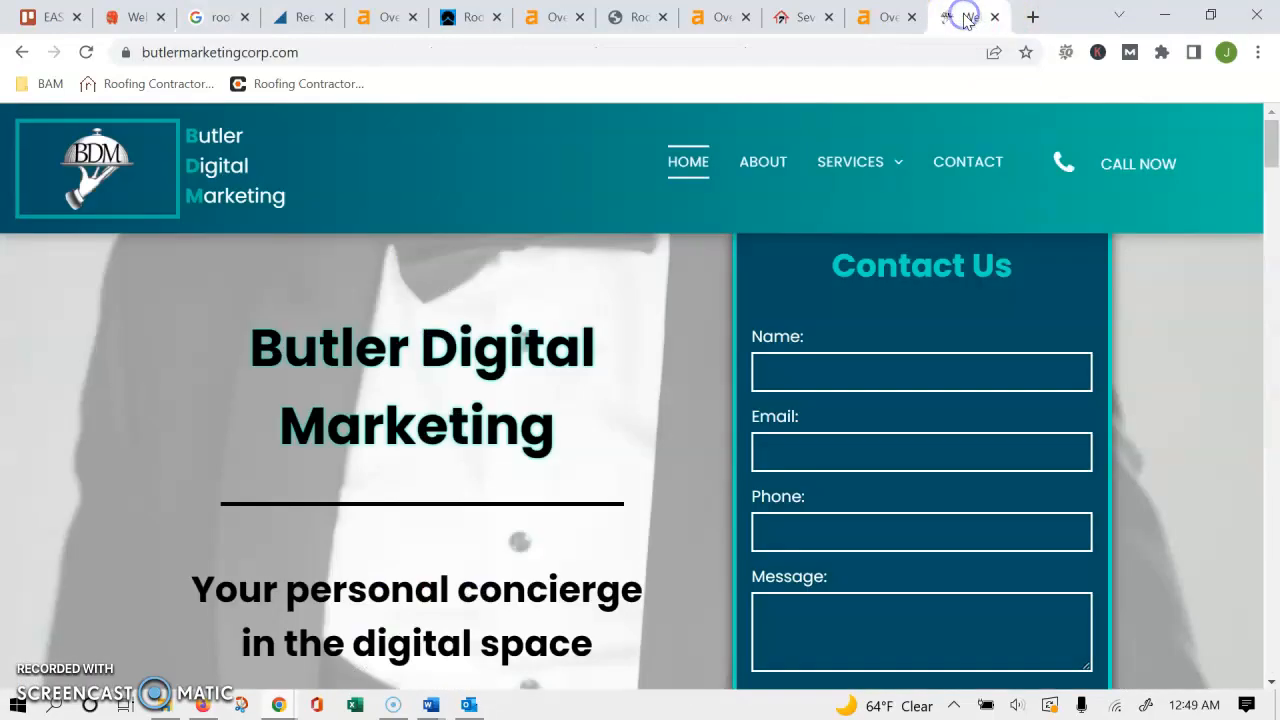
pyautogui.moveTo(935, 262)
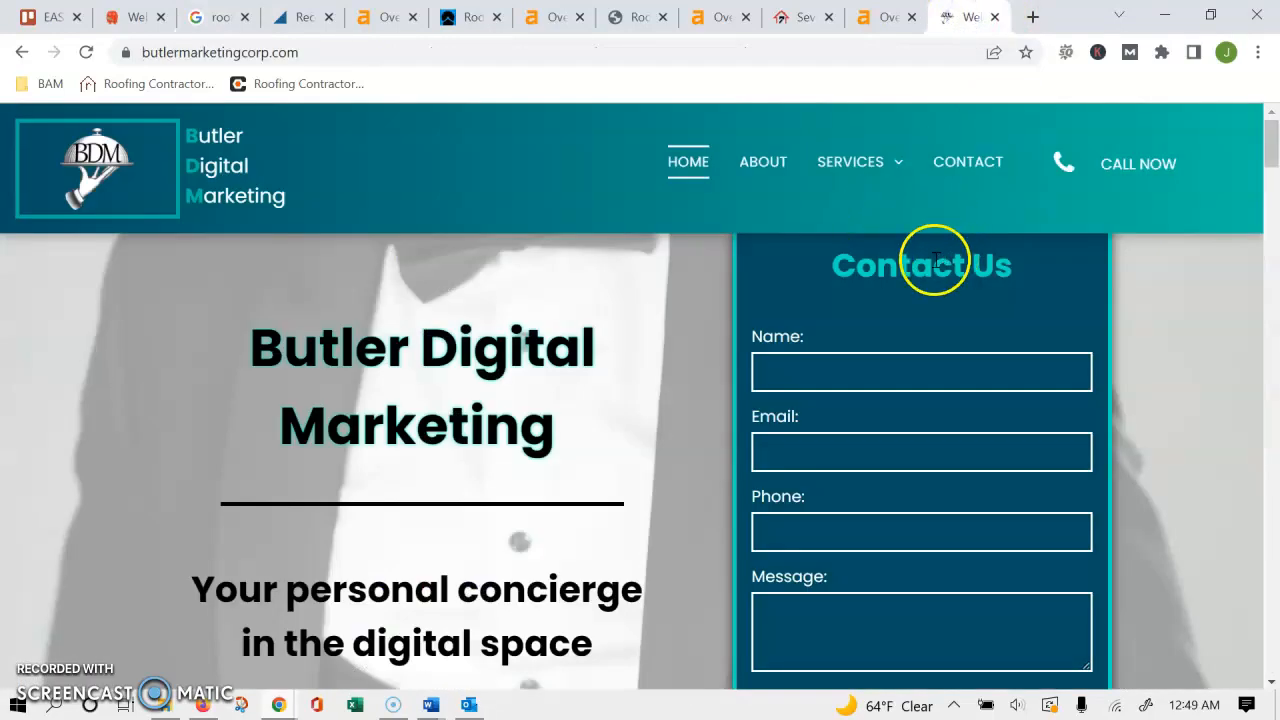
pyautogui.scroll(-3)
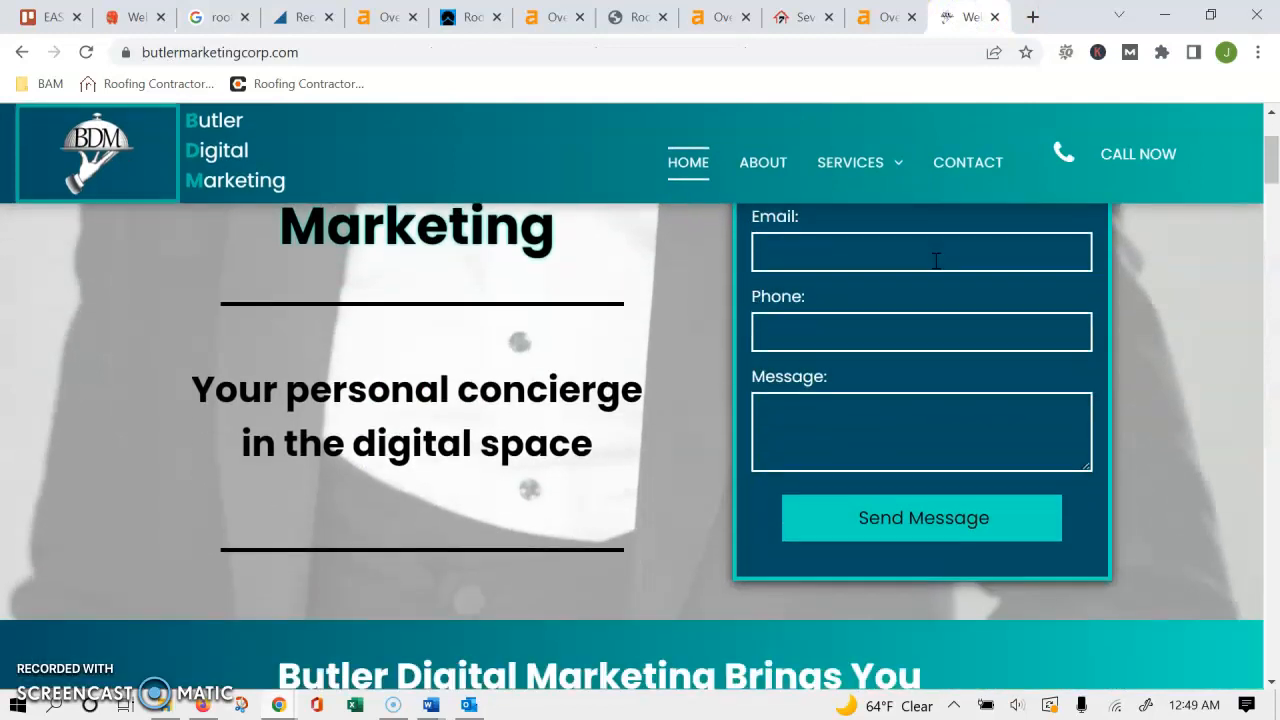
pyautogui.scroll(-3)
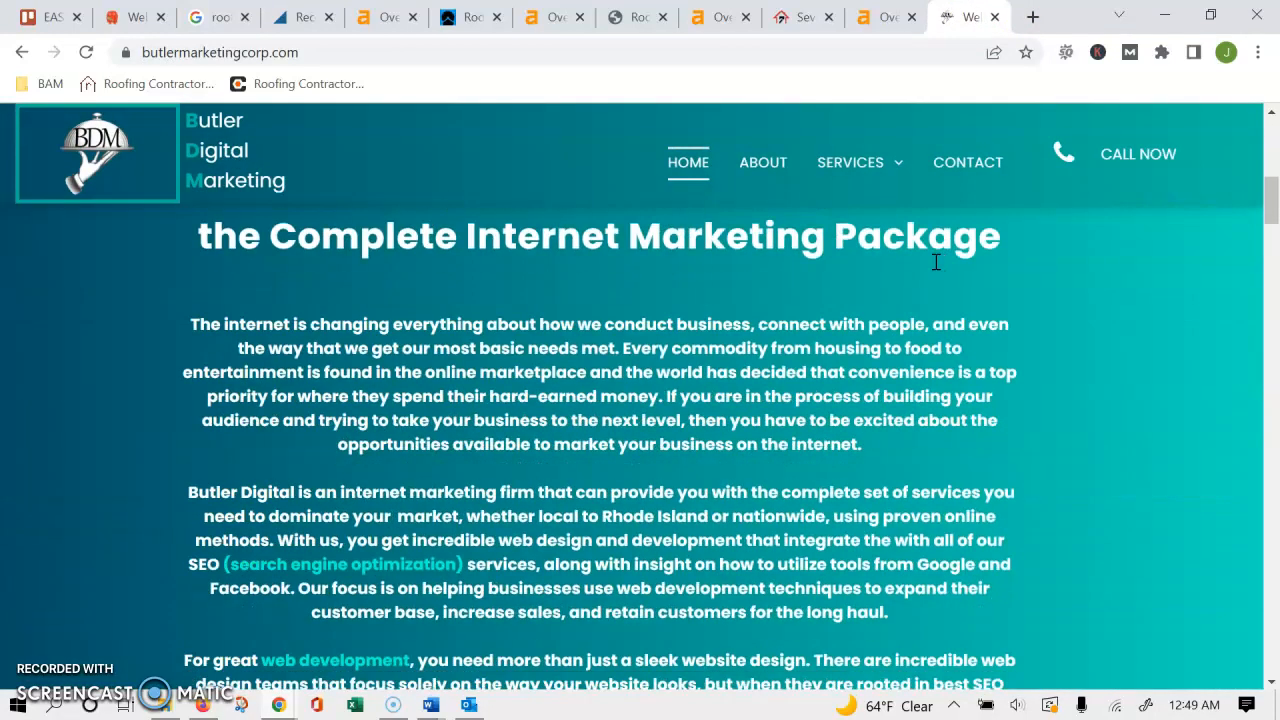
pyautogui.scroll(-3)
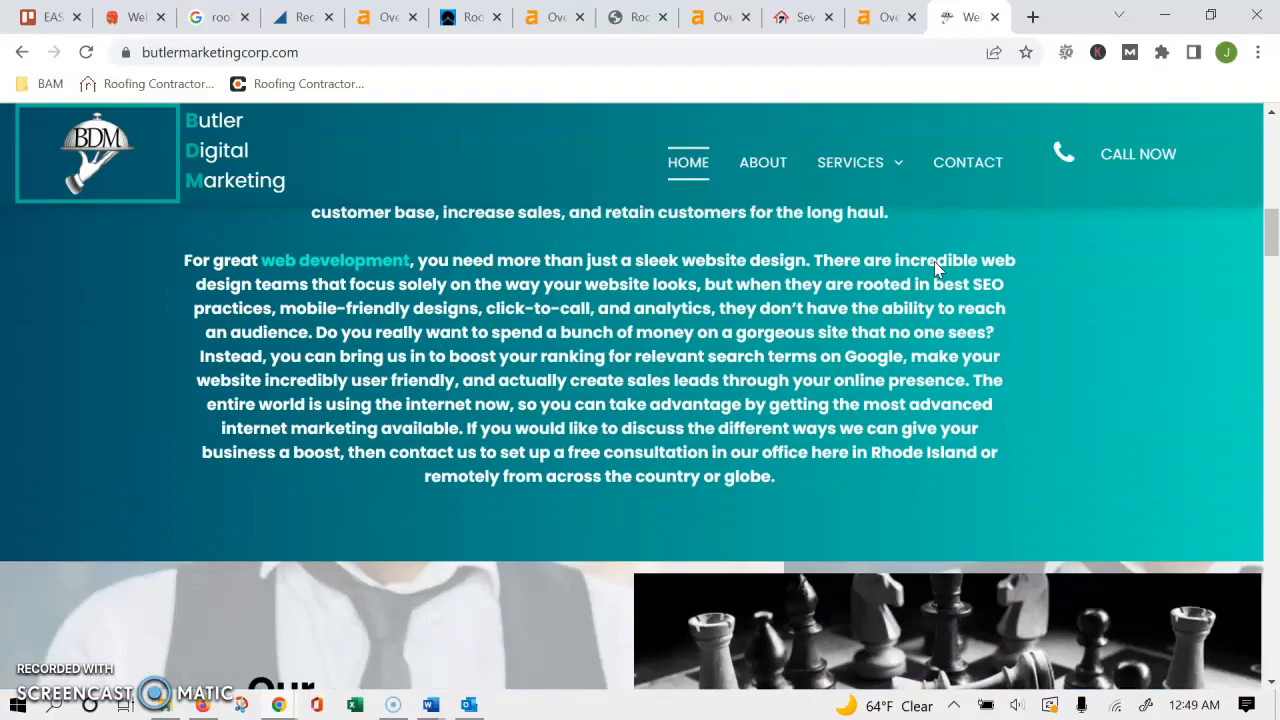
pyautogui.scroll(-3)
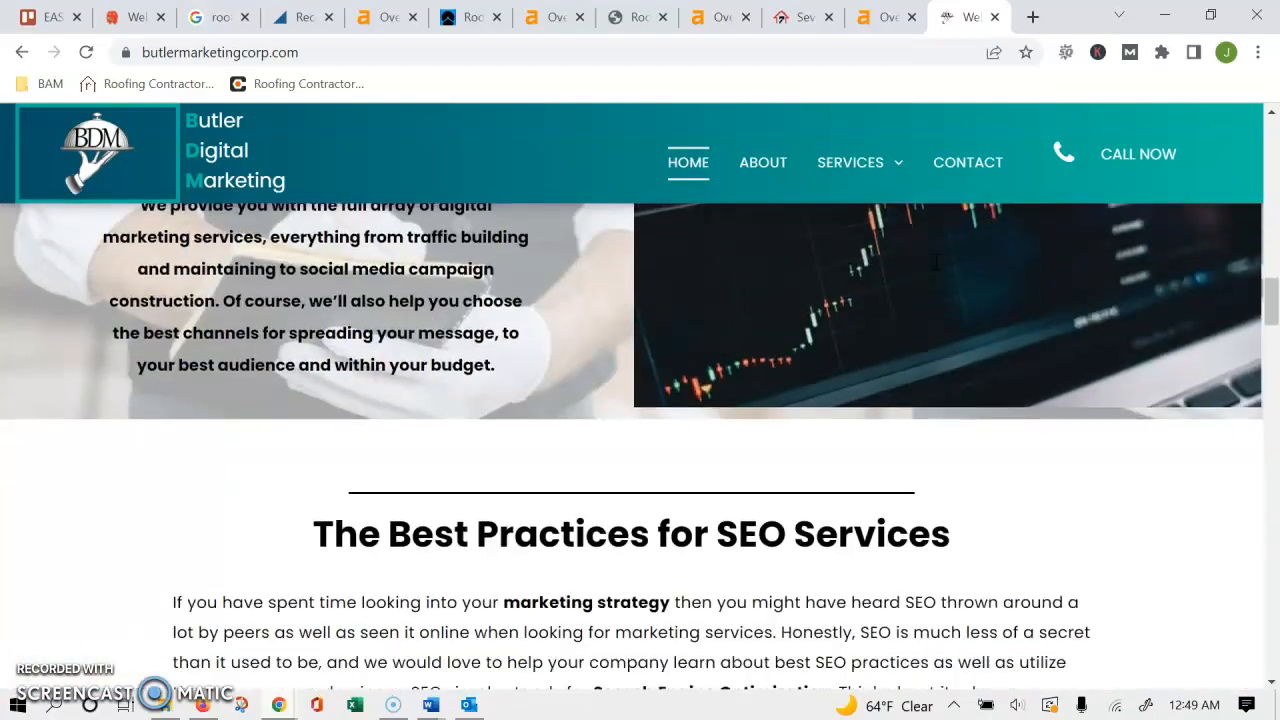
pyautogui.scroll(-3)
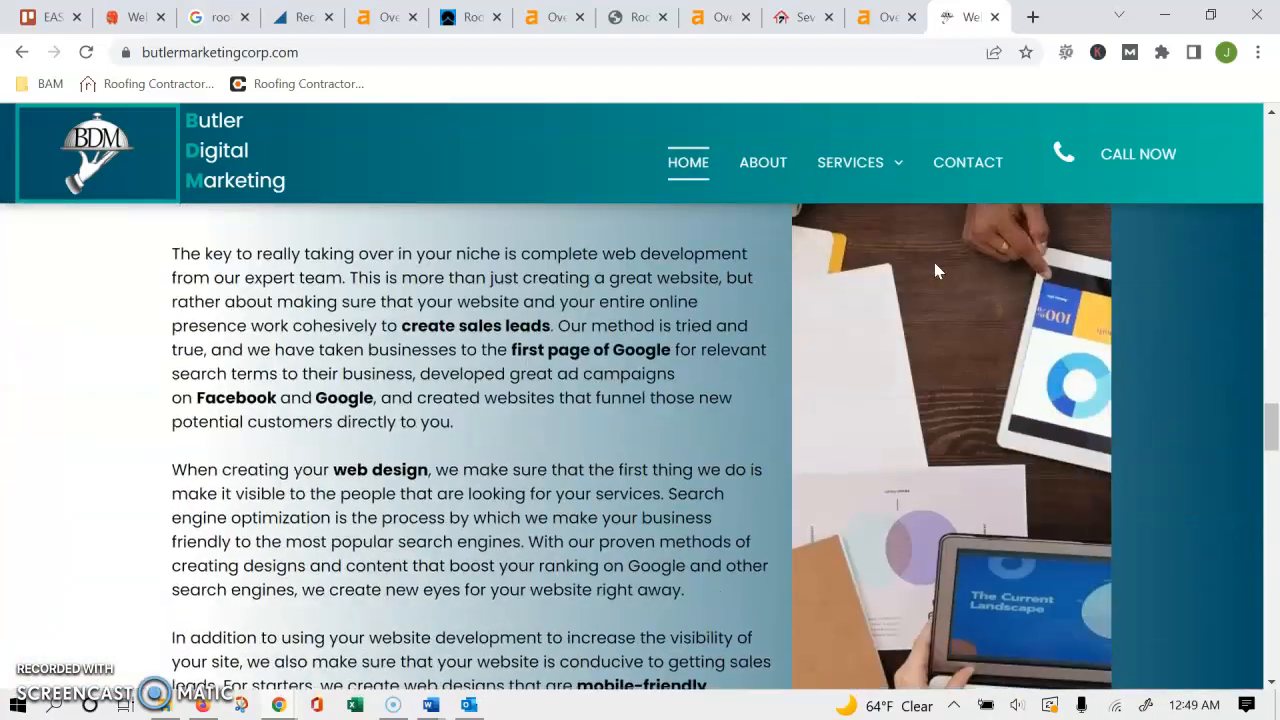
pyautogui.scroll(-3)
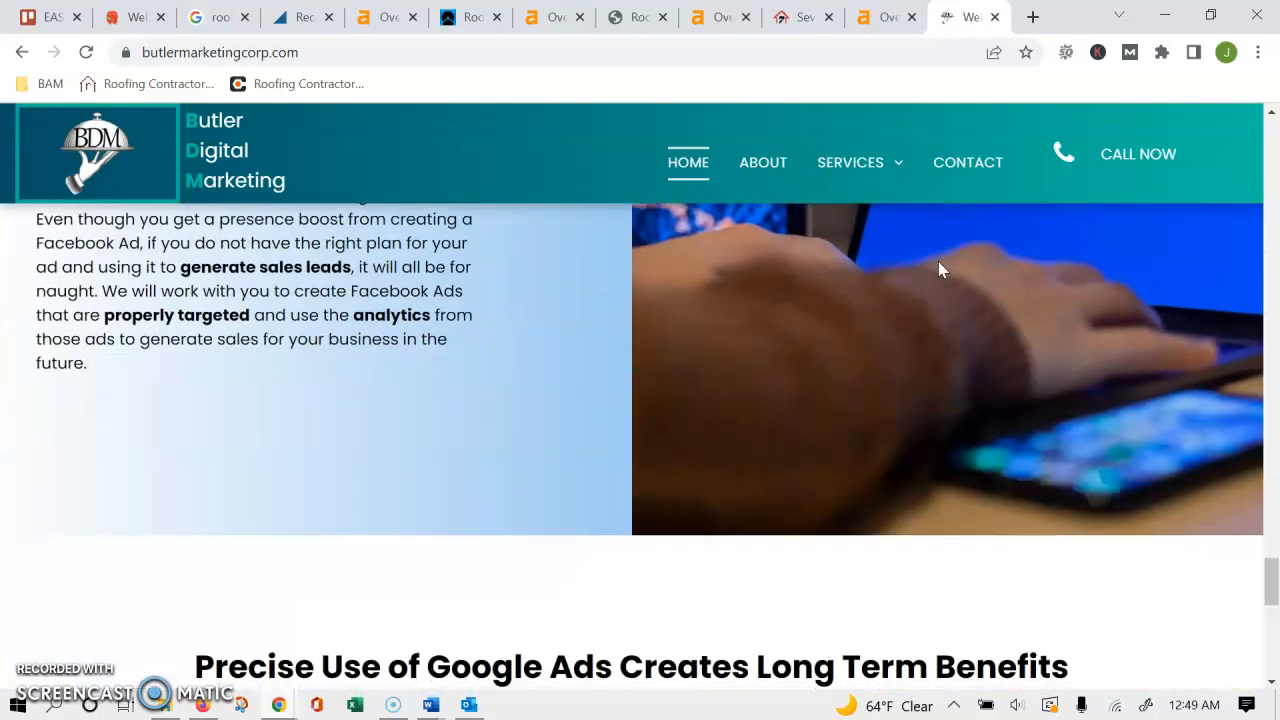
pyautogui.scroll(-3)
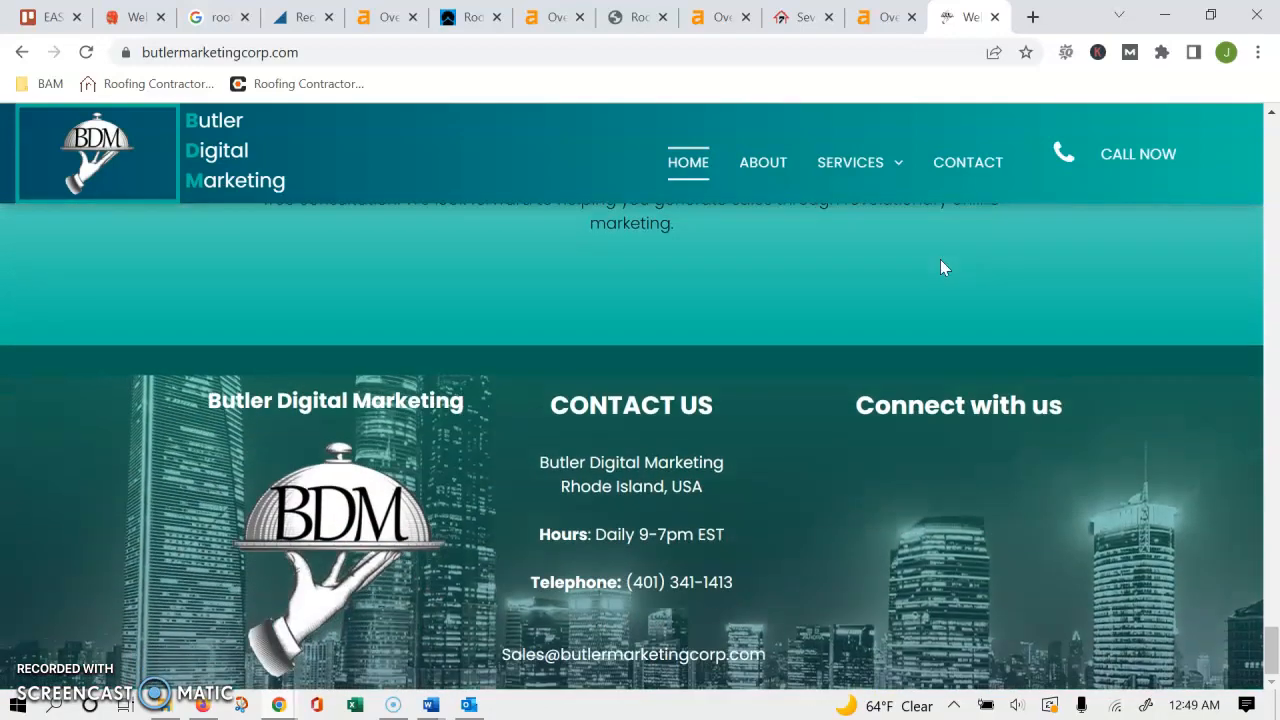
pyautogui.moveTo(785, 357)
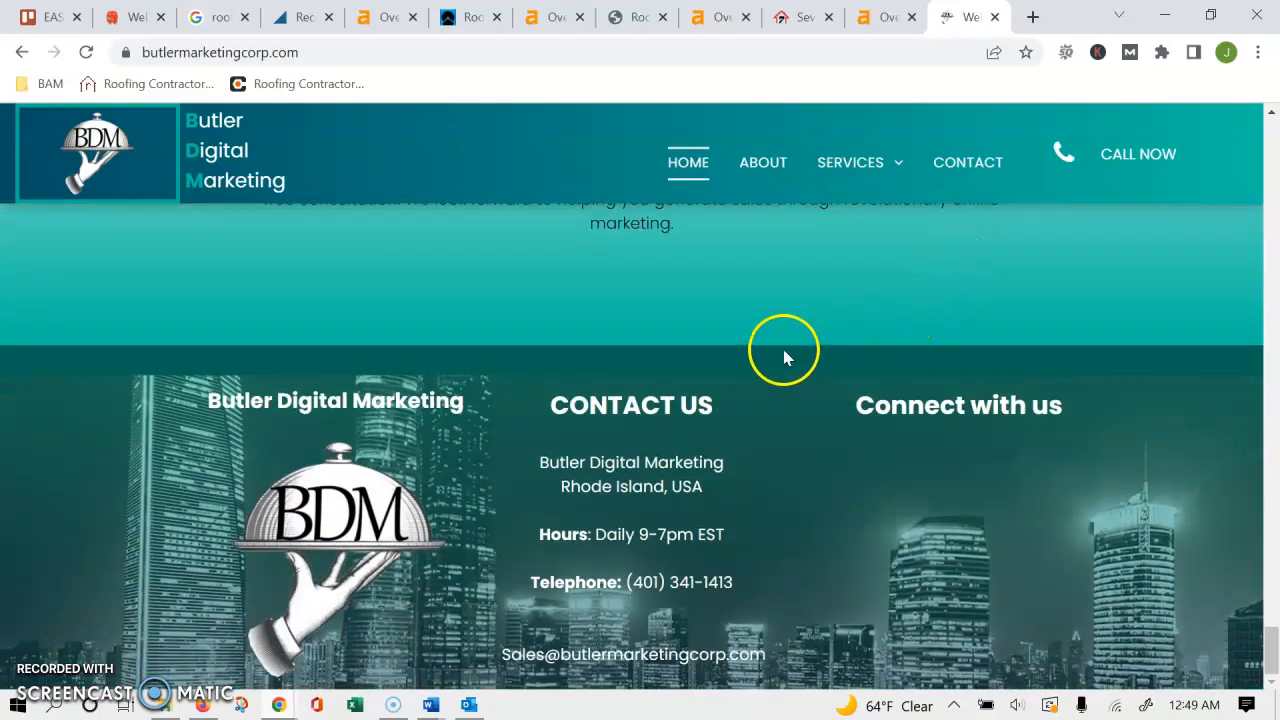
pyautogui.moveTo(490, 250)
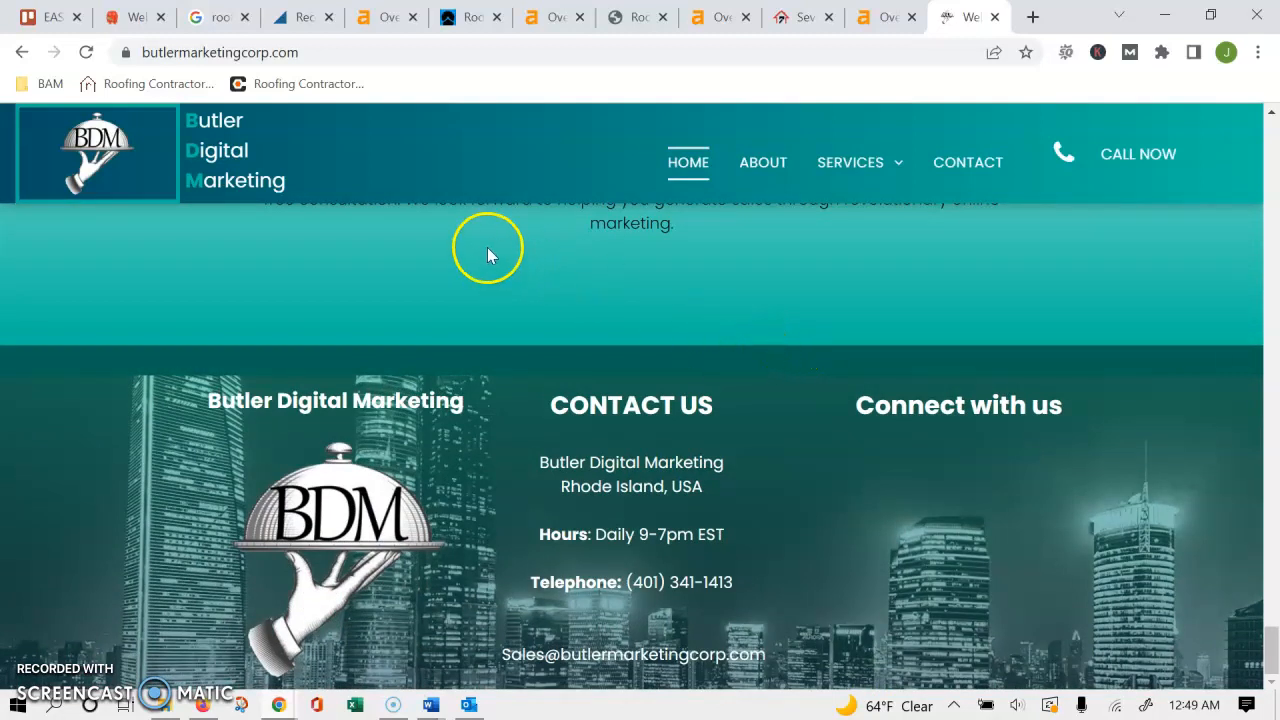